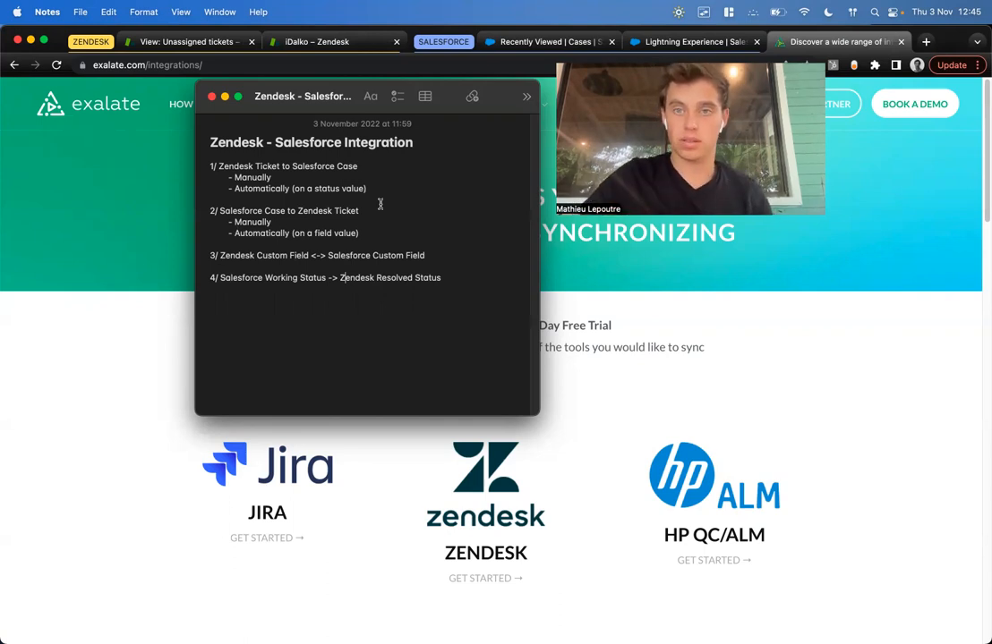
pyautogui.moveTo(338, 79)
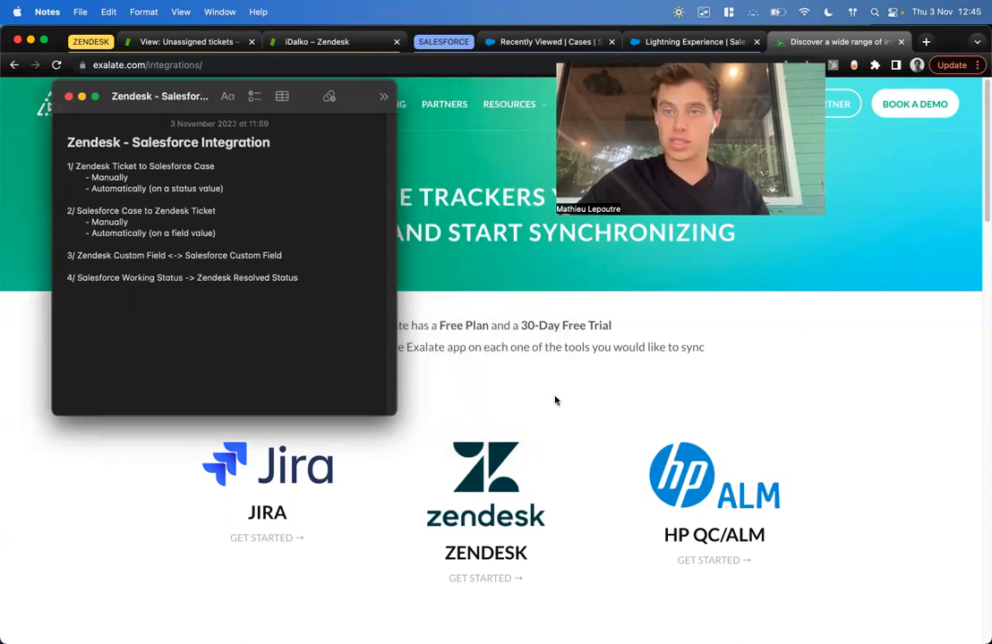
# - Review the Exalate integrations down to Salesforce, close the notes, and switch to the Zendesk tickets
pyautogui.scroll(-3)
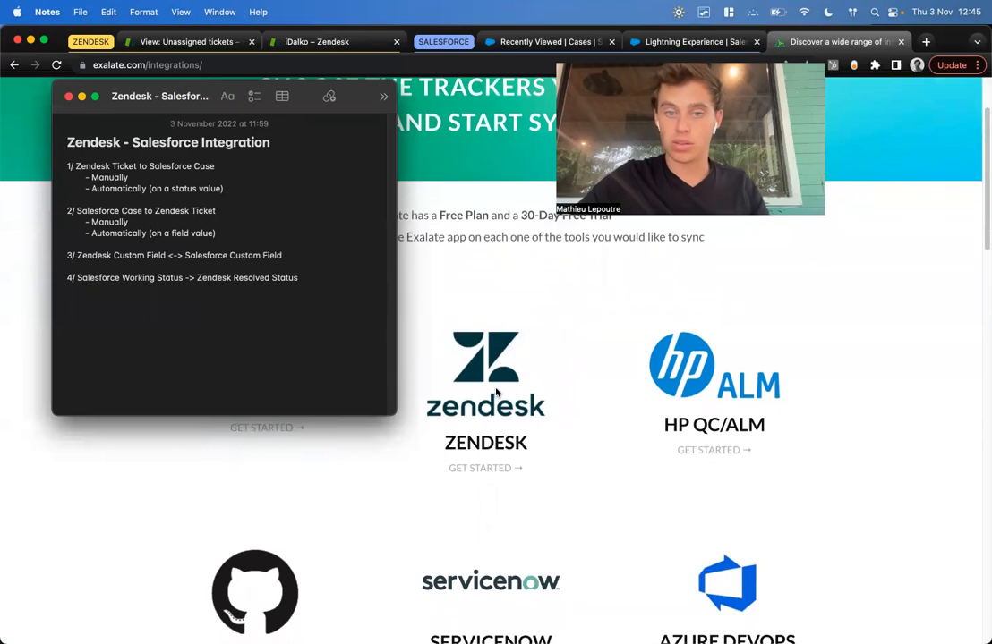
pyautogui.scroll(-3)
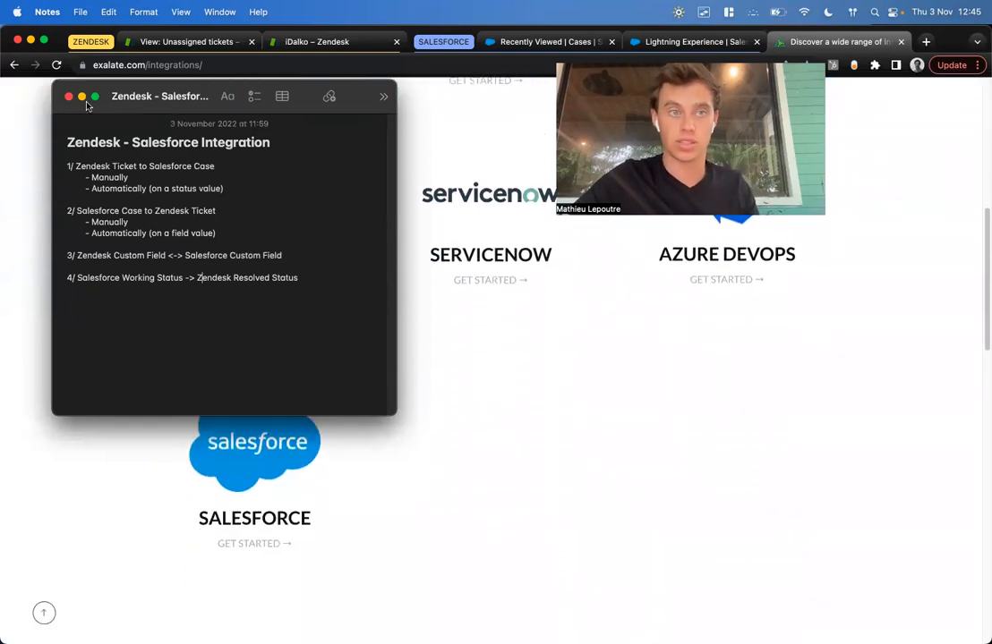
pyautogui.click(68, 97)
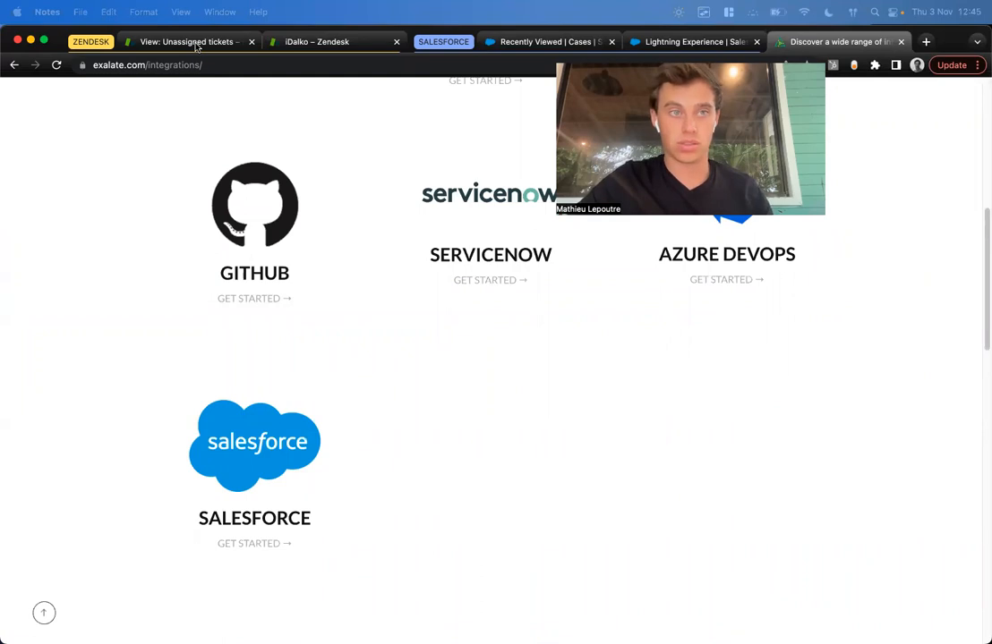
pyautogui.click(188, 41)
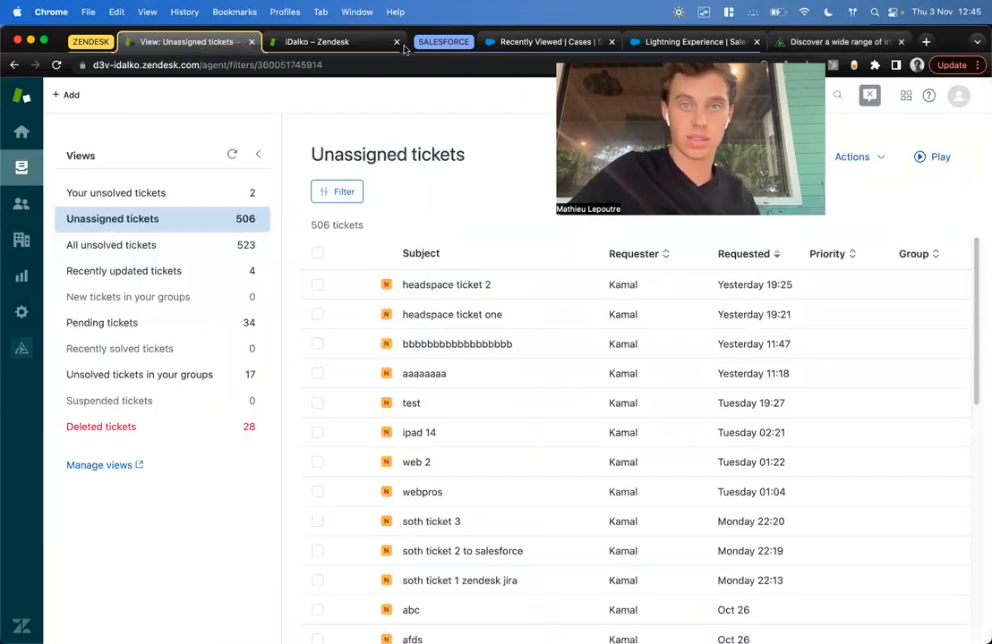
# - Glance at the Salesforce cases, then view the Zendesk Exalate app's General Settings and Connections
pyautogui.click(548, 42)
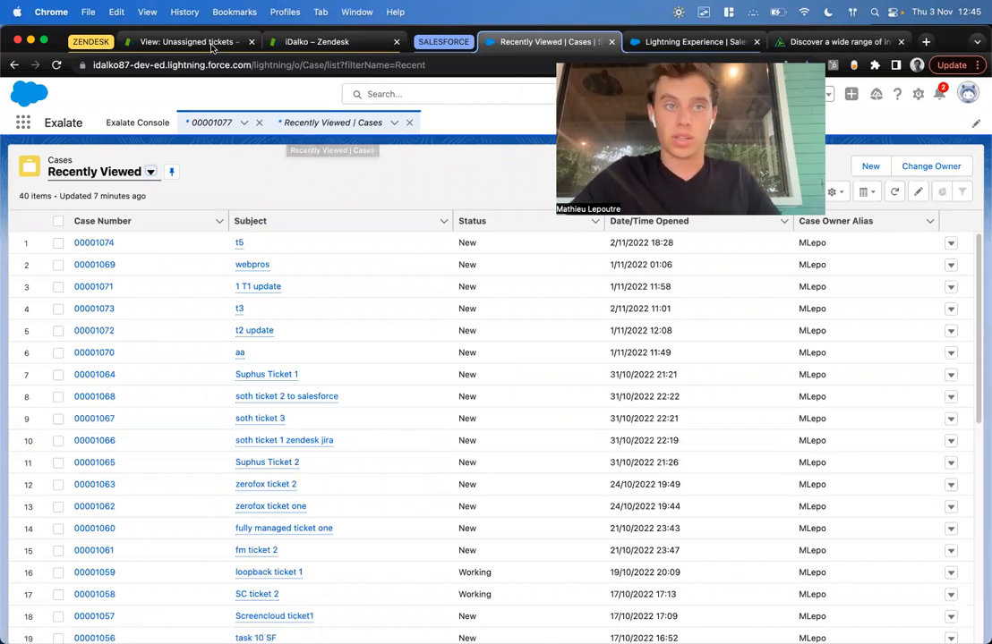
pyautogui.click(188, 41)
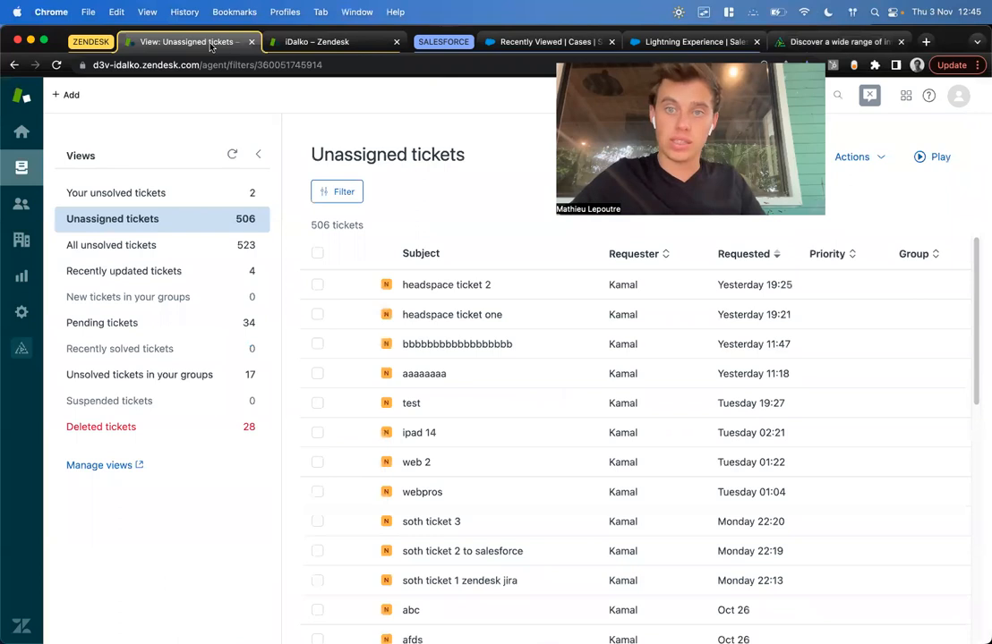
pyautogui.moveTo(22, 347)
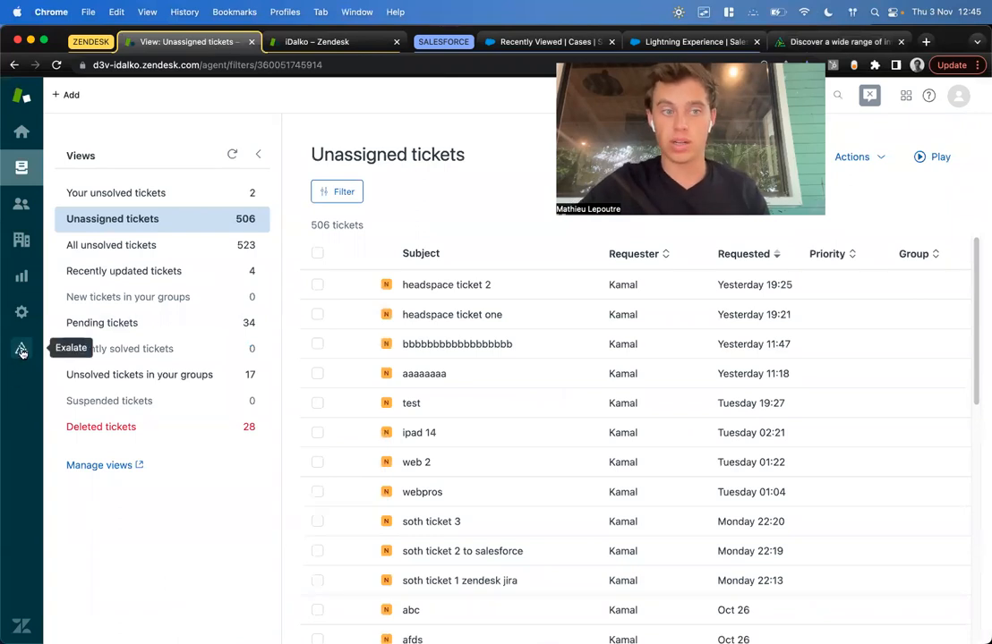
pyautogui.click(21, 348)
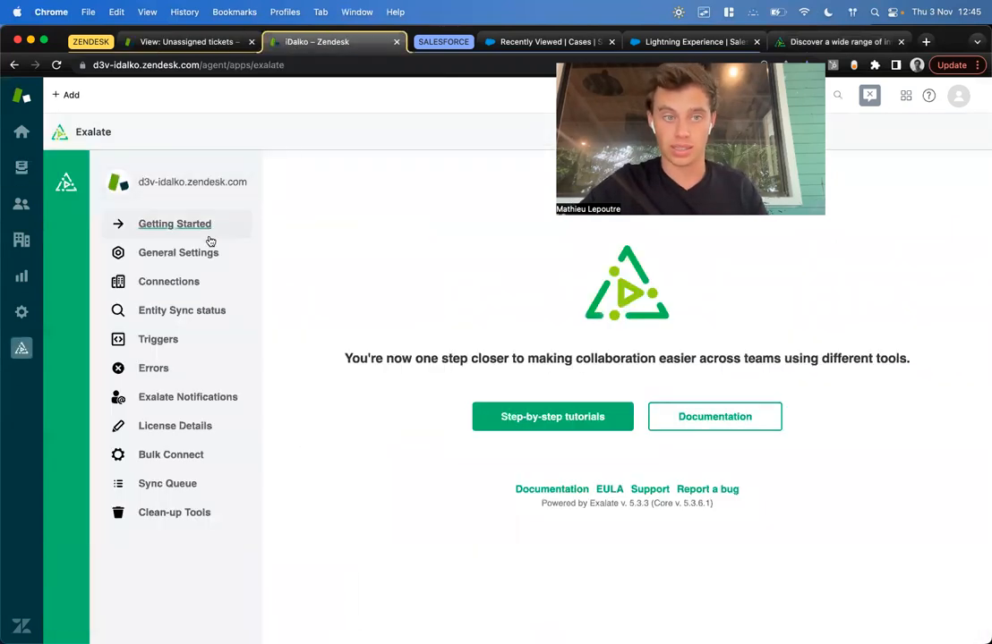
pyautogui.moveTo(175, 223)
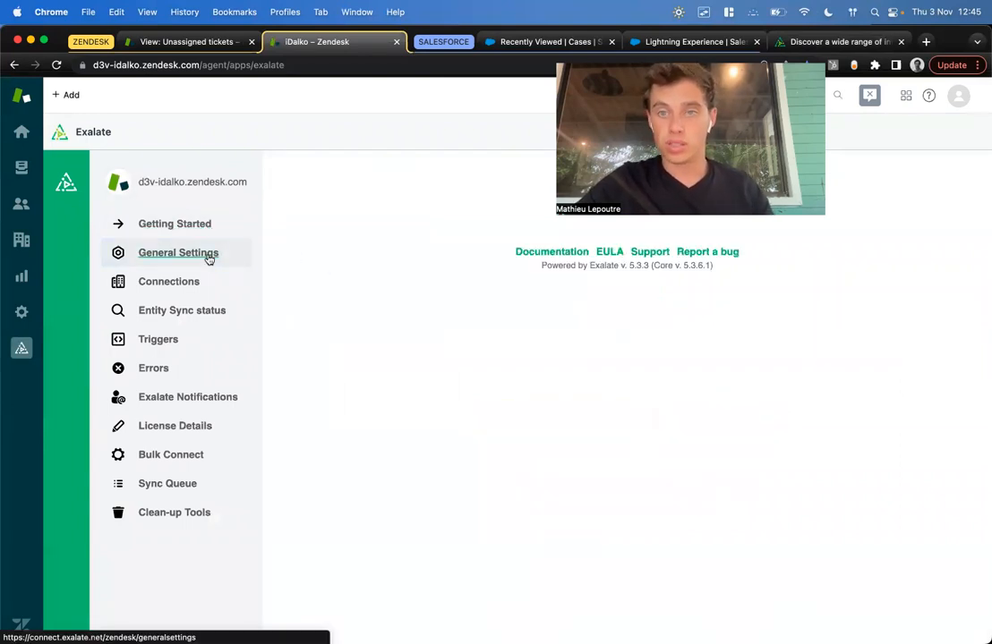
pyautogui.click(179, 253)
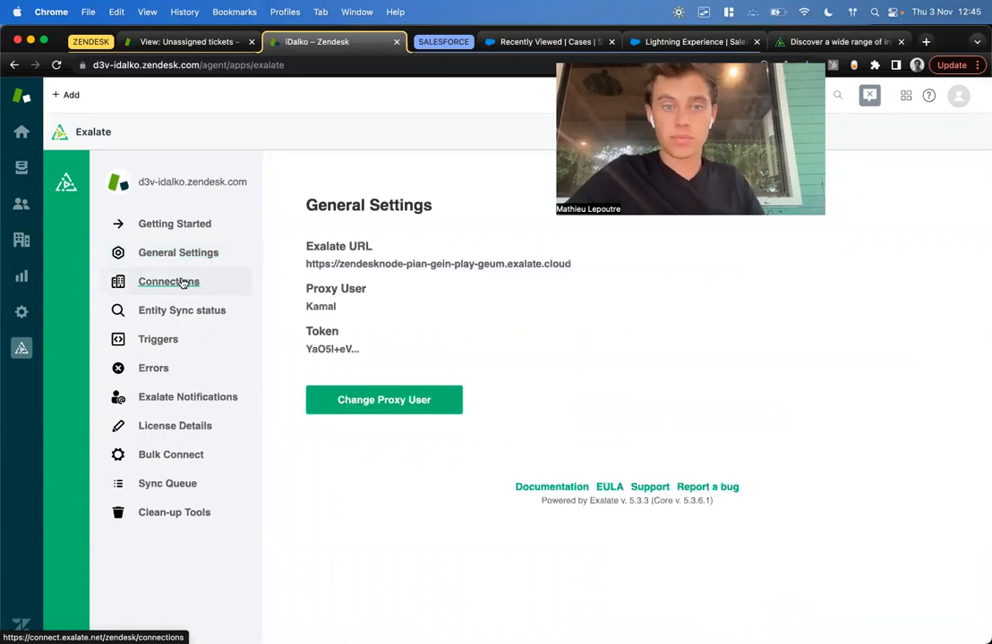
pyautogui.click(168, 281)
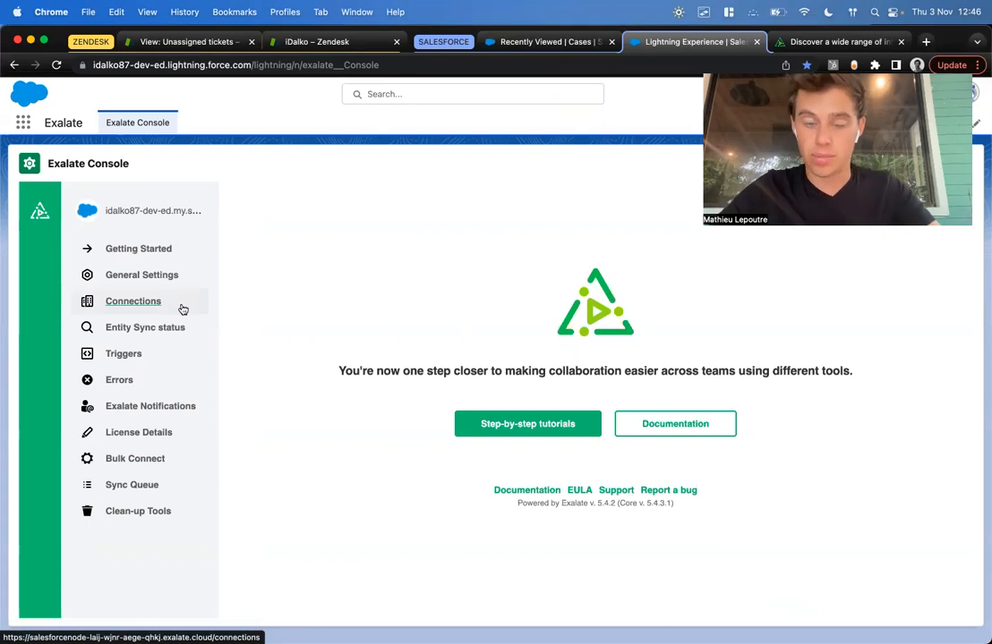
# - Start initiating a new connection from the Salesforce Exalate Connections list, checking the Zendesk address
pyautogui.click(132, 301)
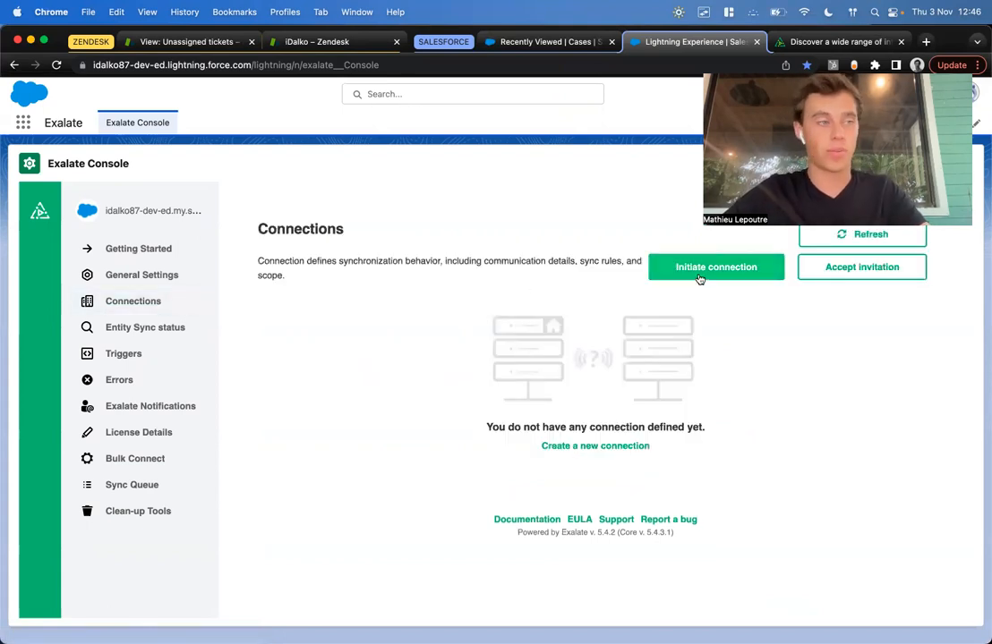
pyautogui.click(716, 266)
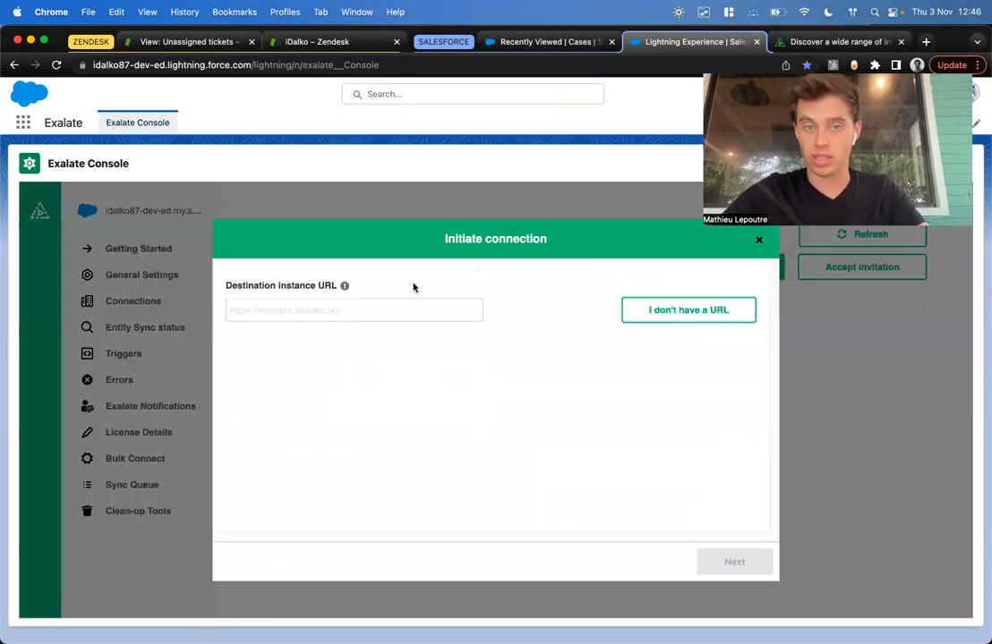
pyautogui.click(182, 41)
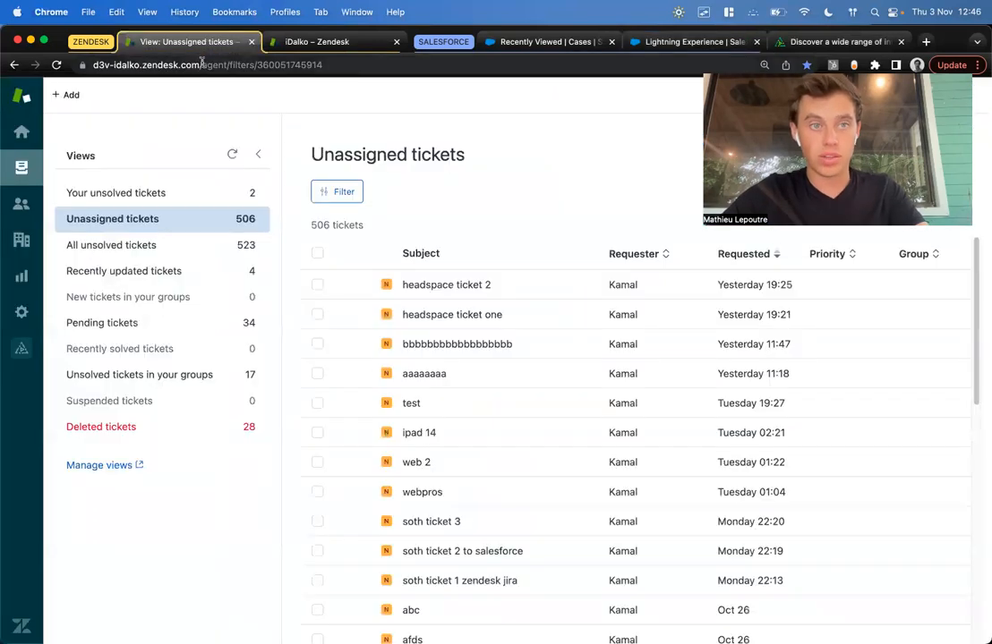
pyautogui.click(689, 42)
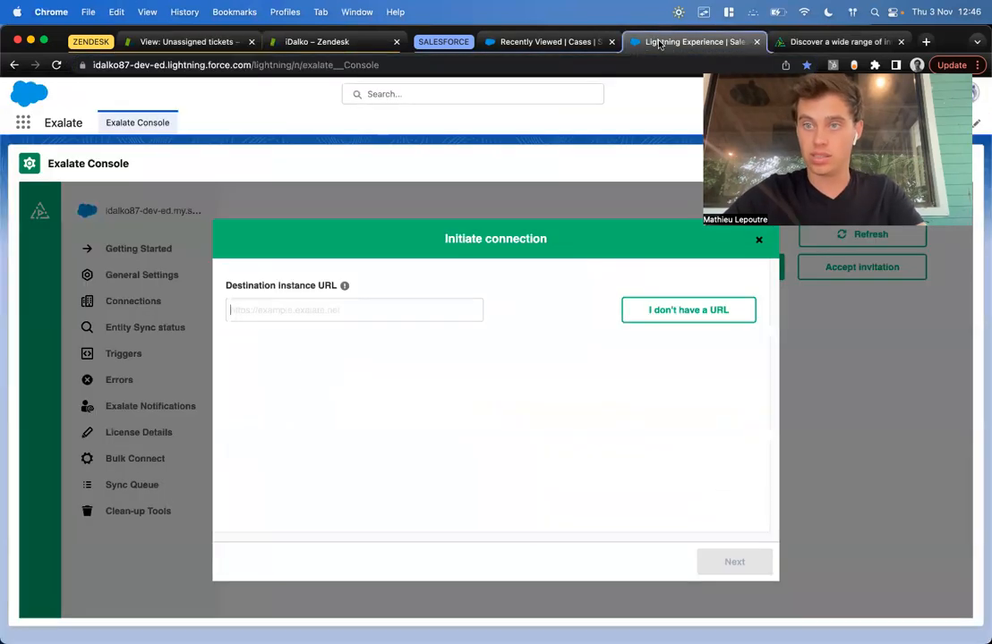
pyautogui.write('https://d3v-idalko.zendesk.com/')
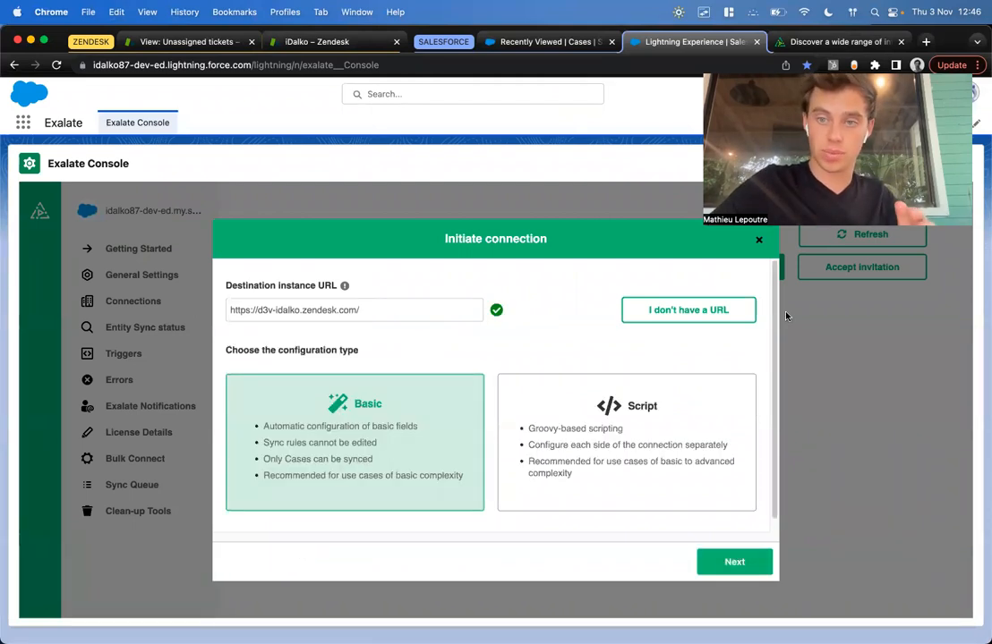
pyautogui.moveTo(505, 170)
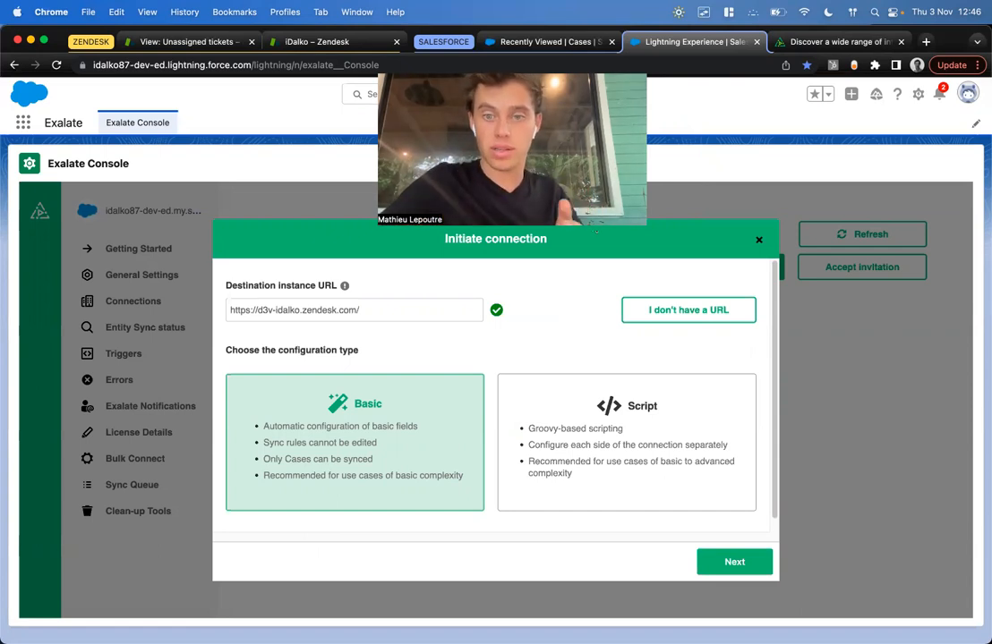
pyautogui.click(627, 442)
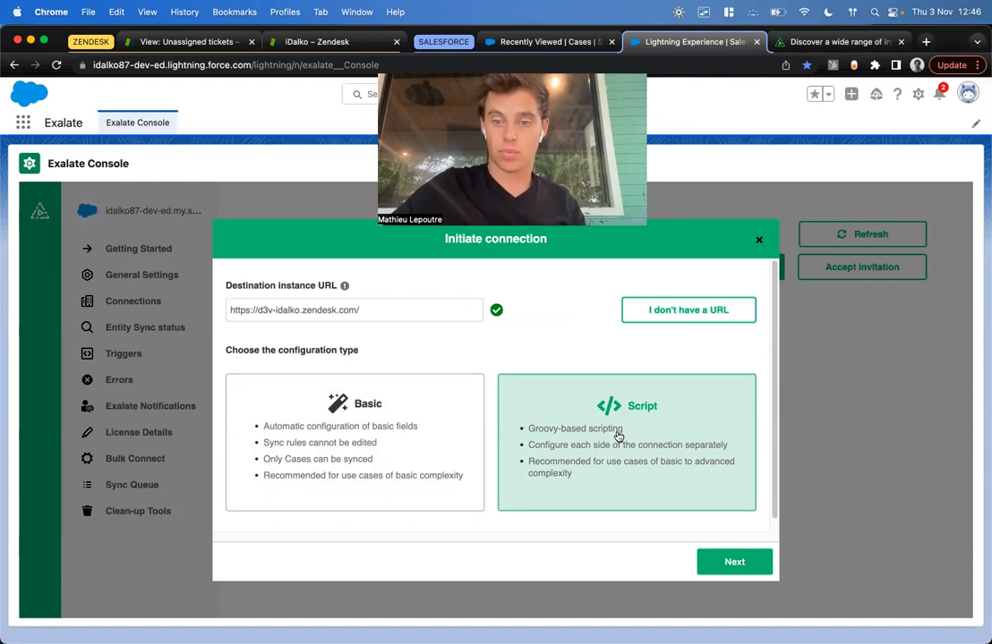
# - Name the sides salesforce and zendesk, initiate connection salesforce_to_zendesk_youtube, and copy its invitation code
pyautogui.click(734, 562)
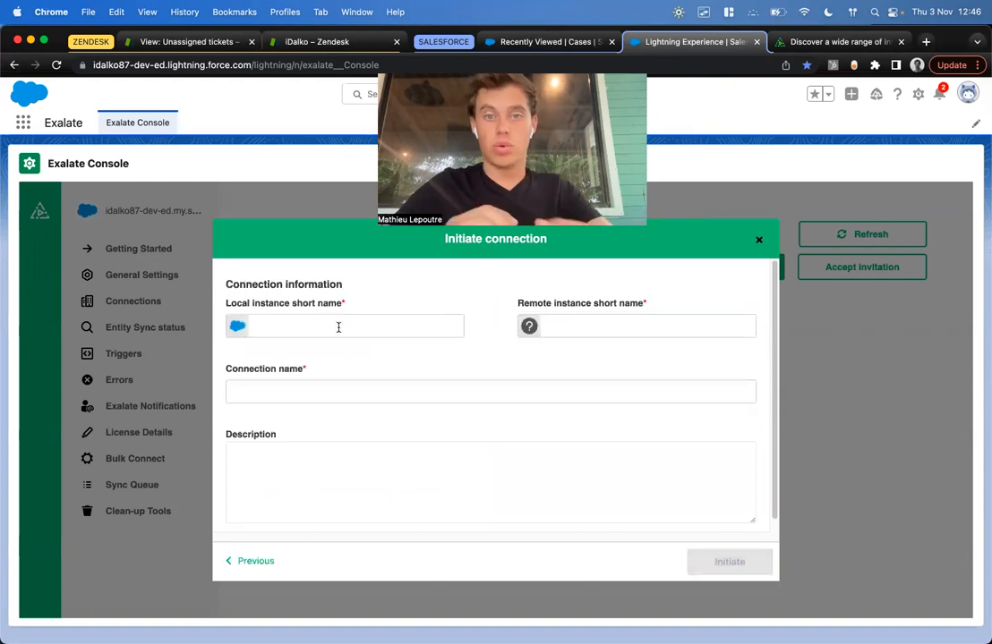
pyautogui.write('salesfor')
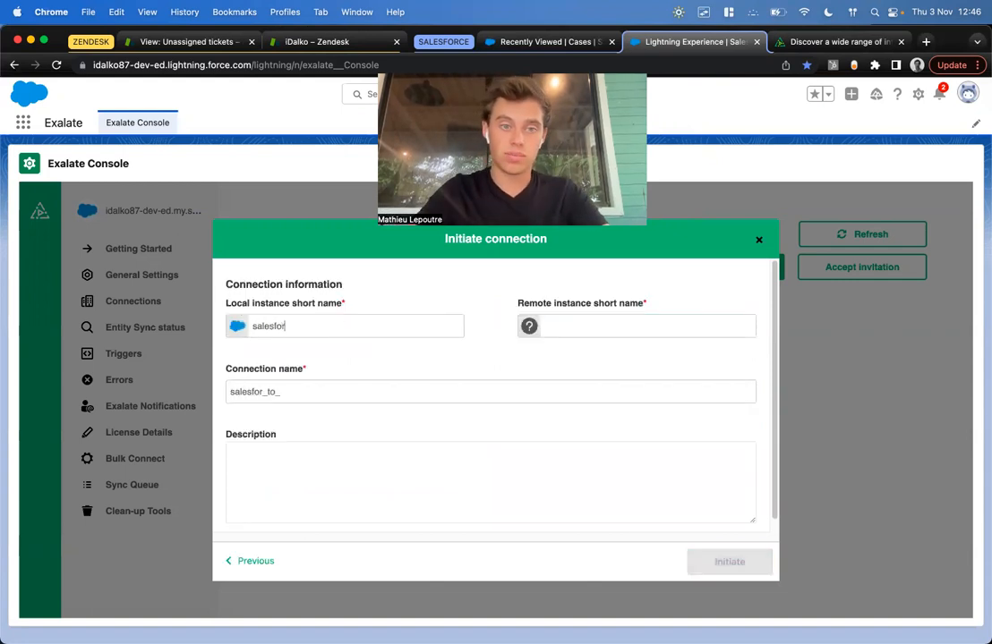
pyautogui.write('zendesk')
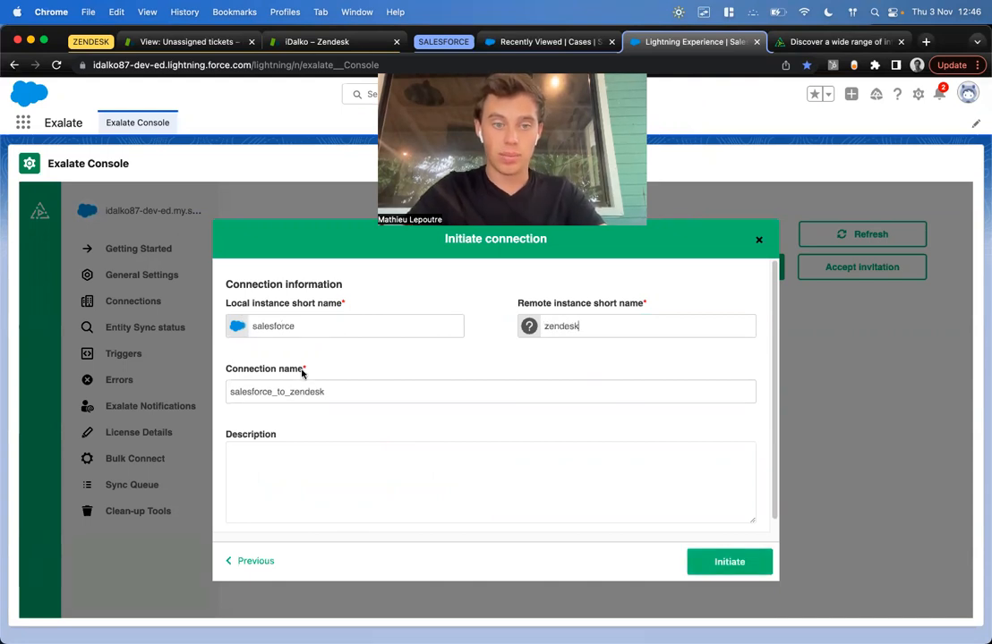
pyautogui.write('_')
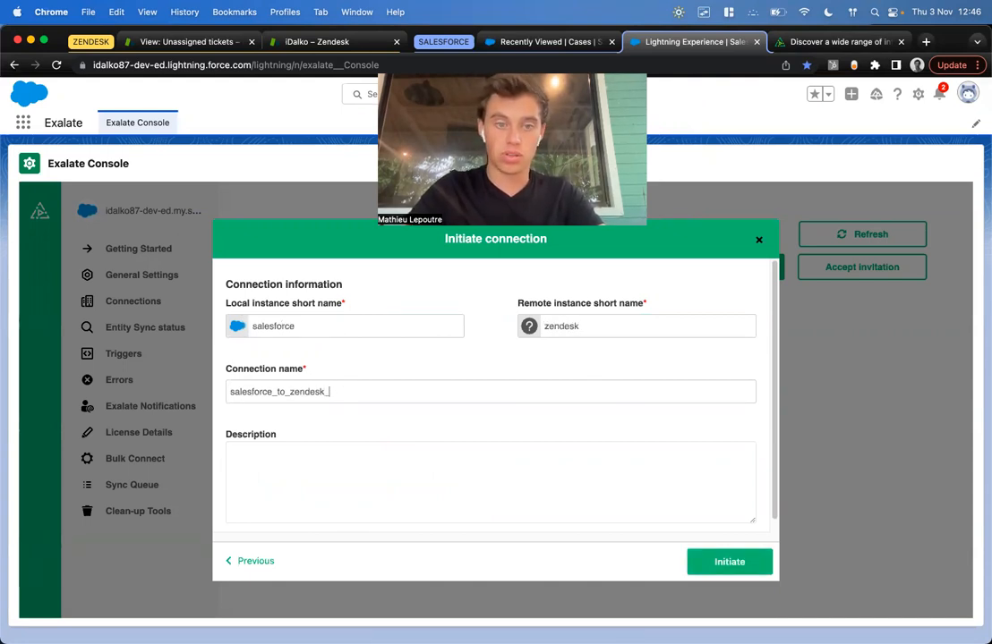
pyautogui.write('youtube')
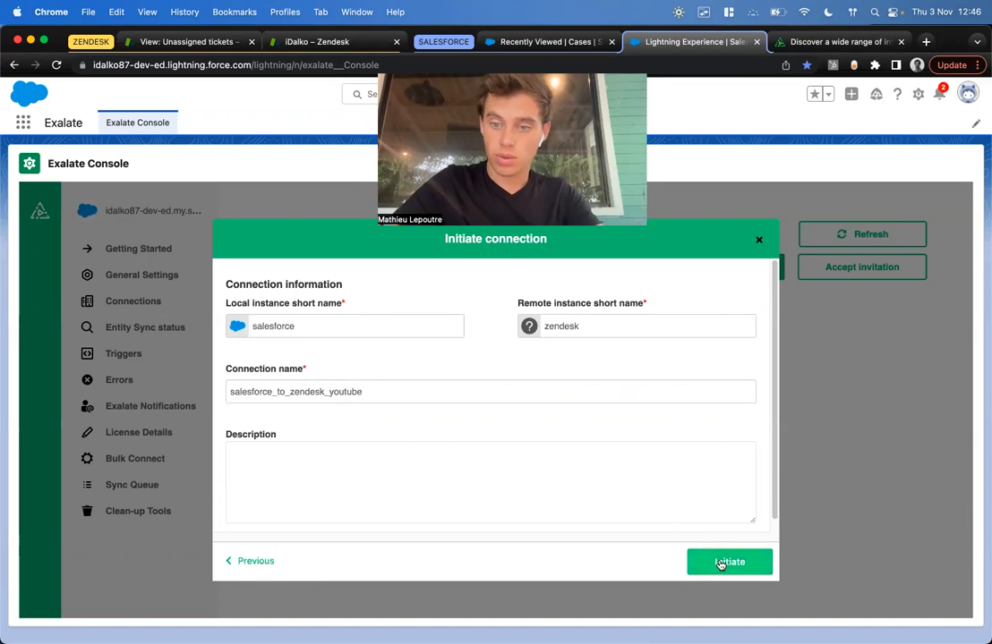
pyautogui.click(729, 562)
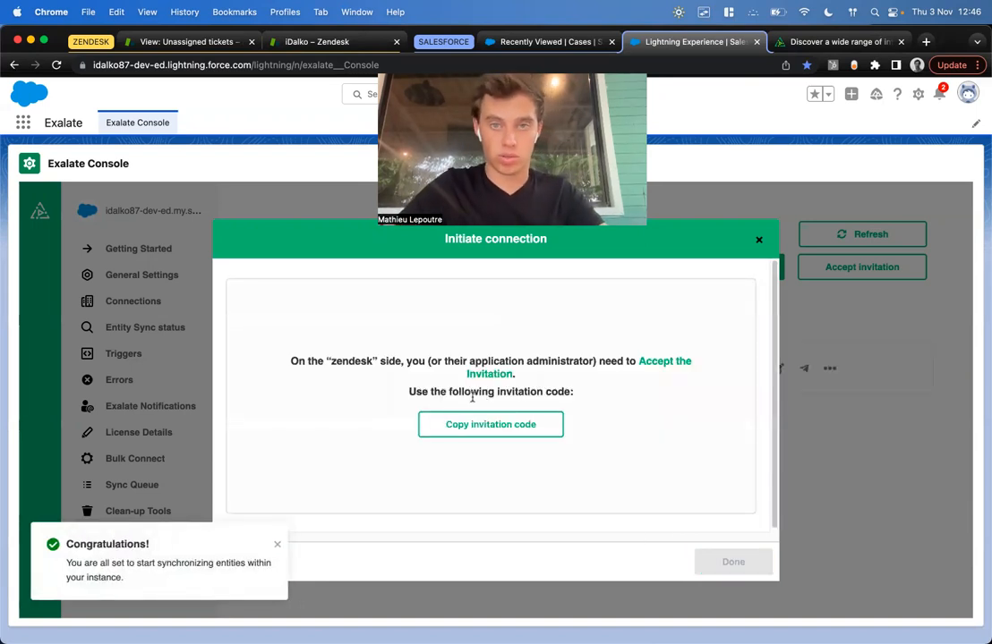
pyautogui.click(277, 544)
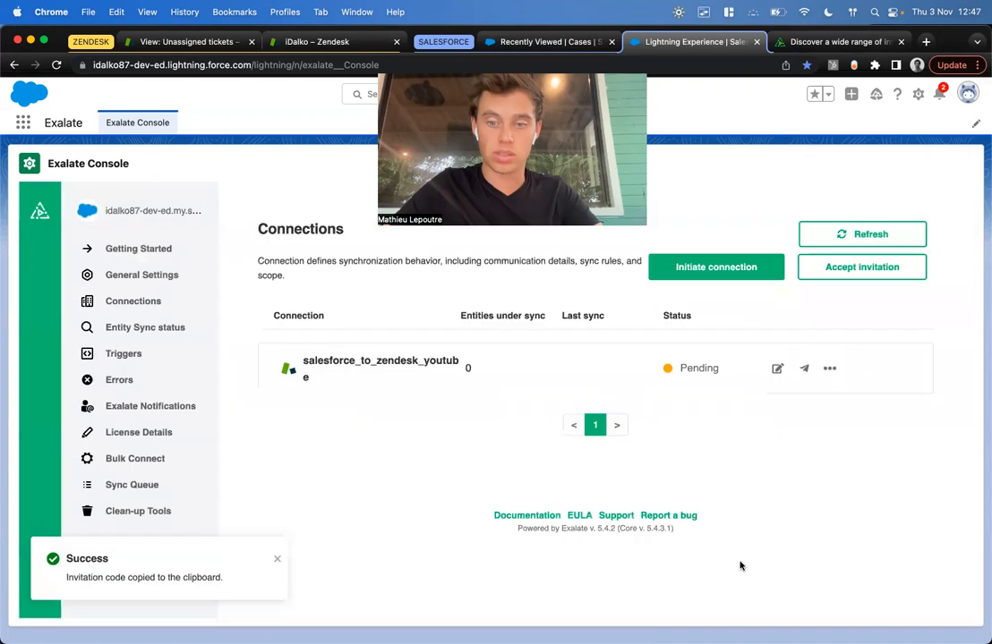
# - Accept the Salesforce invitation in Zendesk's Exalate connections and dismiss the Congratulations confirmation
pyautogui.click(318, 41)
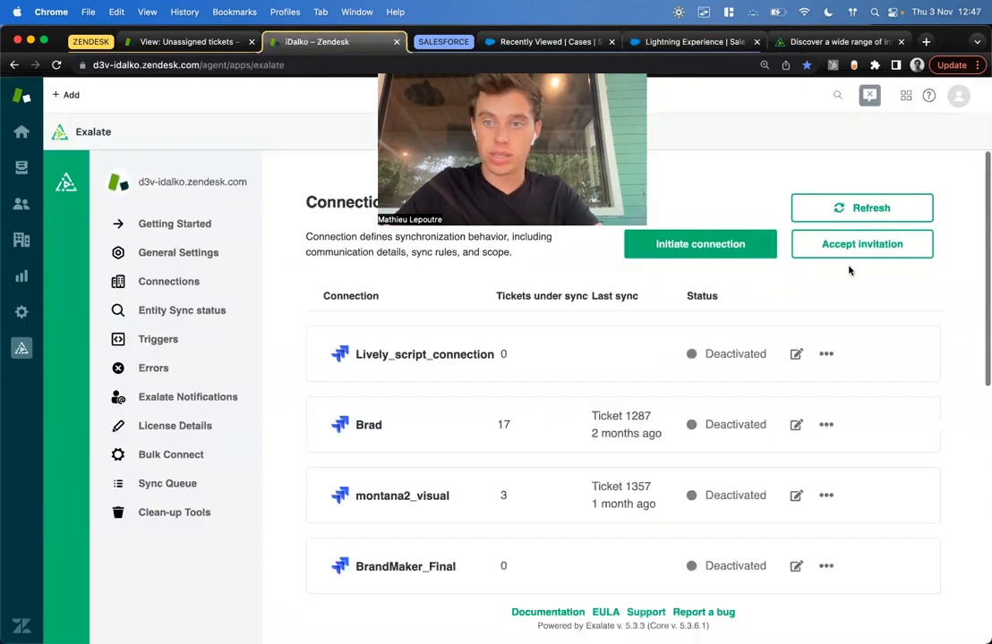
pyautogui.click(861, 244)
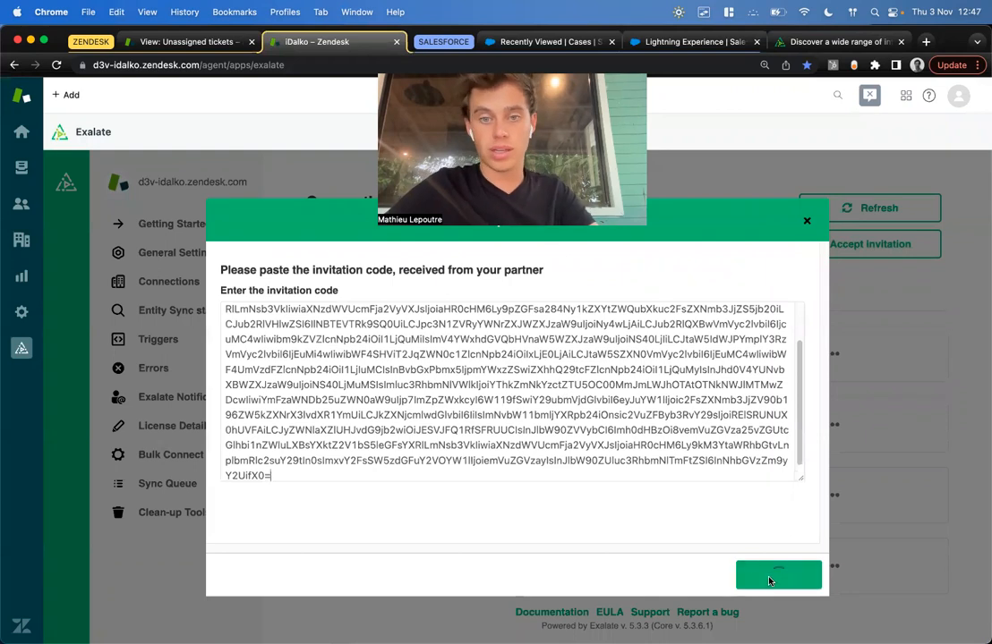
pyautogui.click(776, 575)
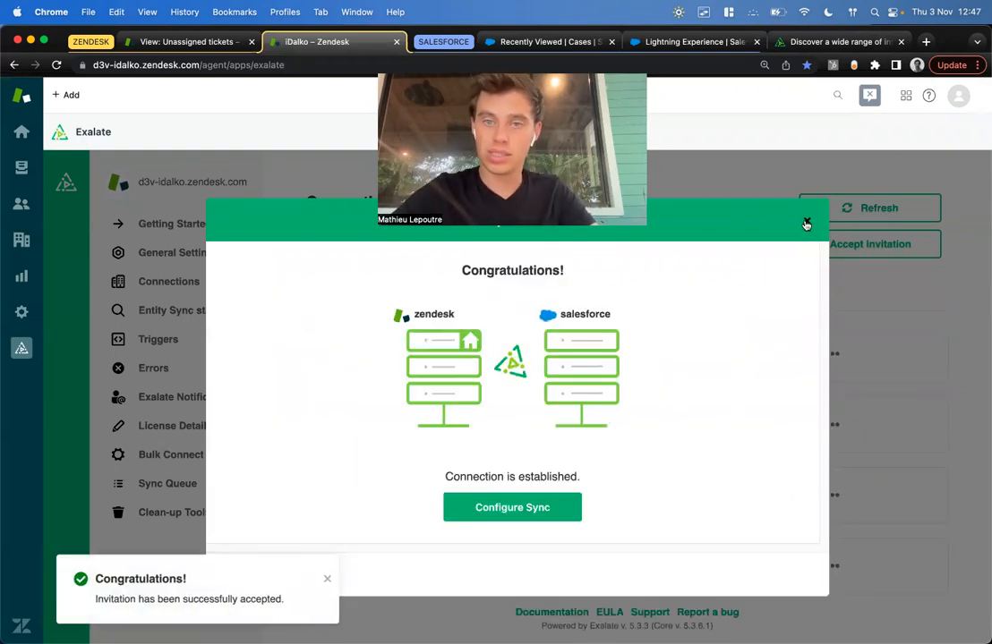
pyautogui.click(806, 223)
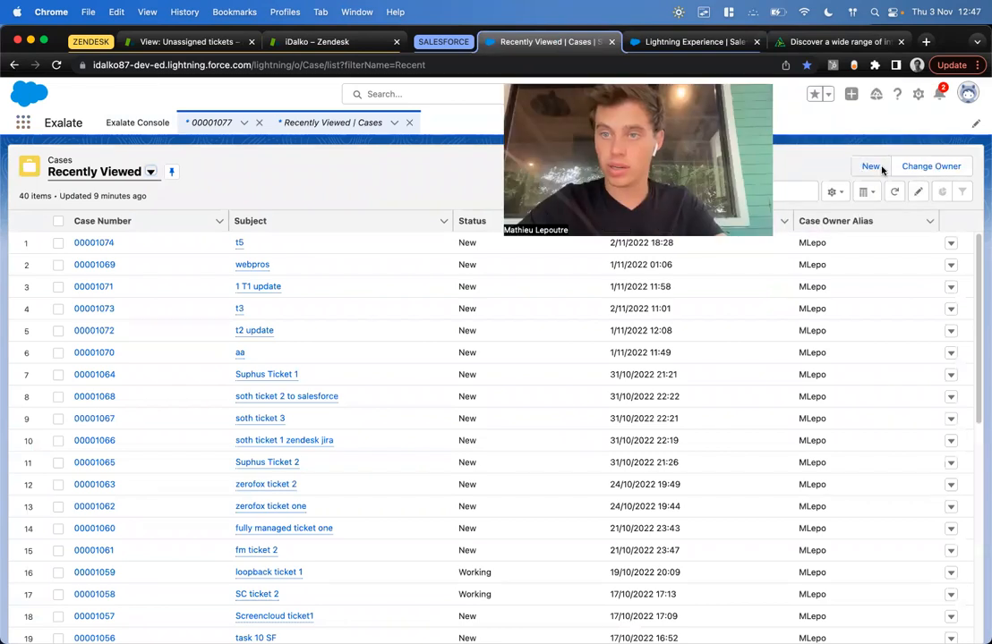
# - Save a new case 'salesforce ticket 1' with description 'some more info in' and internal comment 'the comments'
pyautogui.click(870, 164)
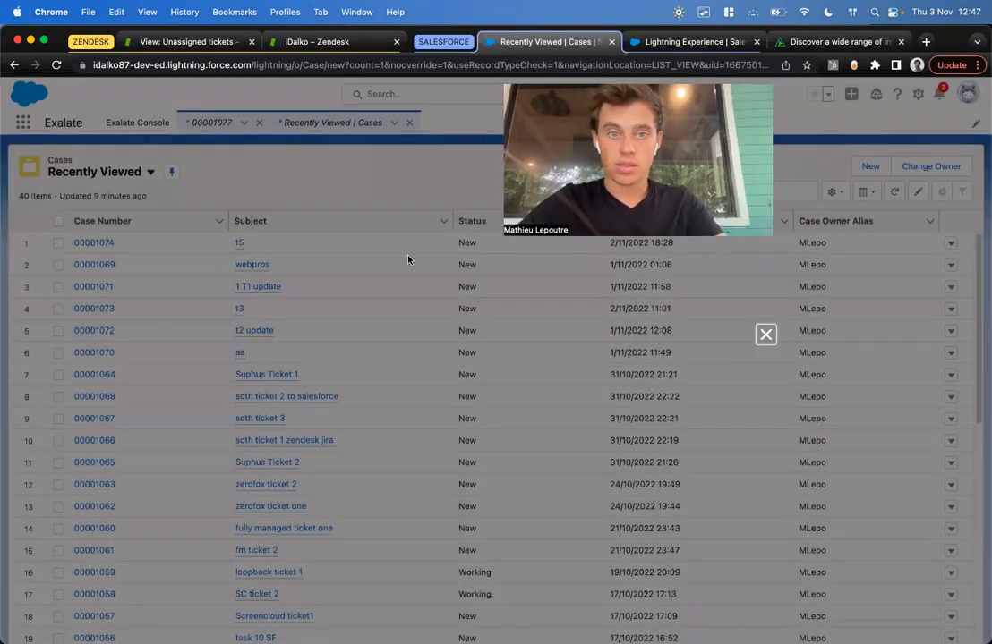
pyautogui.click(870, 165)
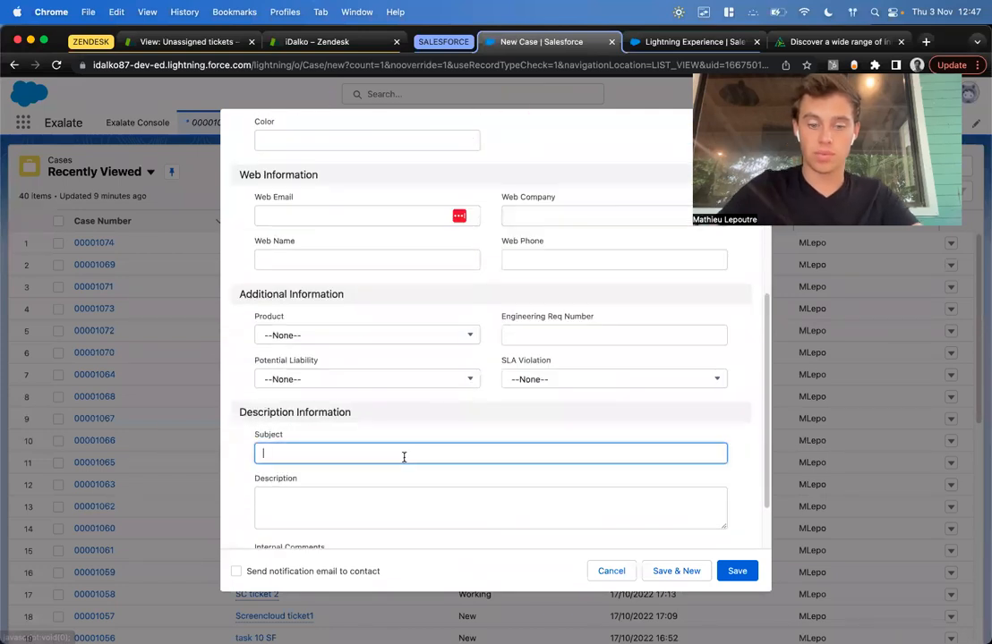
pyautogui.write('salesforce ticket 1')
pyautogui.click(490, 508)
pyautogui.write('a longer description')
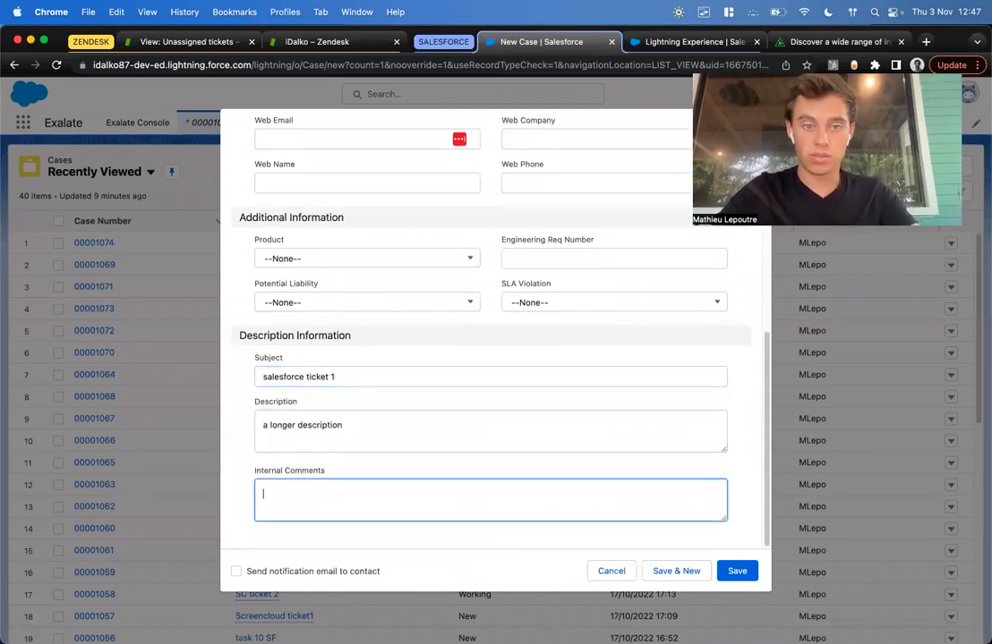
pyautogui.write('some more info in')
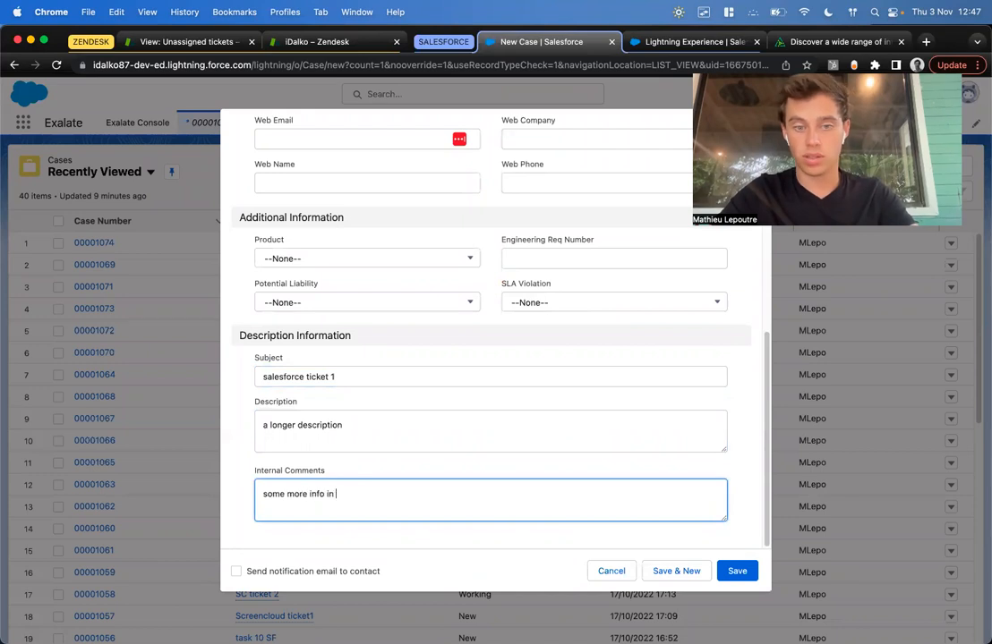
pyautogui.write('the comments')
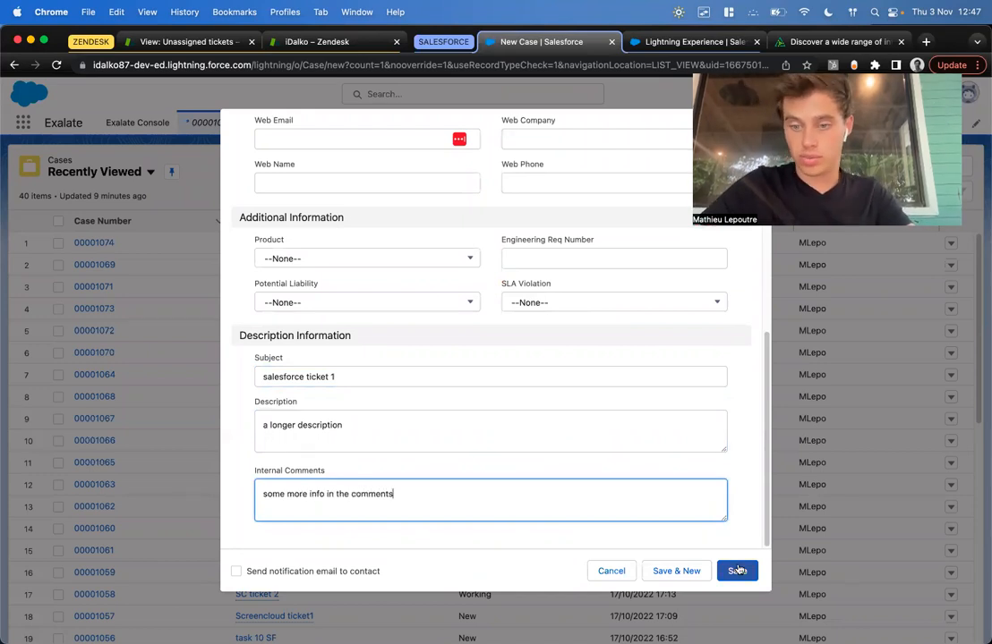
pyautogui.click(738, 571)
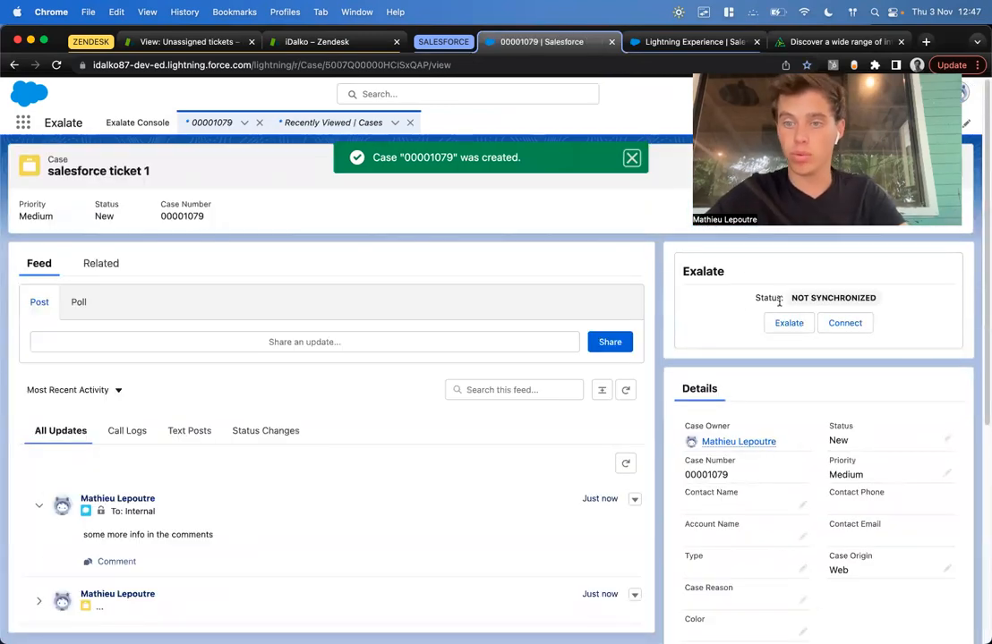
# - Exalate case 00001079 until it shows SYNCHRONIZED, then follow the remote link to Zendesk ticket 1429
pyautogui.click(632, 157)
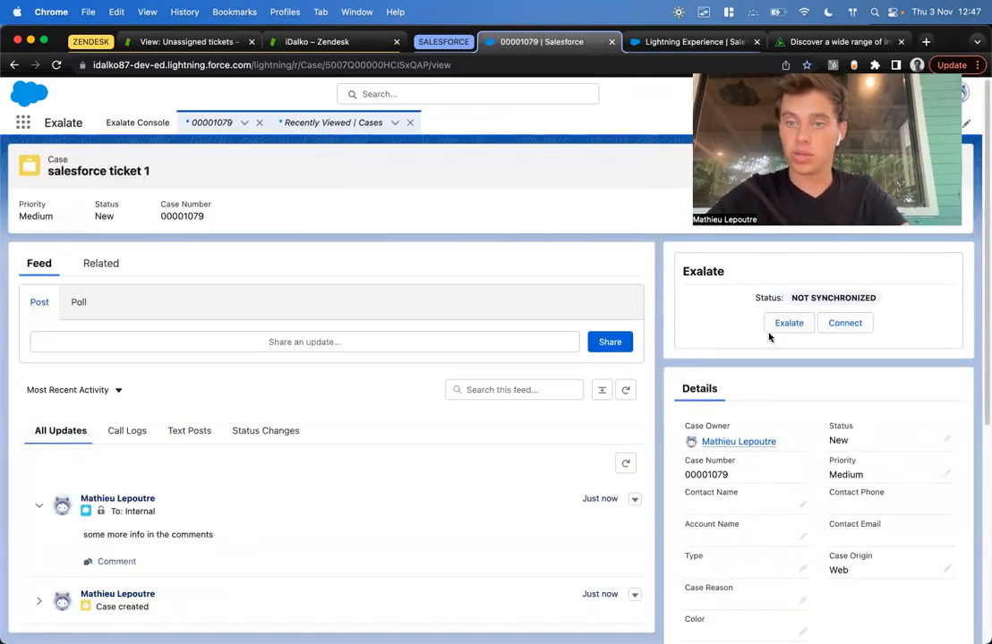
pyautogui.click(787, 323)
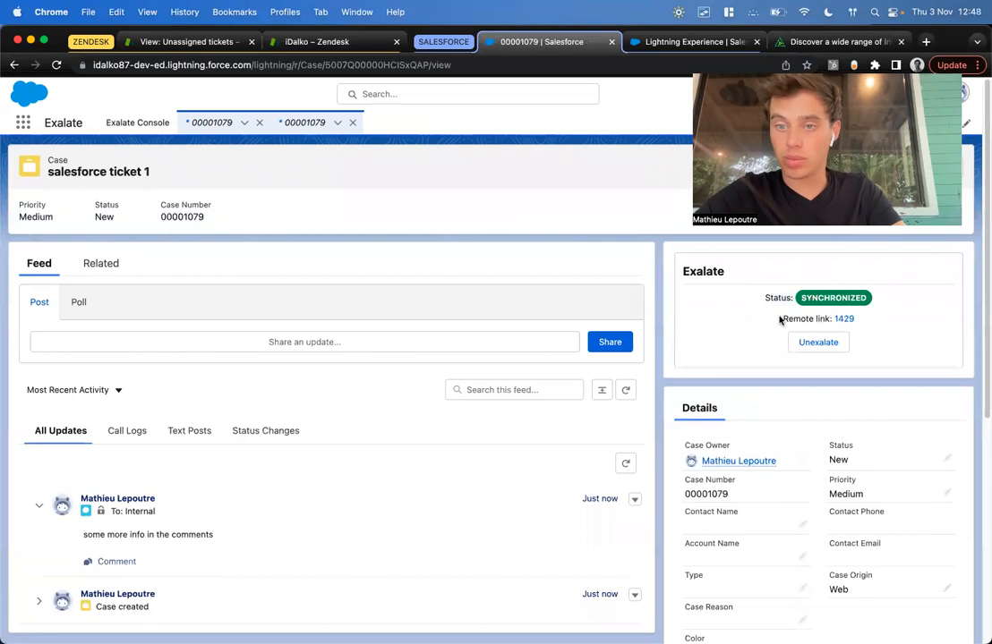
pyautogui.click(188, 41)
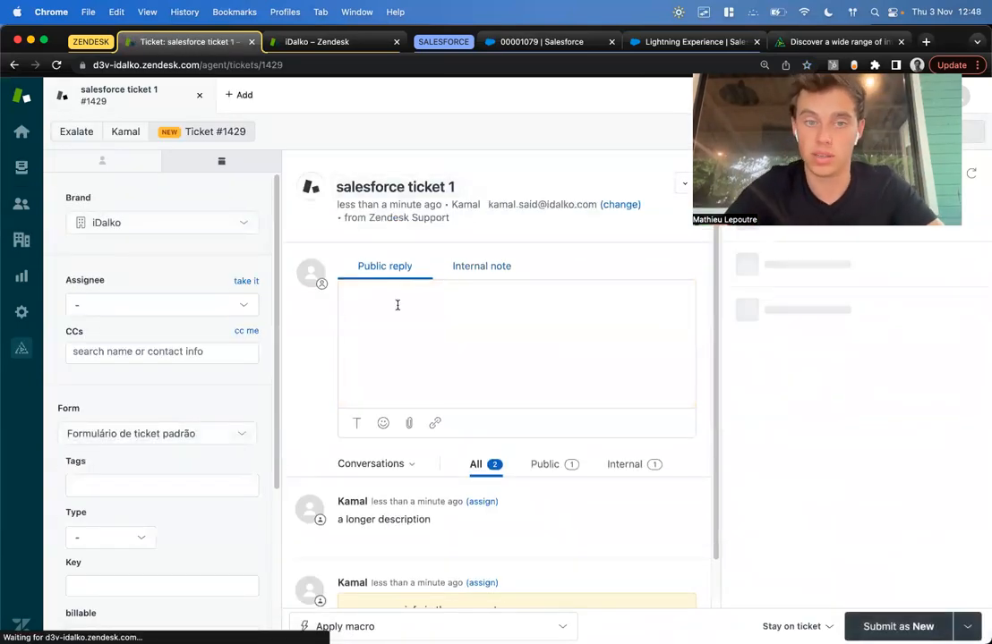
# - Type the public reply 'hi this is zendesk' on ticket #1429
pyautogui.write('hi')
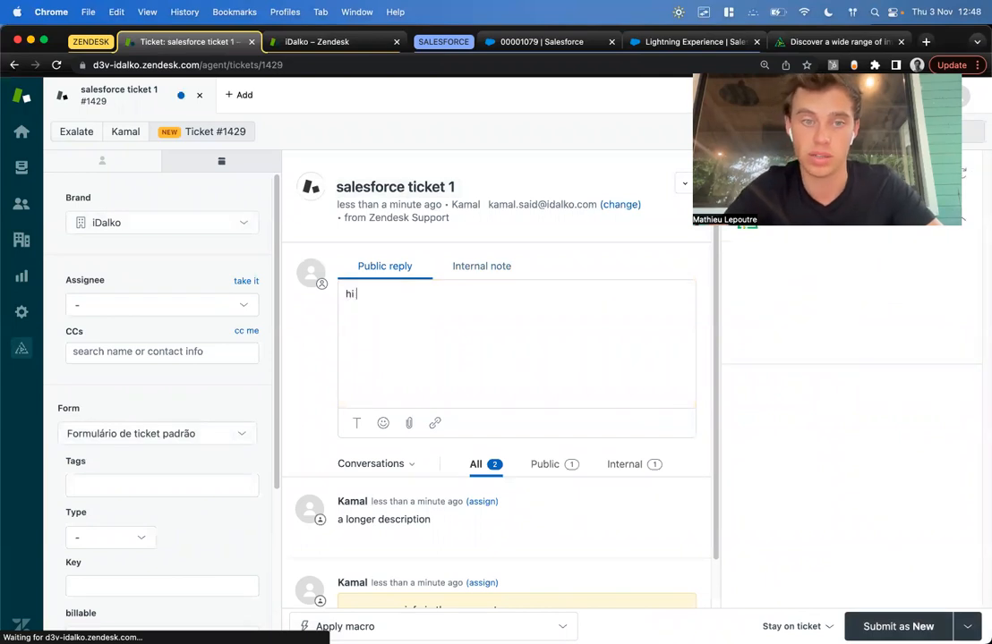
pyautogui.write('this is zendesk')
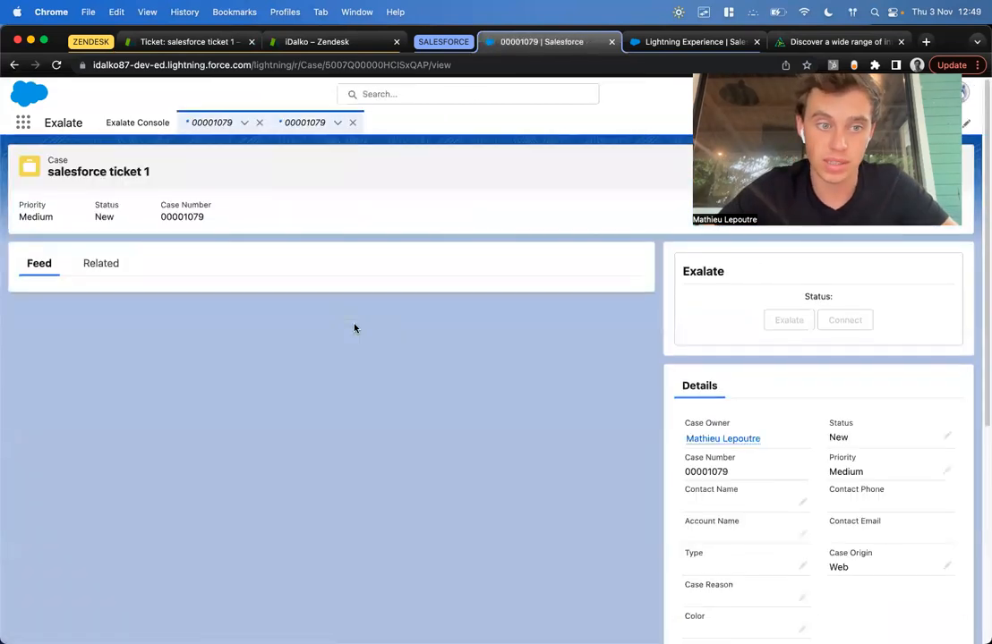
# - Refresh the Connections overview so salesforce_to_zendesk_youtube shows active with one synced entity
pyautogui.scroll(-3)
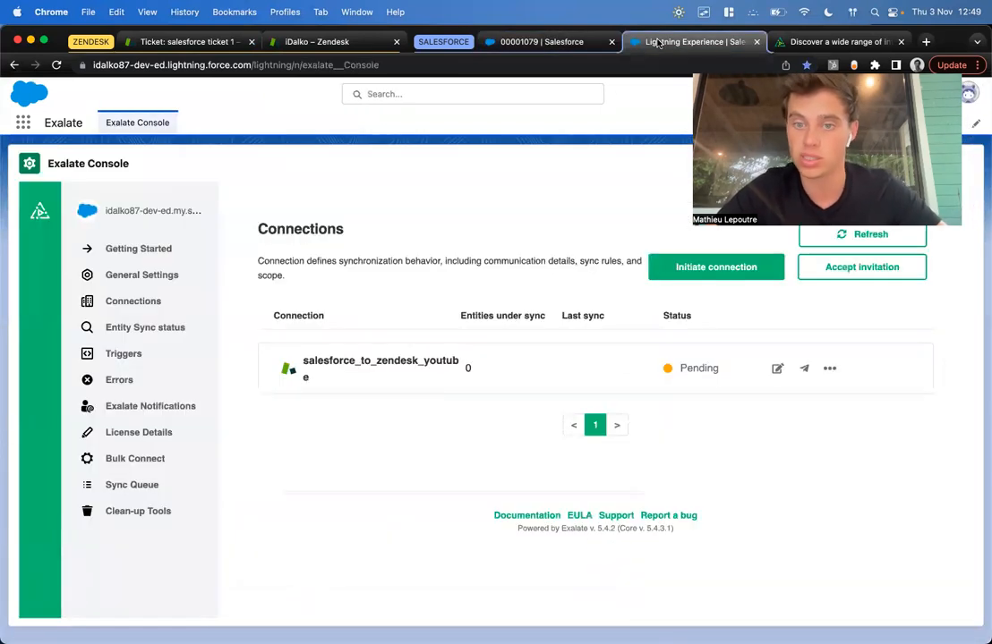
pyautogui.click(861, 233)
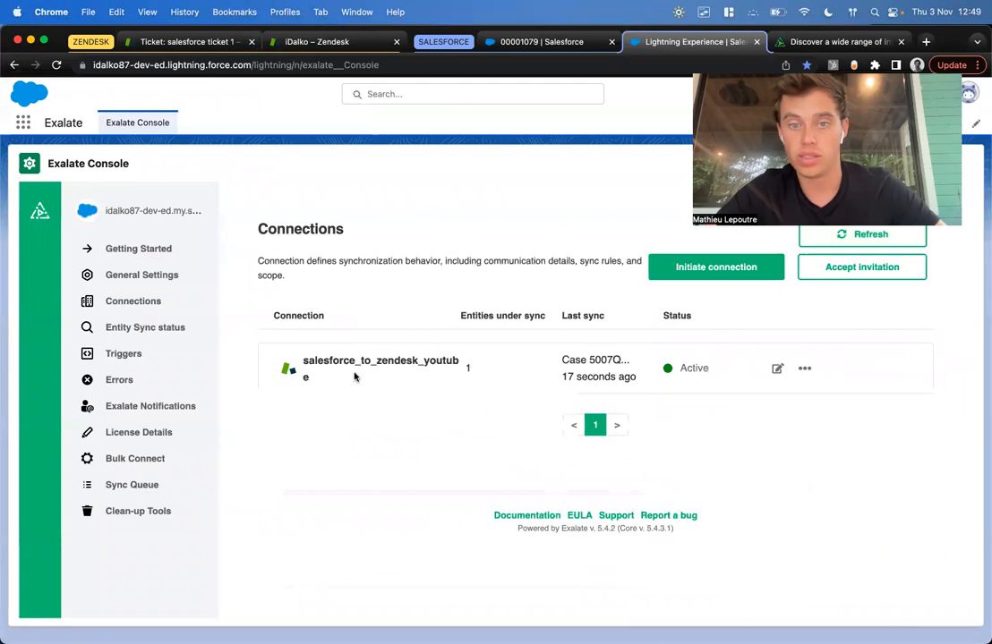
pyautogui.moveTo(124, 355)
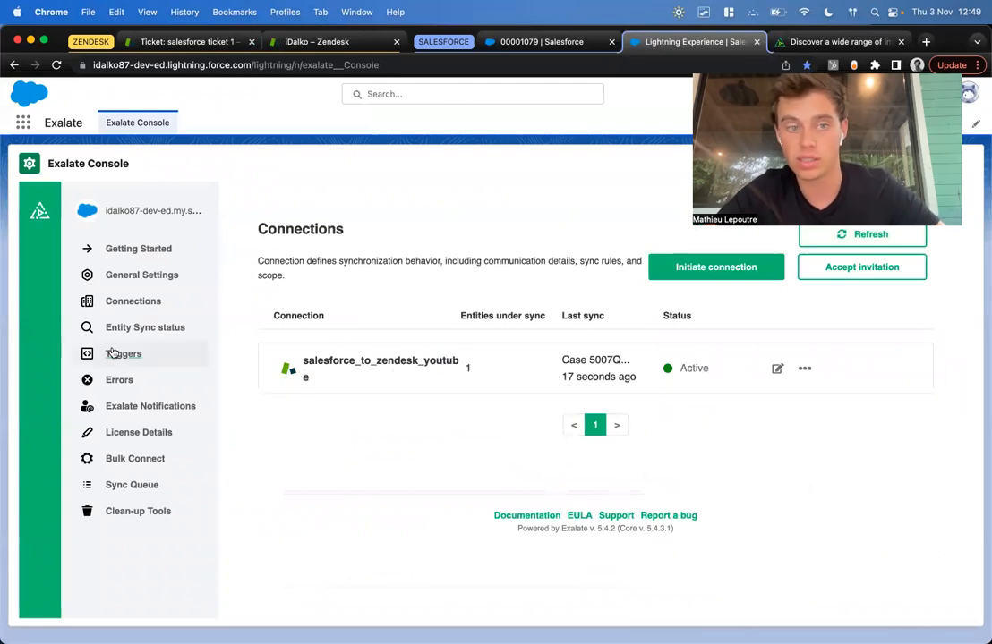
# - Create a Case trigger with Company iDalko on the salesforce_to_zendesk_youtube connection
pyautogui.click(123, 355)
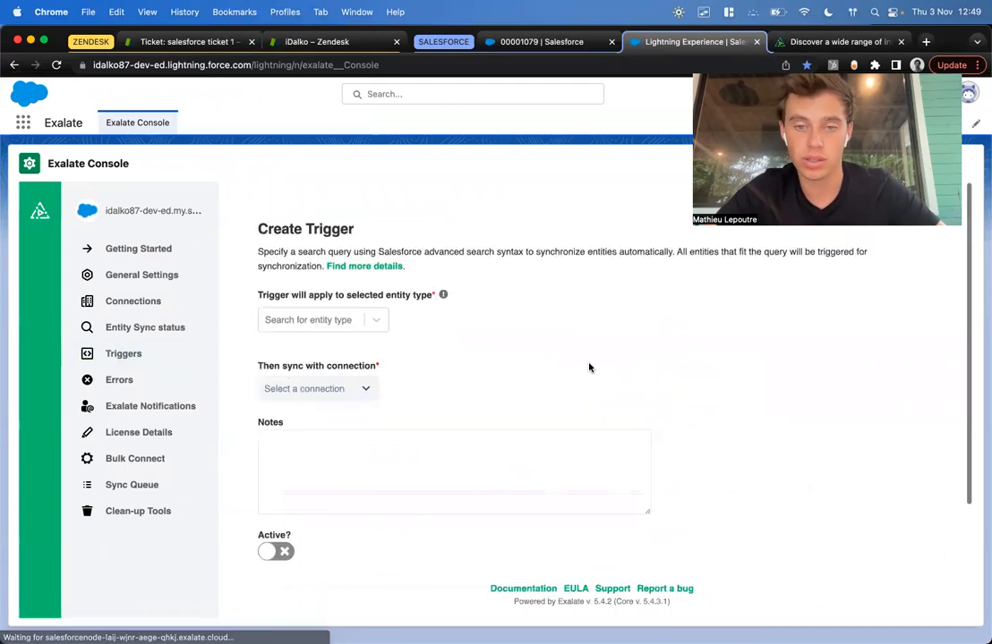
pyautogui.click(322, 319)
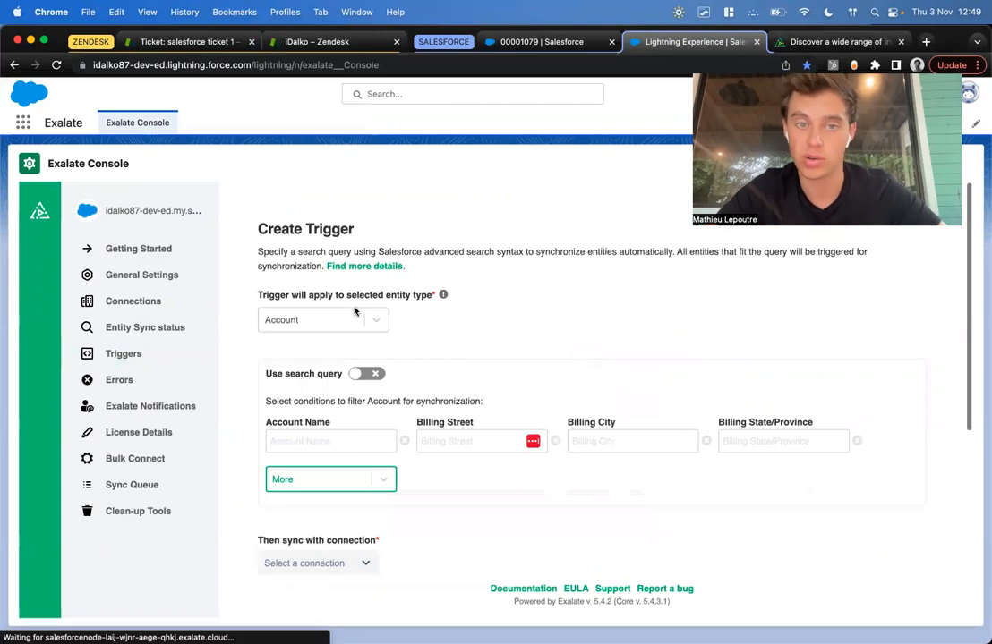
pyautogui.write('case')
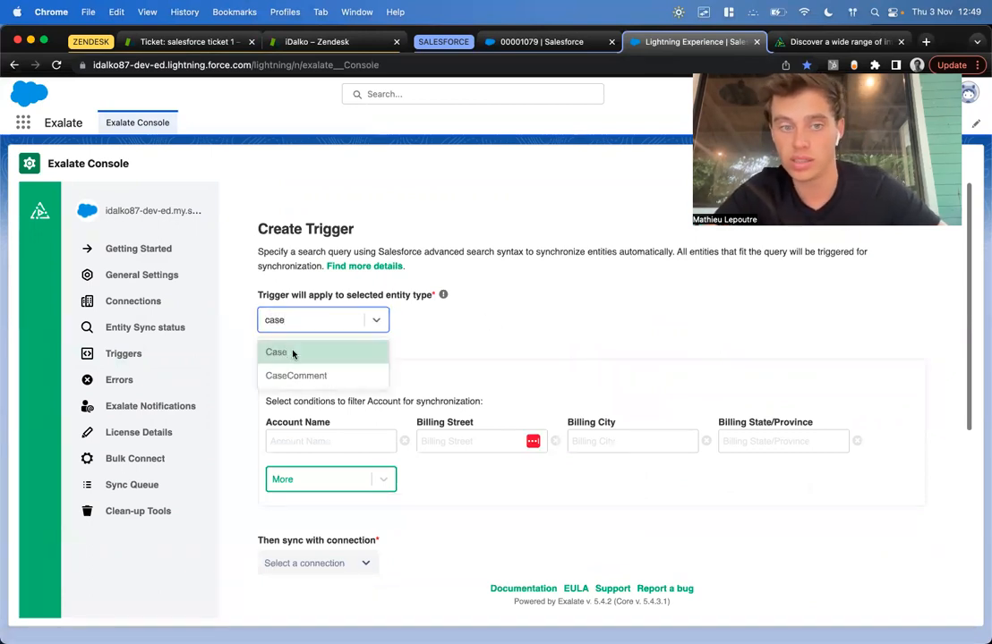
pyautogui.click(276, 351)
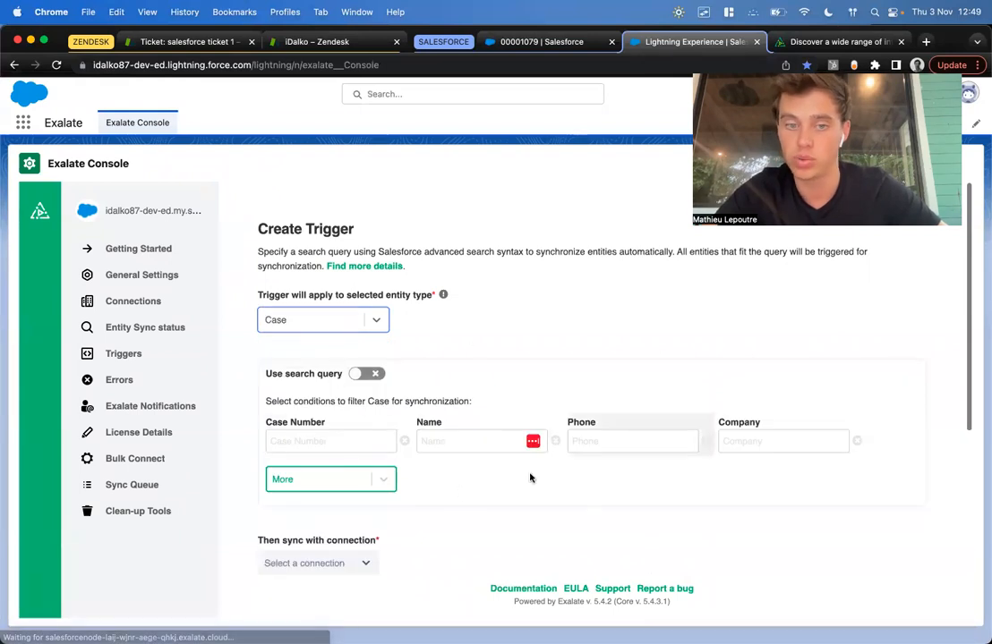
pyautogui.click(365, 374)
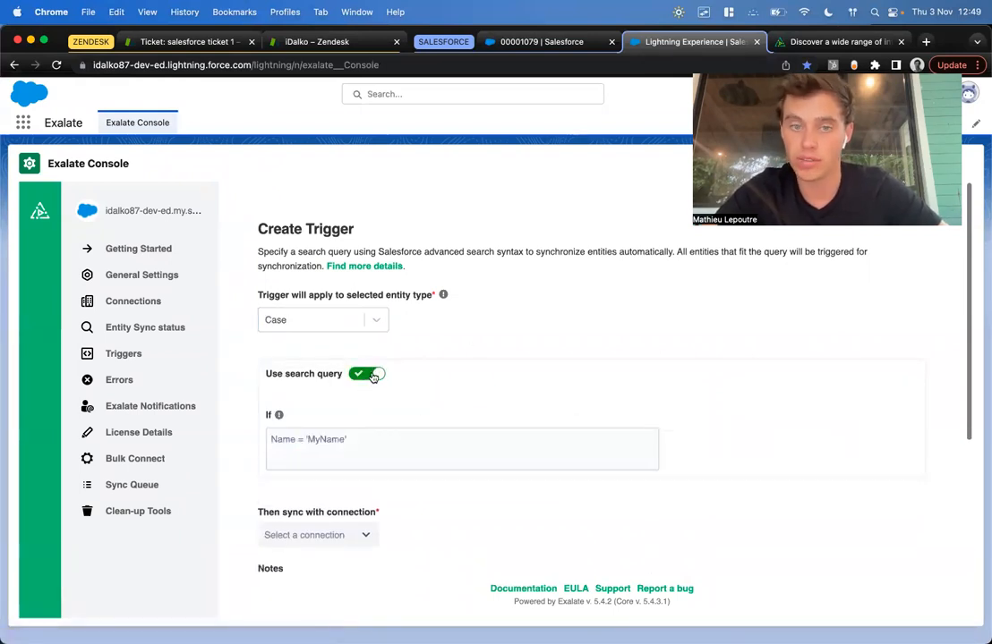
pyautogui.click(367, 374)
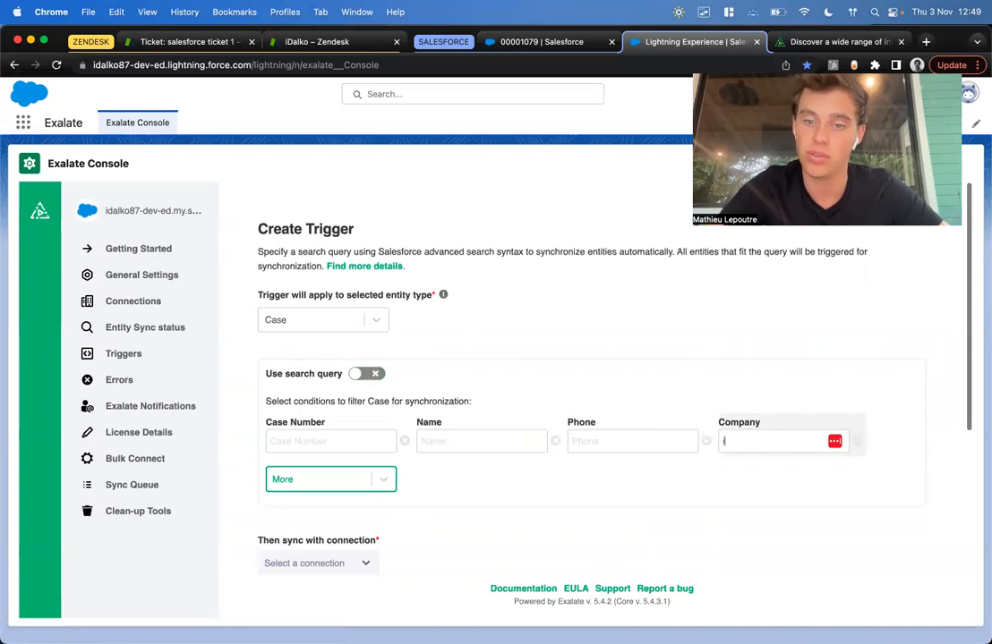
pyautogui.write('iDalko')
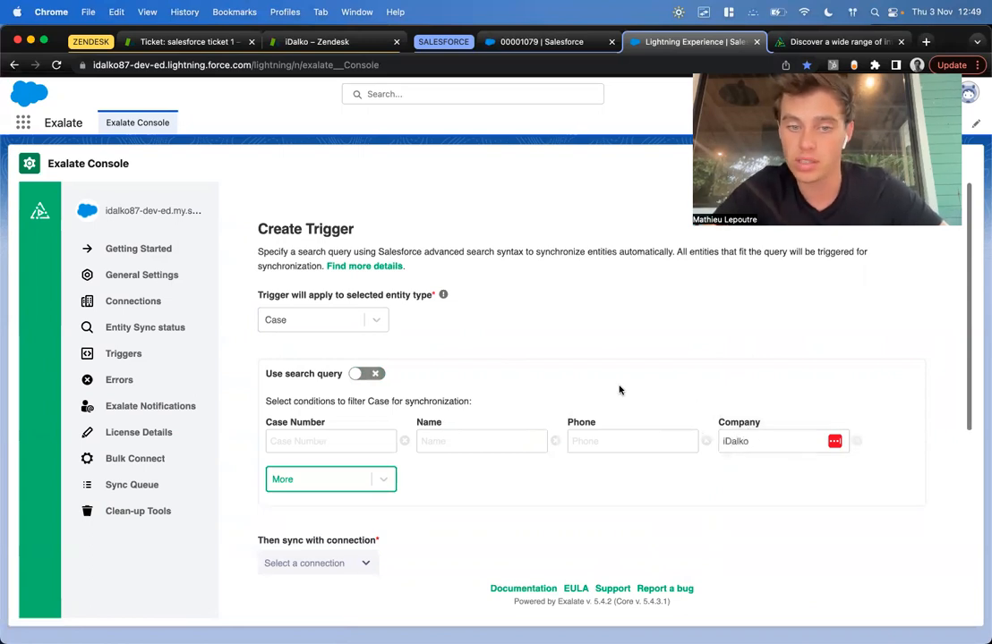
pyautogui.click(319, 342)
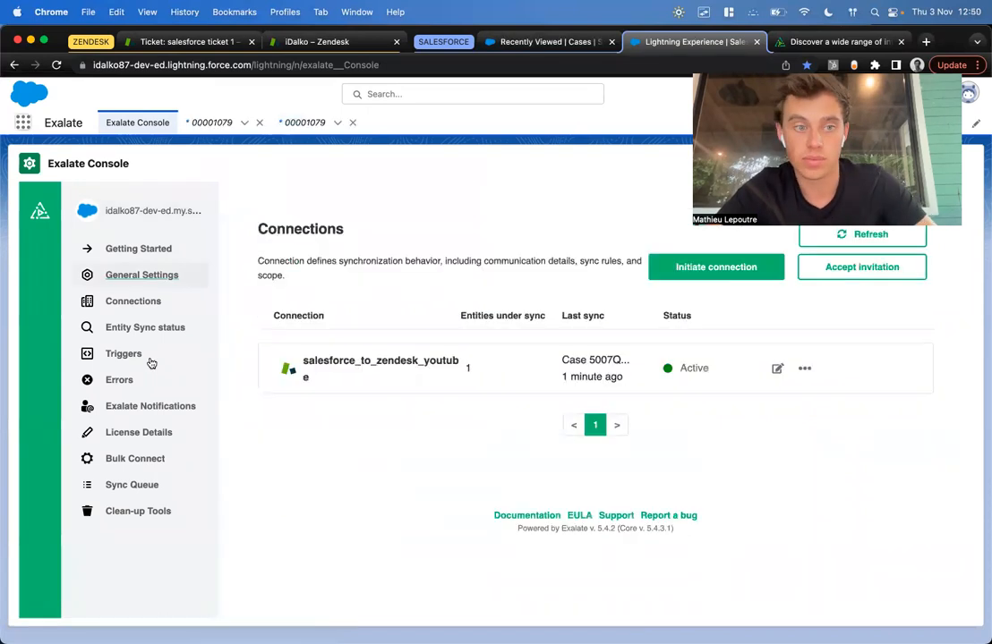
# - View the Triggers list and highlight the trigger's create/update events
pyautogui.click(124, 354)
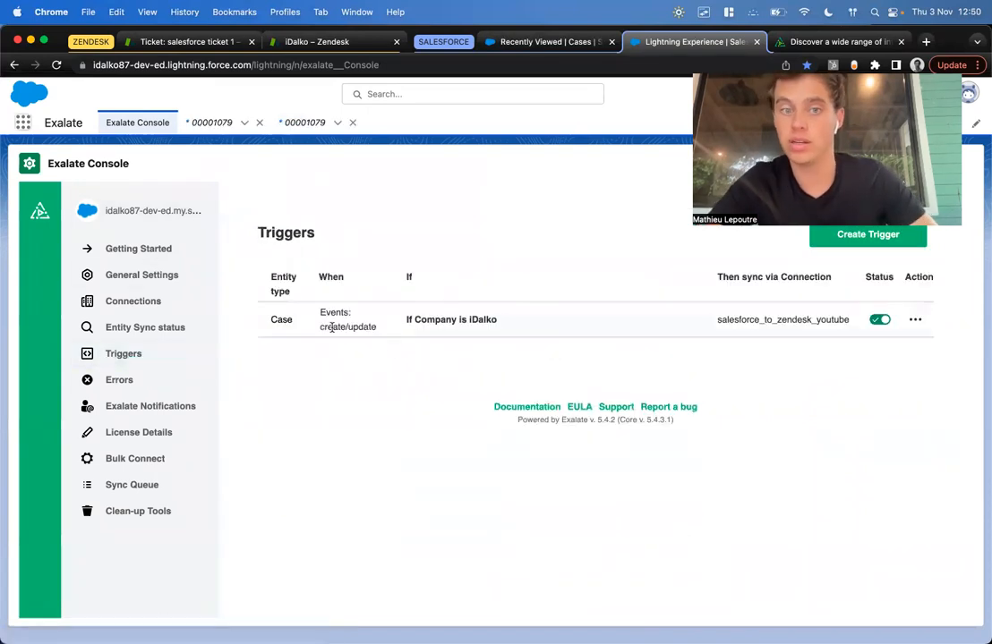
pyautogui.doubleClick(348, 326)
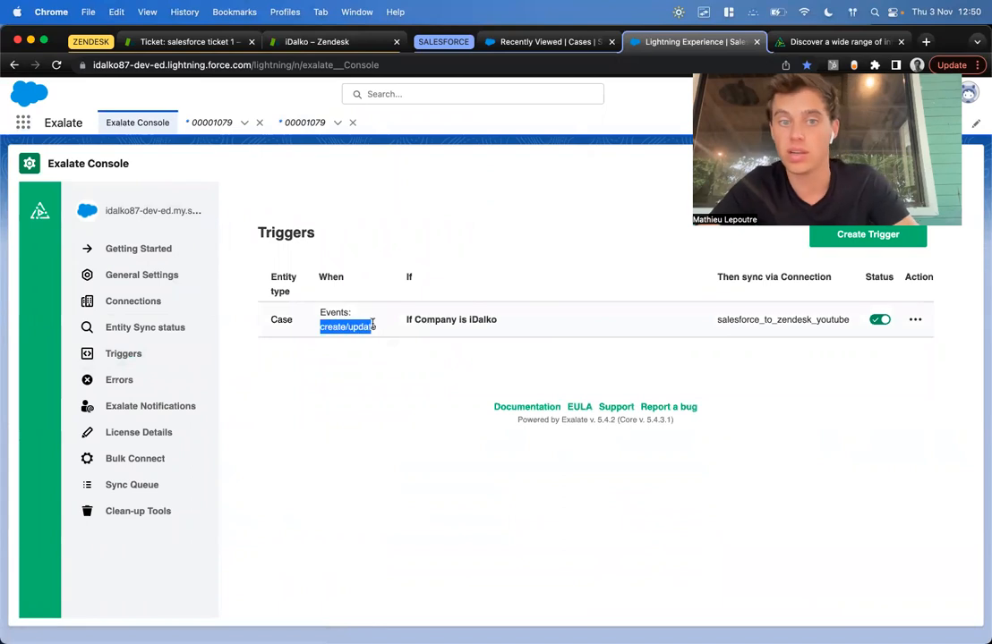
pyautogui.moveTo(377, 326)
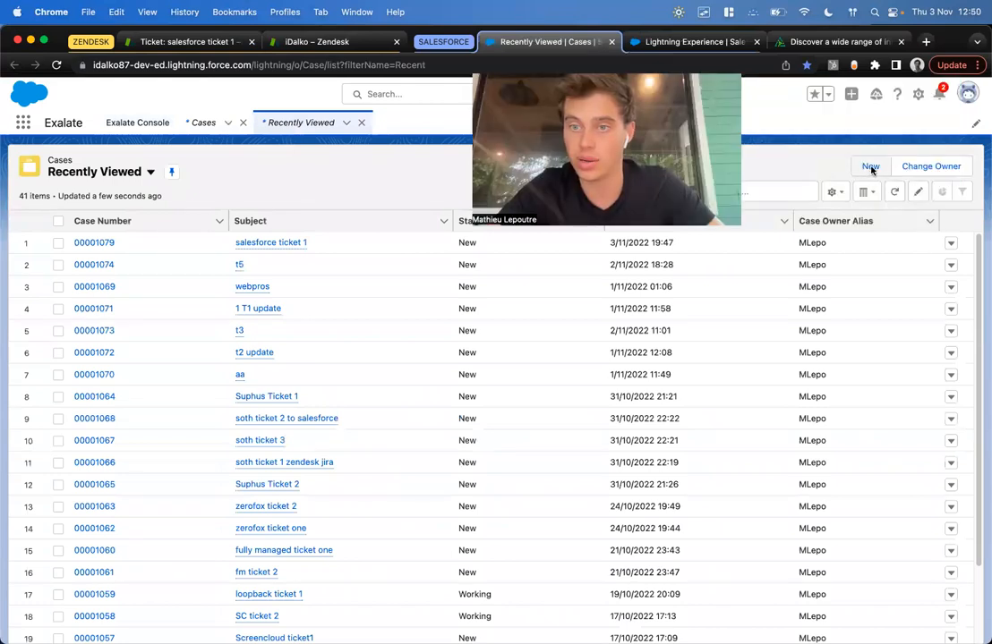
# - Create a new case 'salesforce ticket 2' for iDalko with a longer description and internal comment 'comment sf', and save it
pyautogui.click(870, 167)
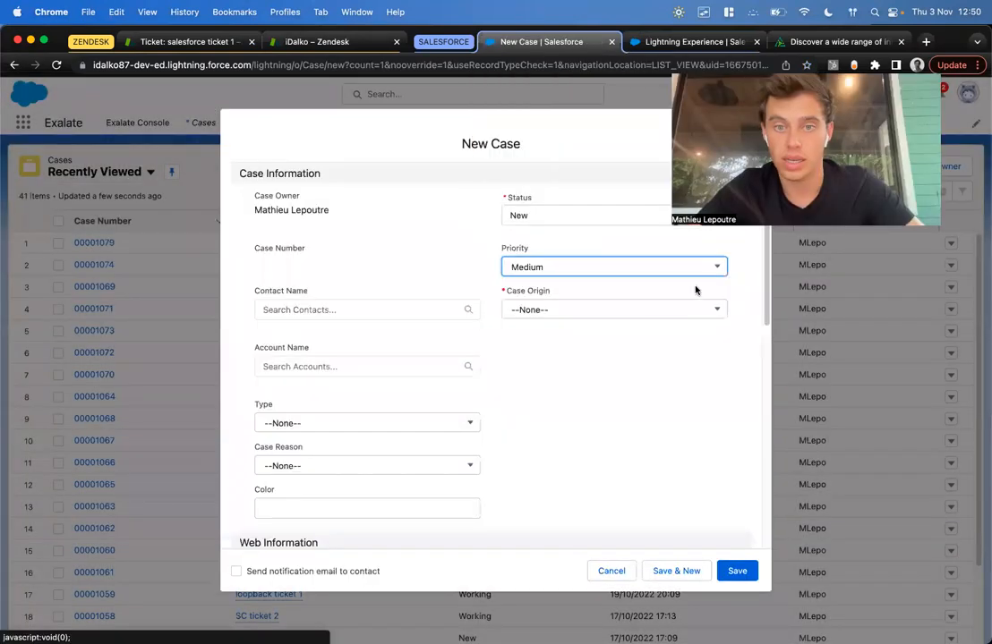
pyautogui.scroll(-3)
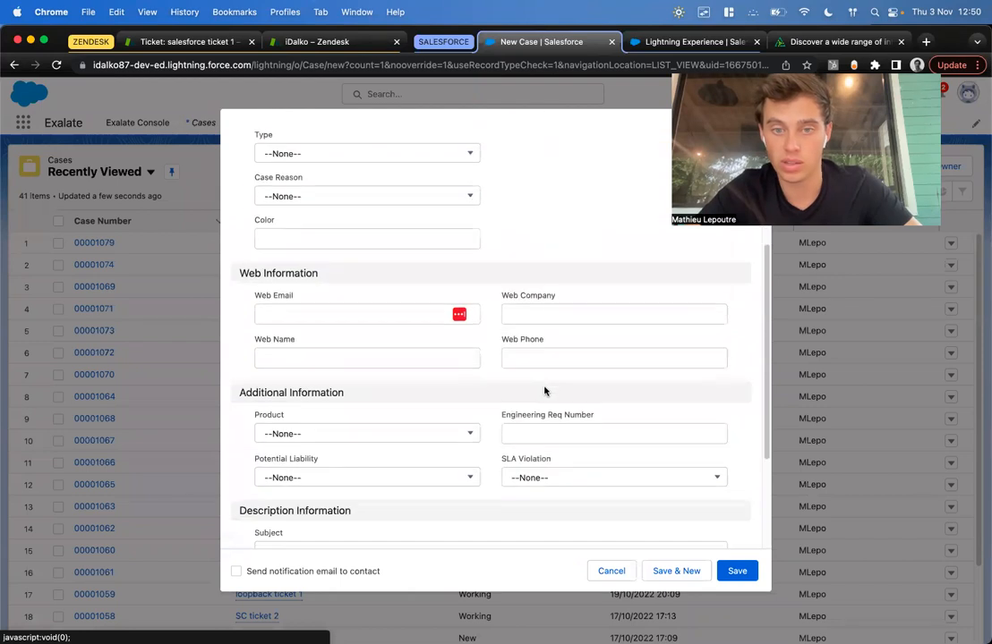
pyautogui.write('iDalko')
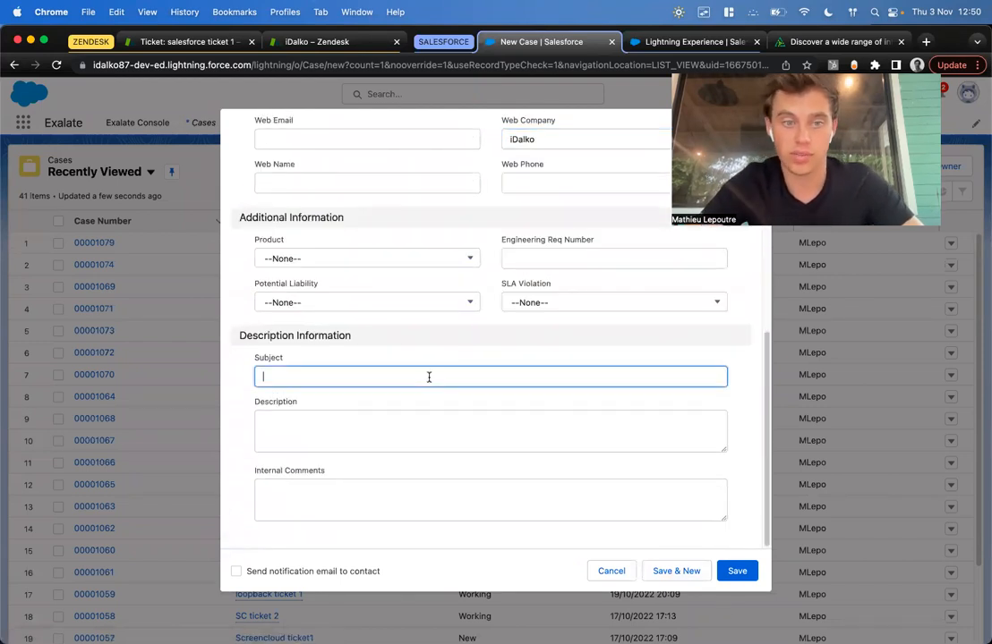
pyautogui.write('salesforce ticket 2')
pyautogui.click(490, 500)
pyautogui.write('a c')
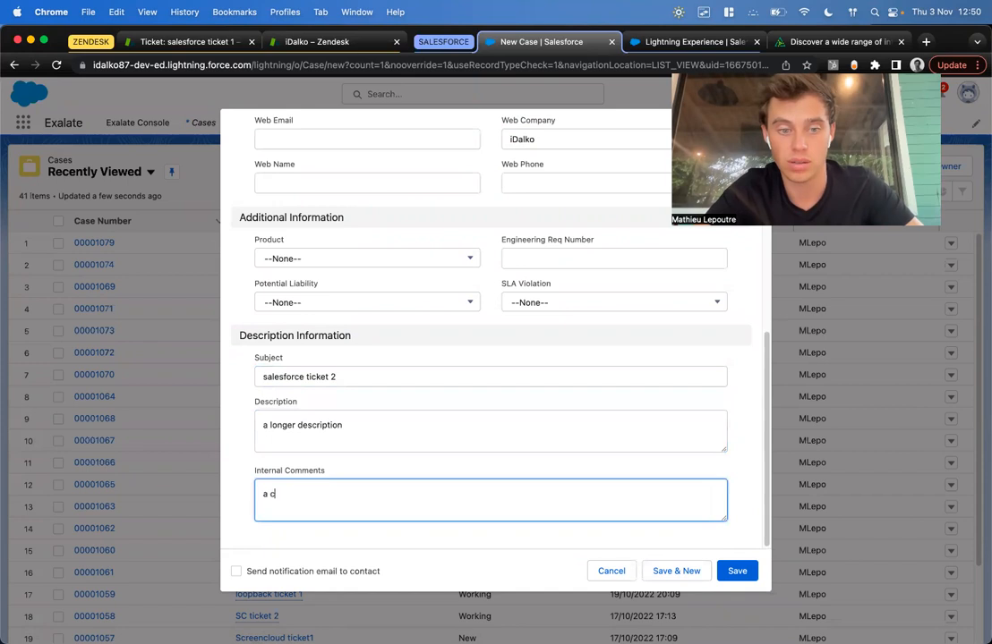
pyautogui.write('omment sf')
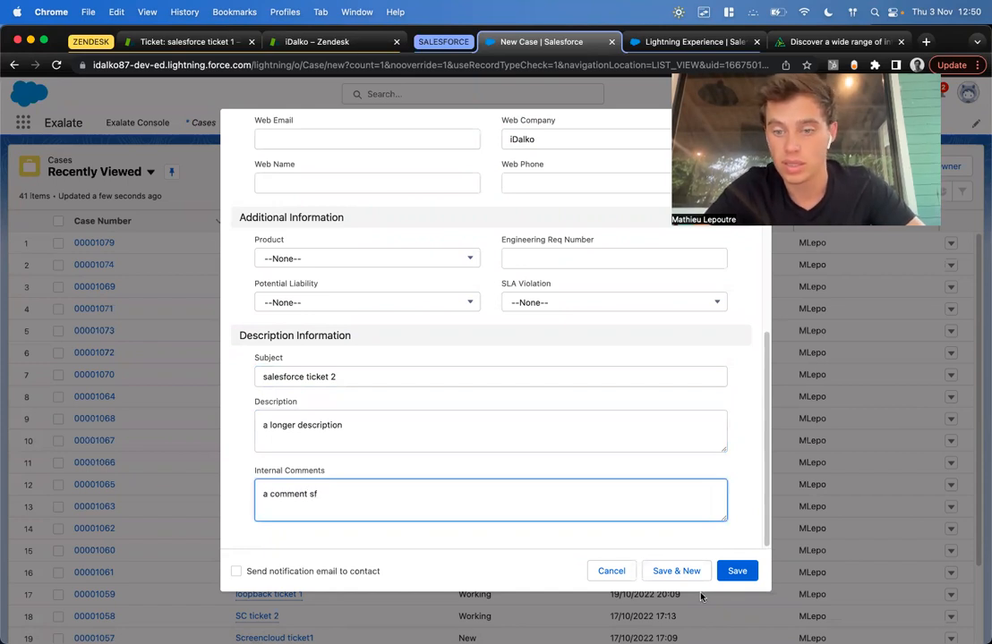
pyautogui.click(738, 569)
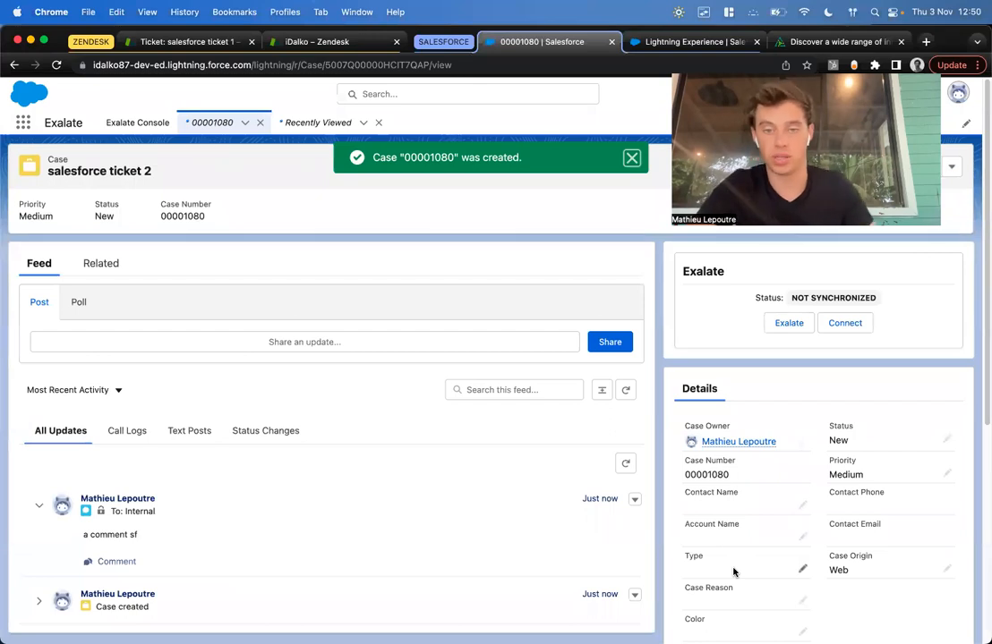
pyautogui.moveTo(746, 351)
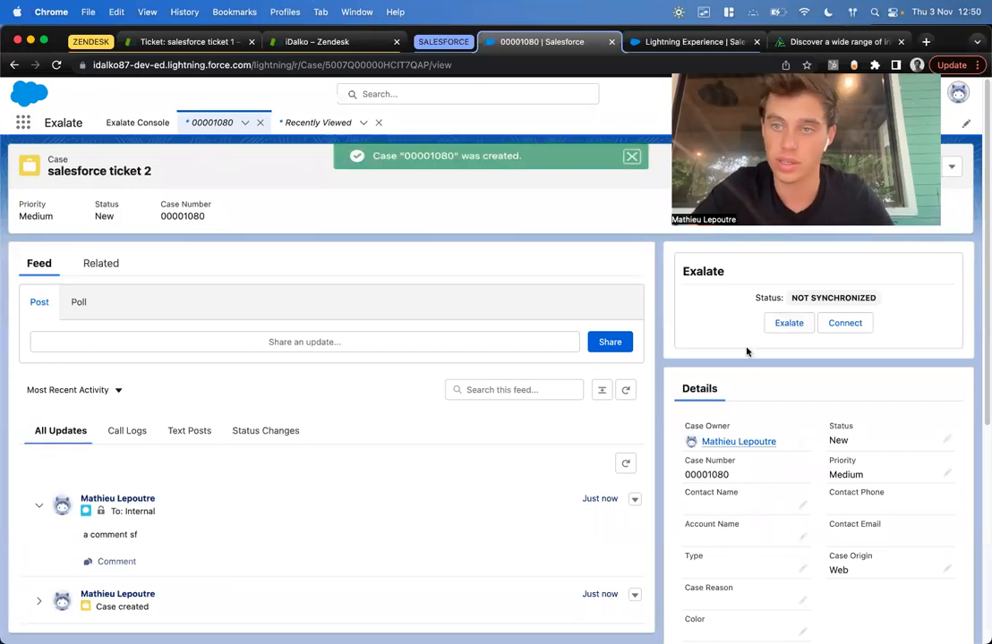
# - Exalate case 00001080 to Zendesk, checking its Color field, until it shows Synchronized with remote ticket 1430
pyautogui.click(632, 155)
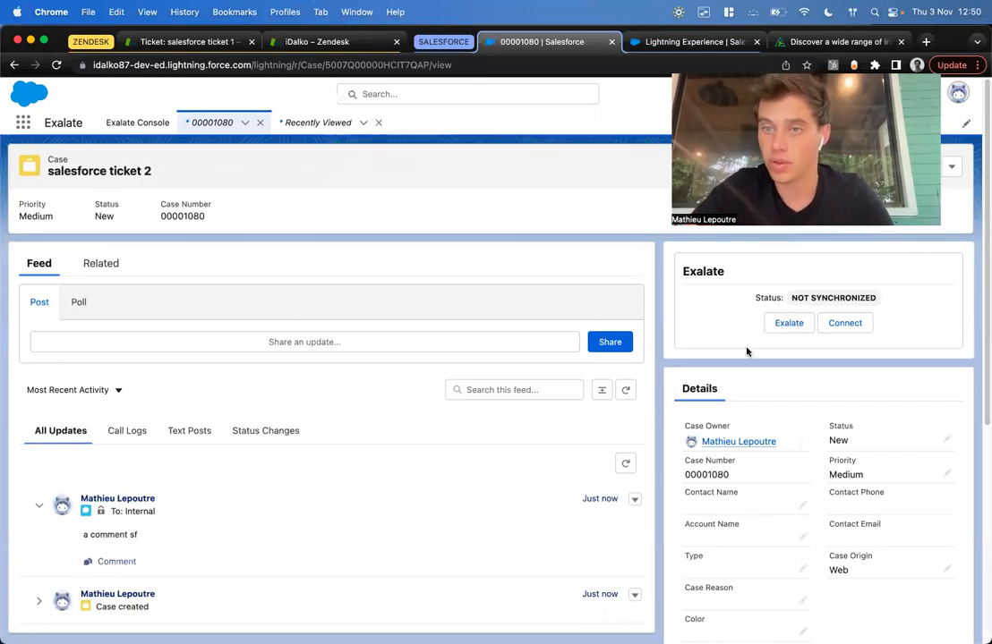
pyautogui.scroll(-3)
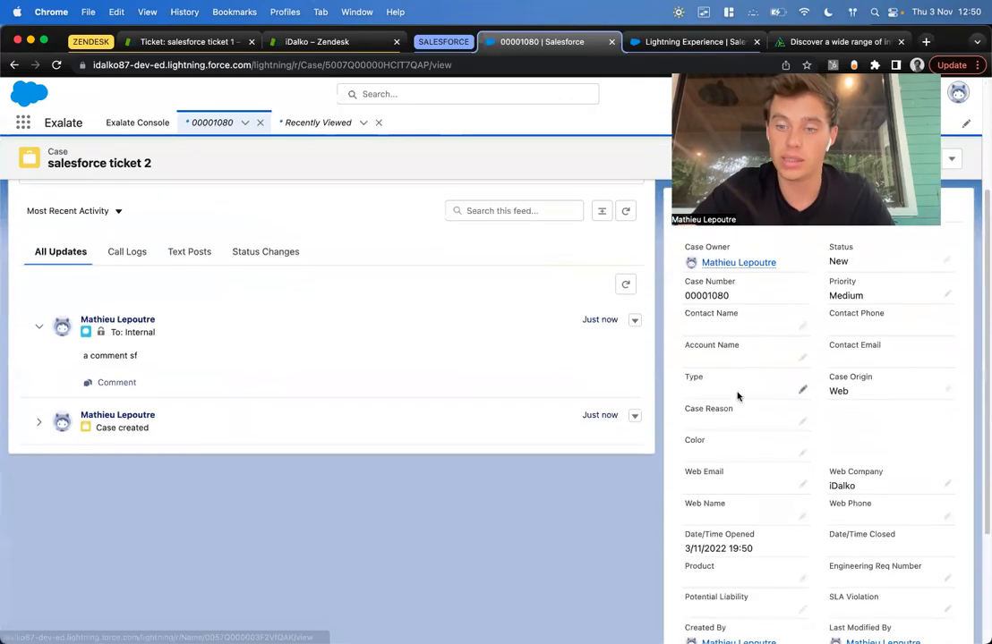
pyautogui.scroll(-3)
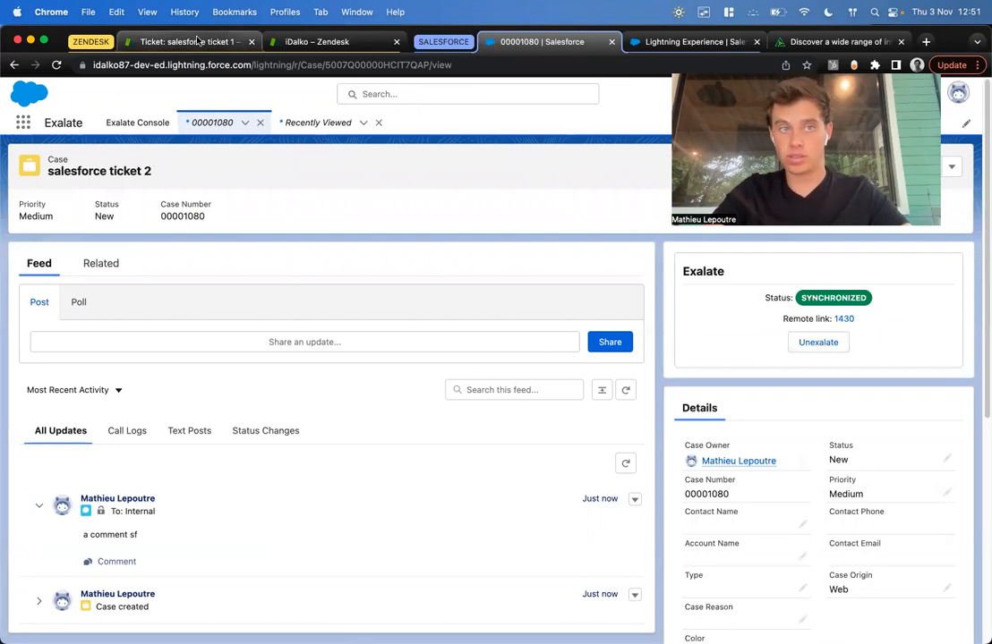
pyautogui.click(188, 41)
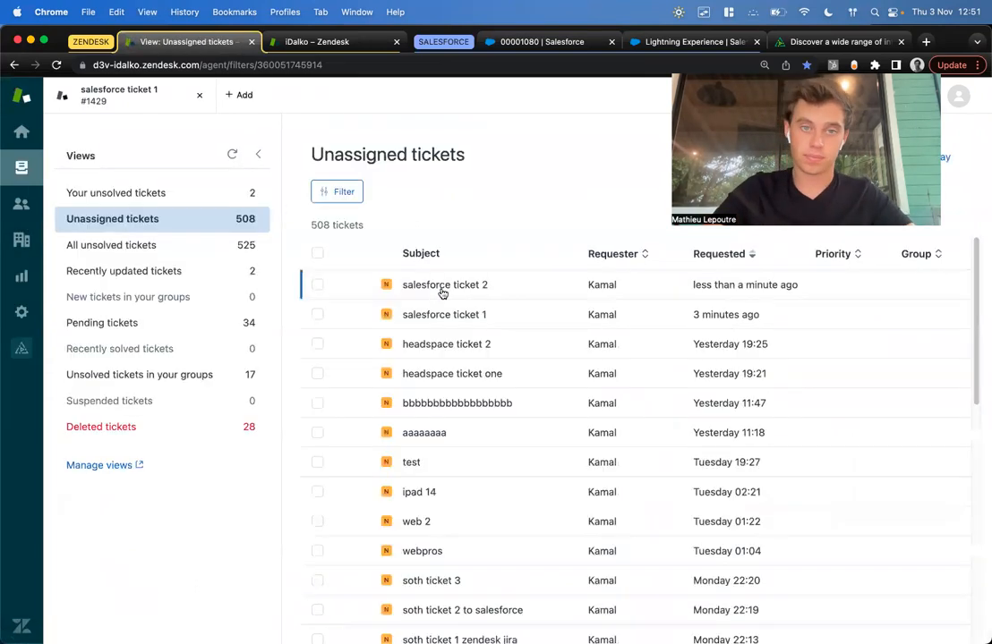
pyautogui.moveTo(331, 41)
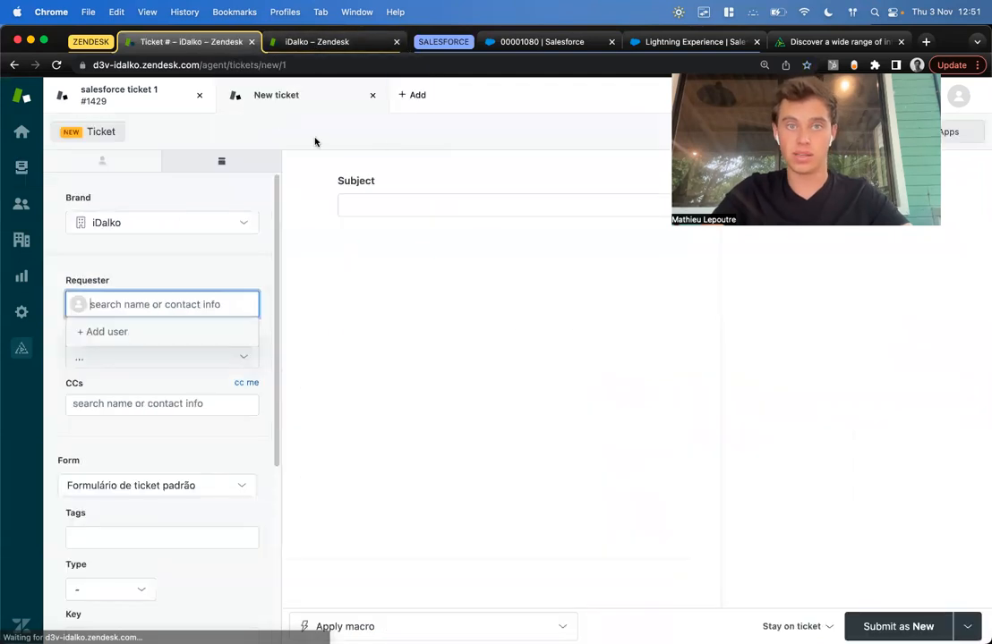
# - Submit the new ticket 'zendesk ticket 1' with reply 'abc' and Exalate it over the Salesforce connection
pyautogui.write('zendesk ticket 1')
pyautogui.write('abc')
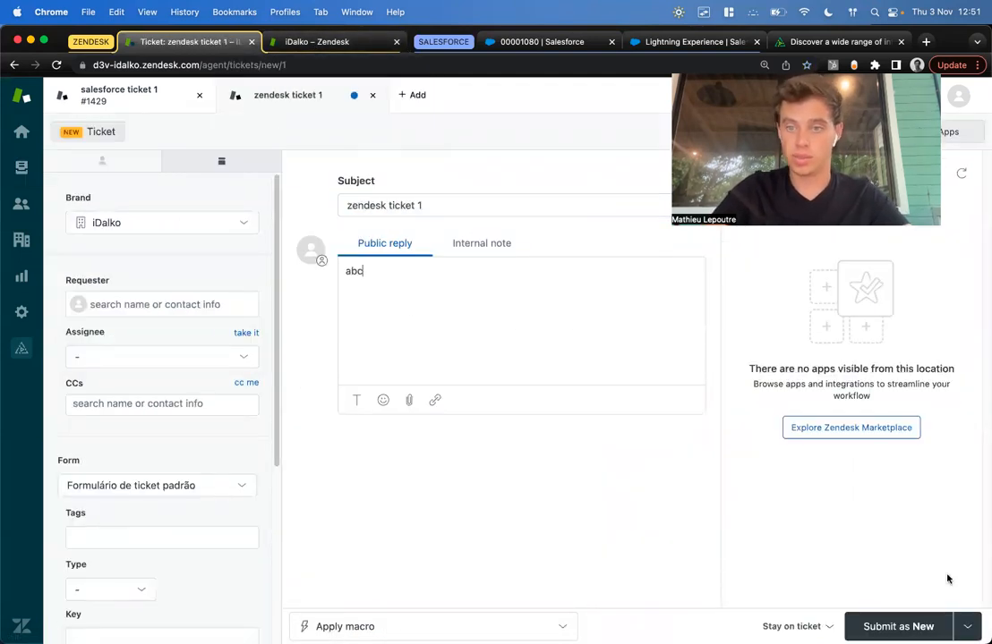
pyautogui.click(899, 627)
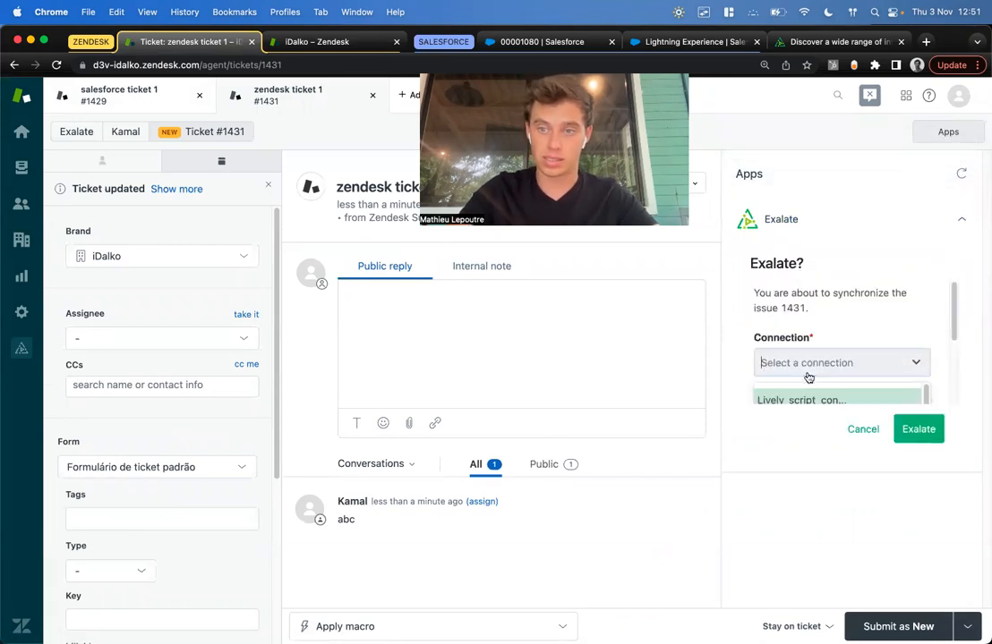
pyautogui.click(801, 401)
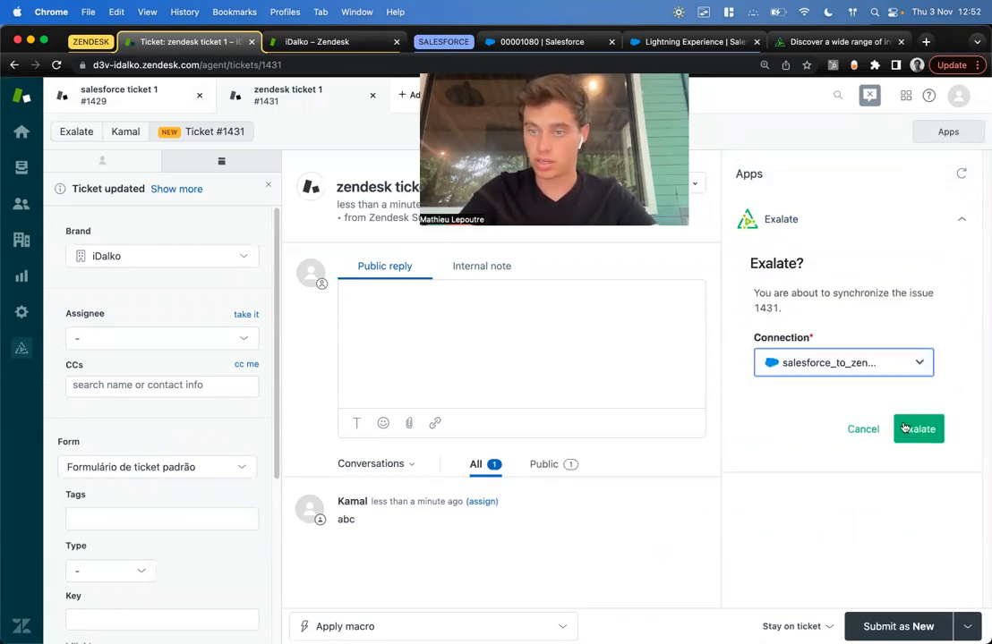
pyautogui.click(917, 430)
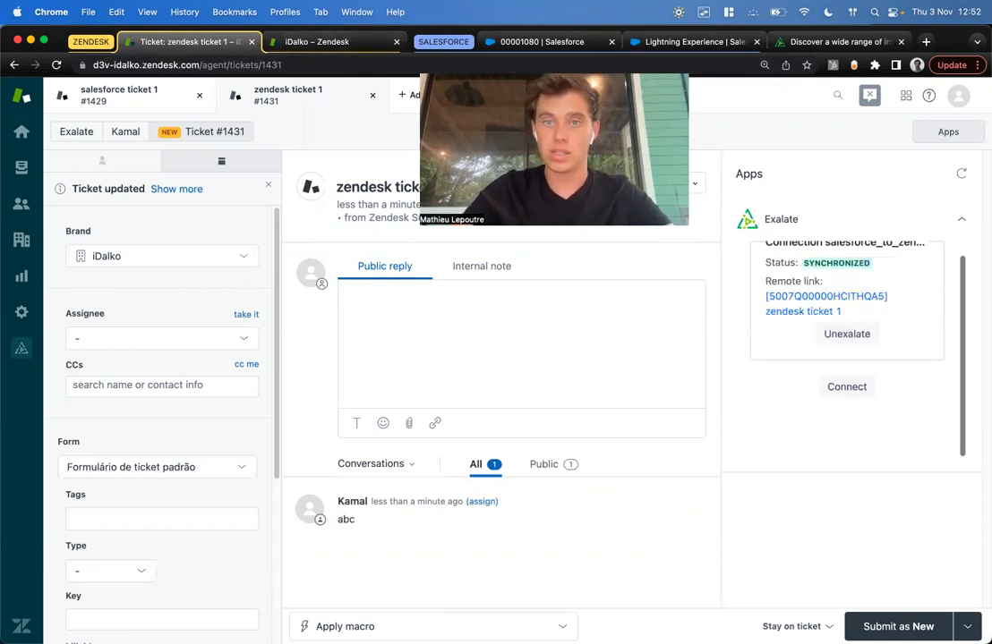
# - Follow the remote link to case 00001081 and insert the Exalate image from Owned by Me into its feed post
pyautogui.click(823, 297)
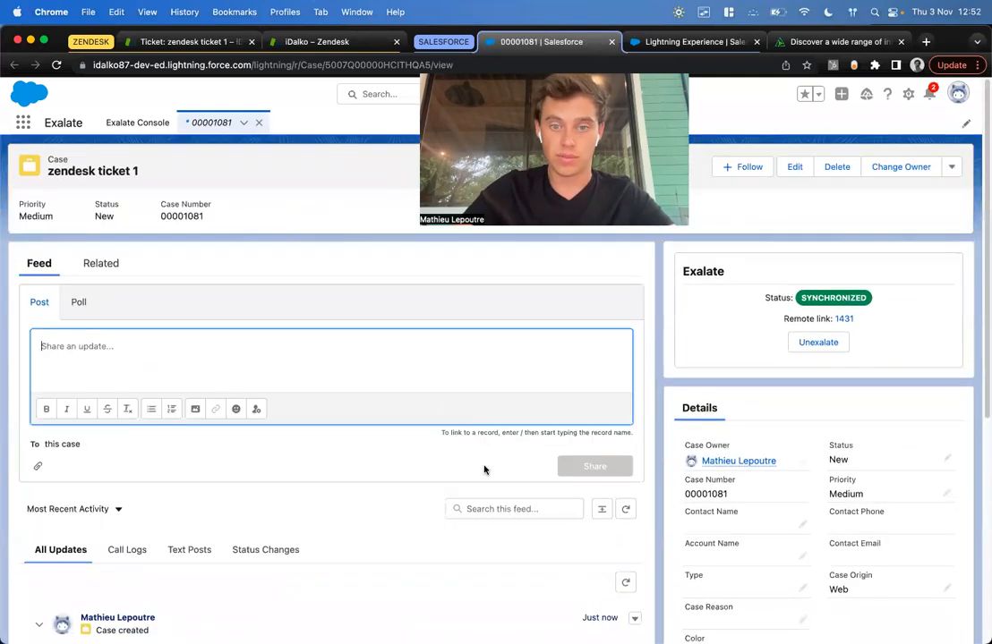
pyautogui.click(195, 408)
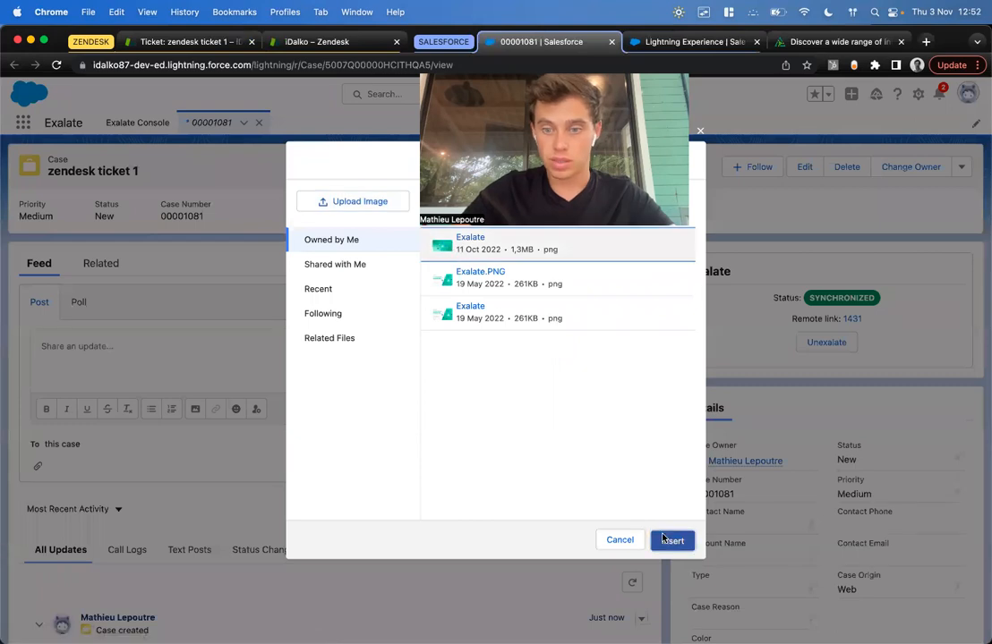
pyautogui.click(671, 541)
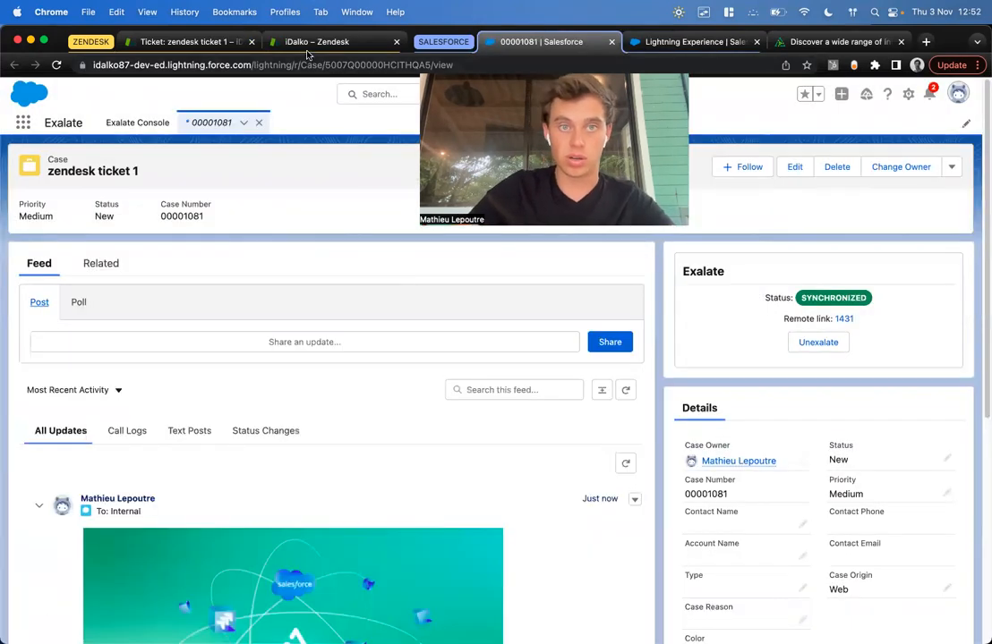
# - Start a new Exalate trigger in Zendesk with the If query 'type:ticket status:open'
pyautogui.click(317, 42)
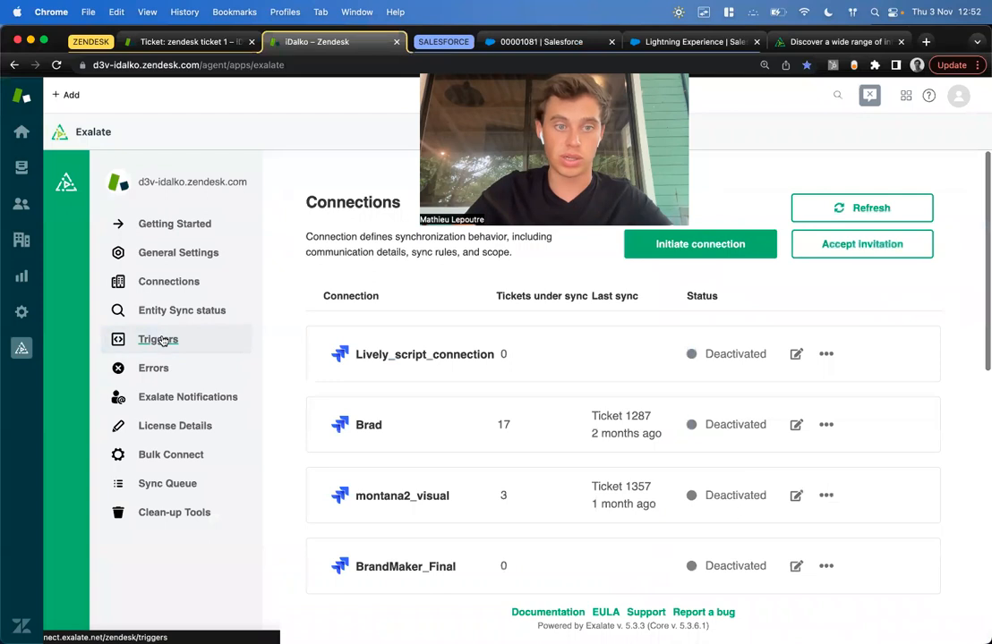
pyautogui.click(157, 340)
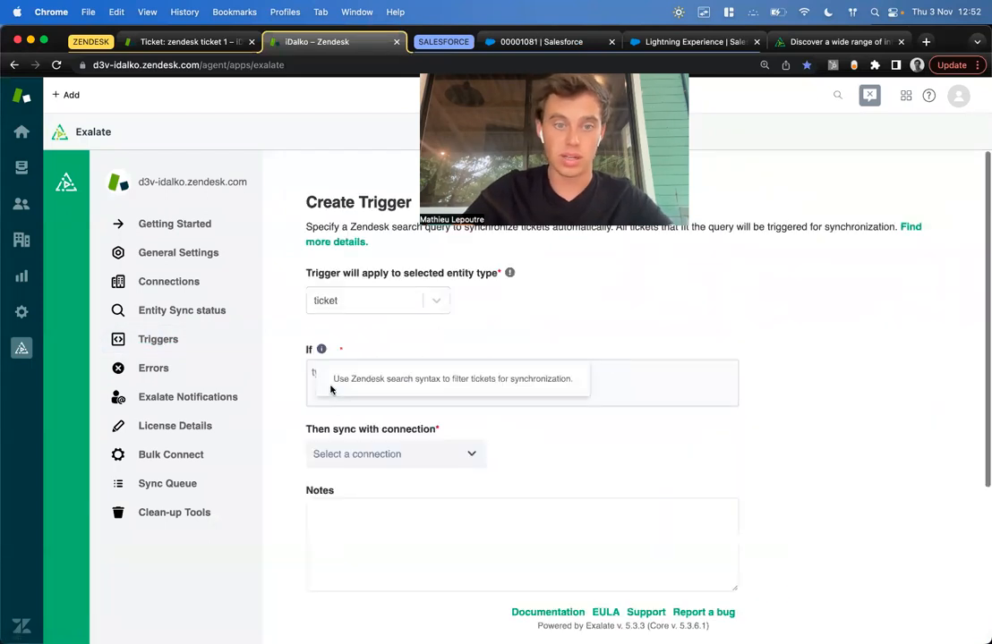
pyautogui.write('type:ticket status:open')
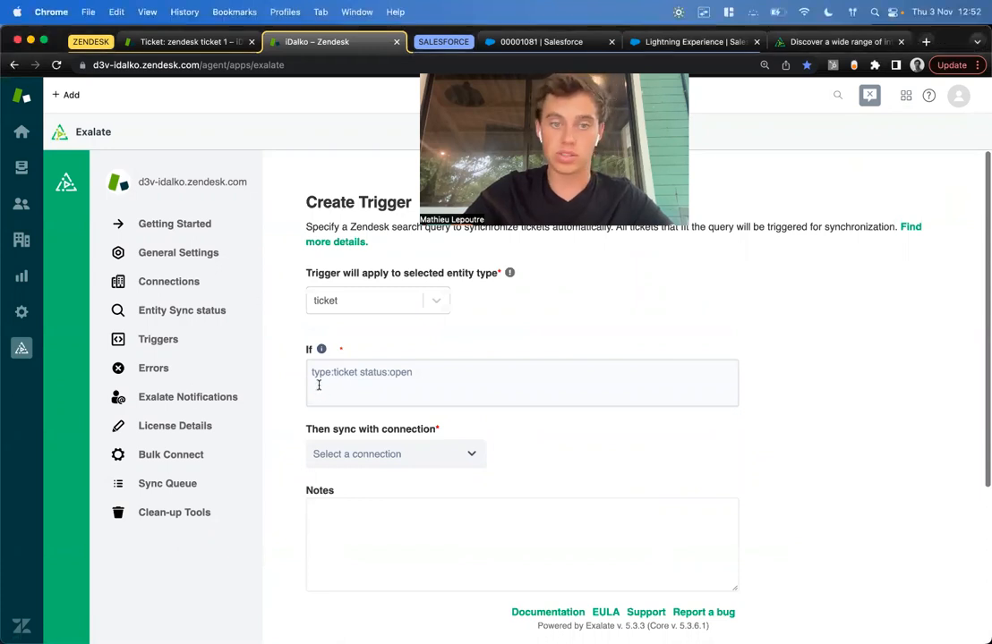
pyautogui.click(394, 455)
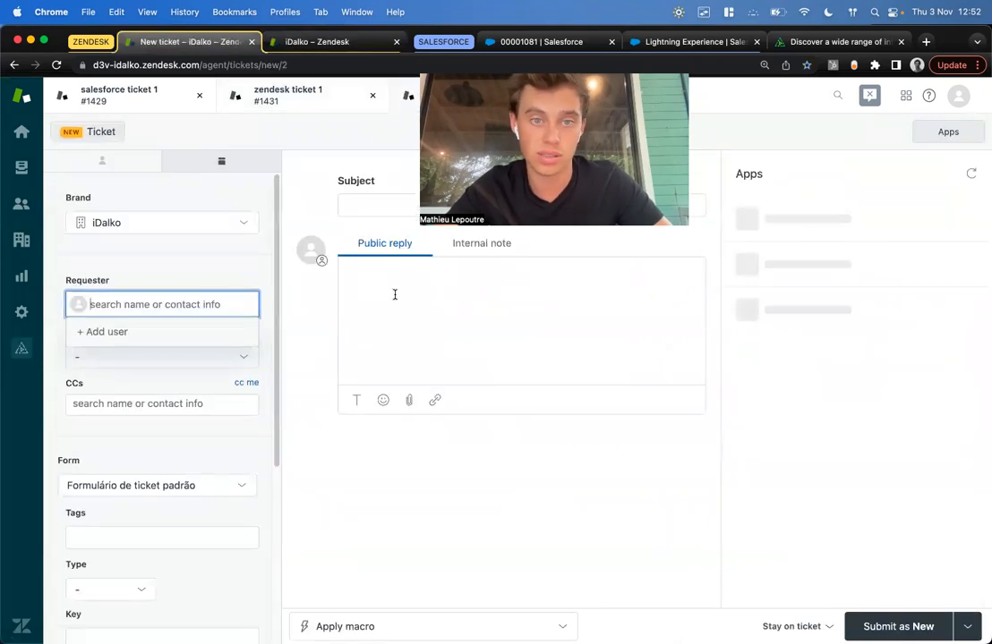
# - Create the ticket 'zendesk tickt 2' with reply 'abc' and submit it as Open so the trigger syncs it
pyautogui.write('zendesk tickt 2')
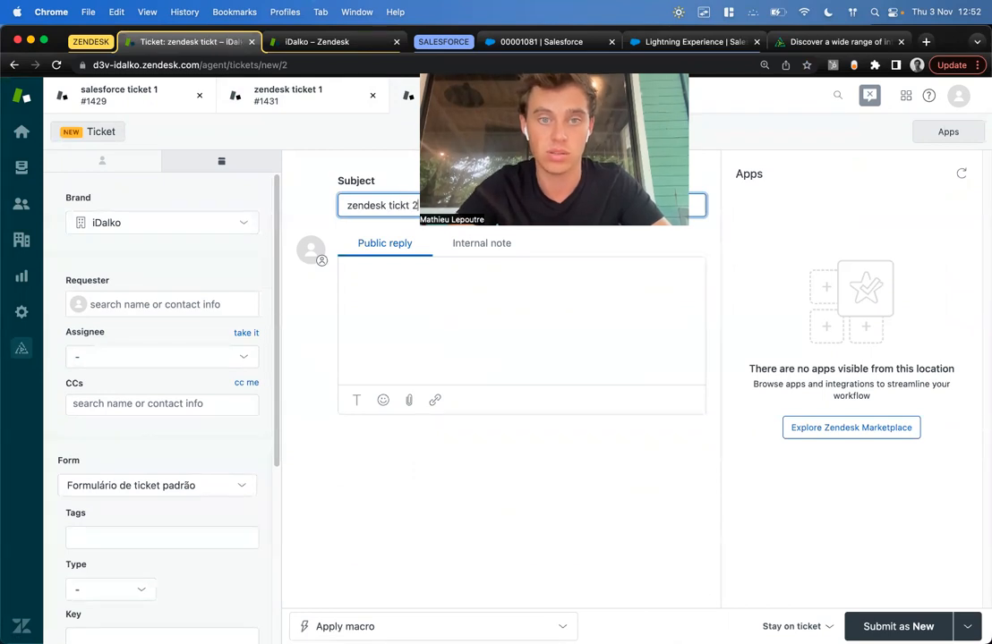
pyautogui.write('abc')
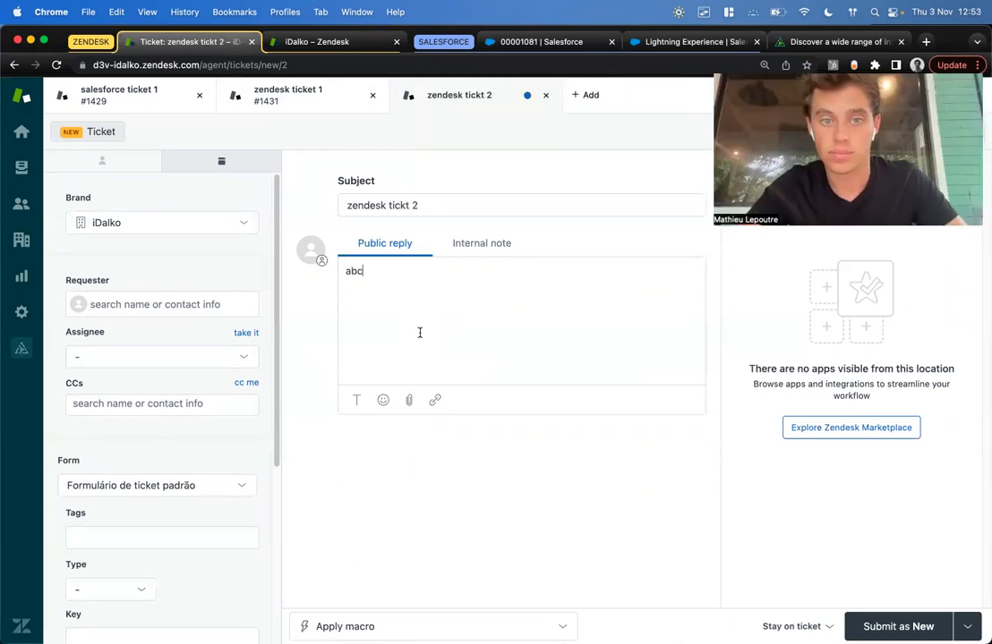
pyautogui.click(967, 627)
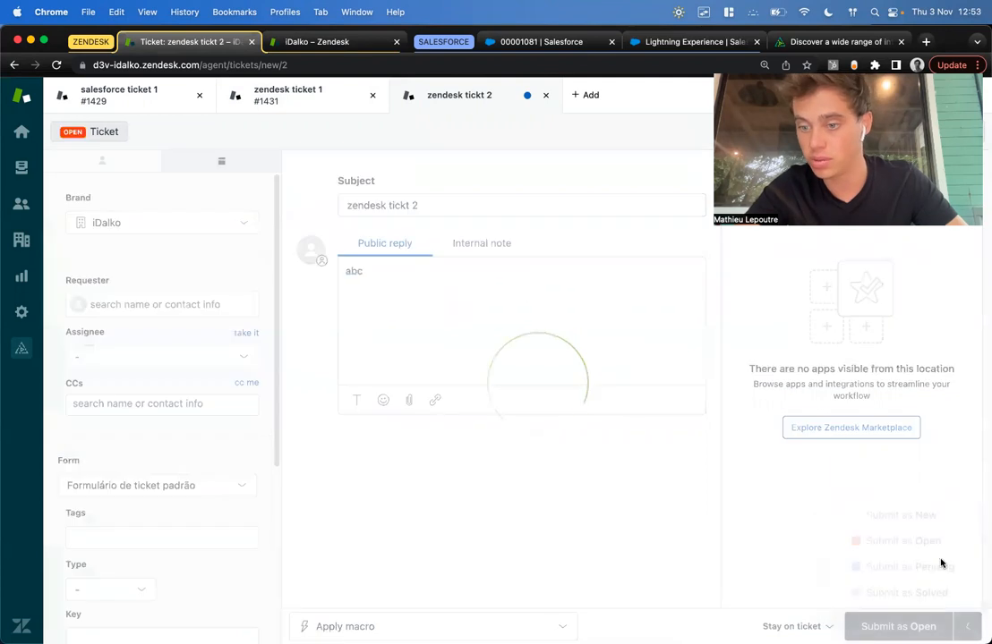
pyautogui.click(898, 626)
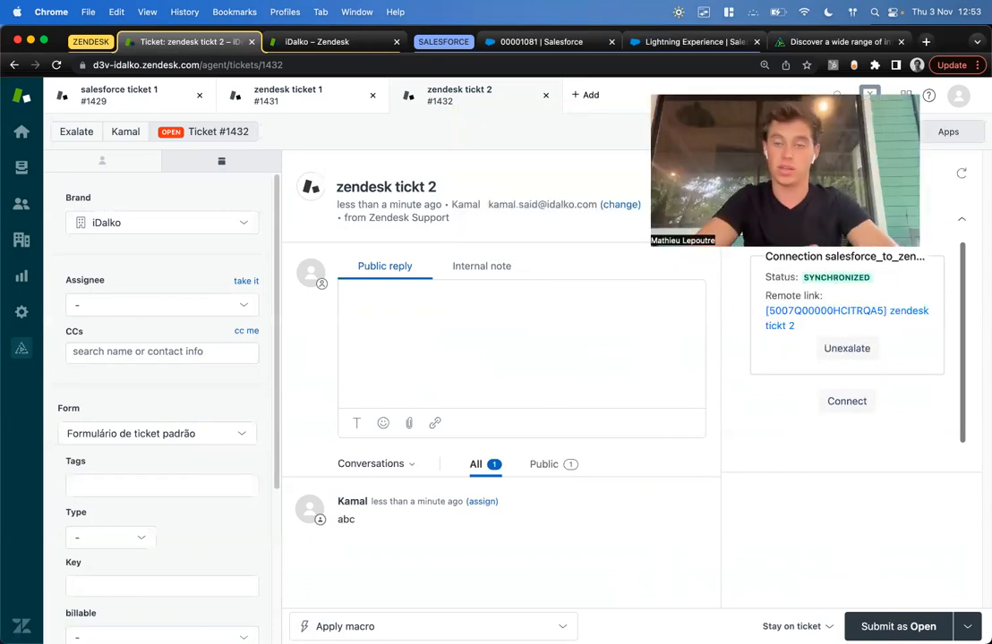
pyautogui.scroll(-3)
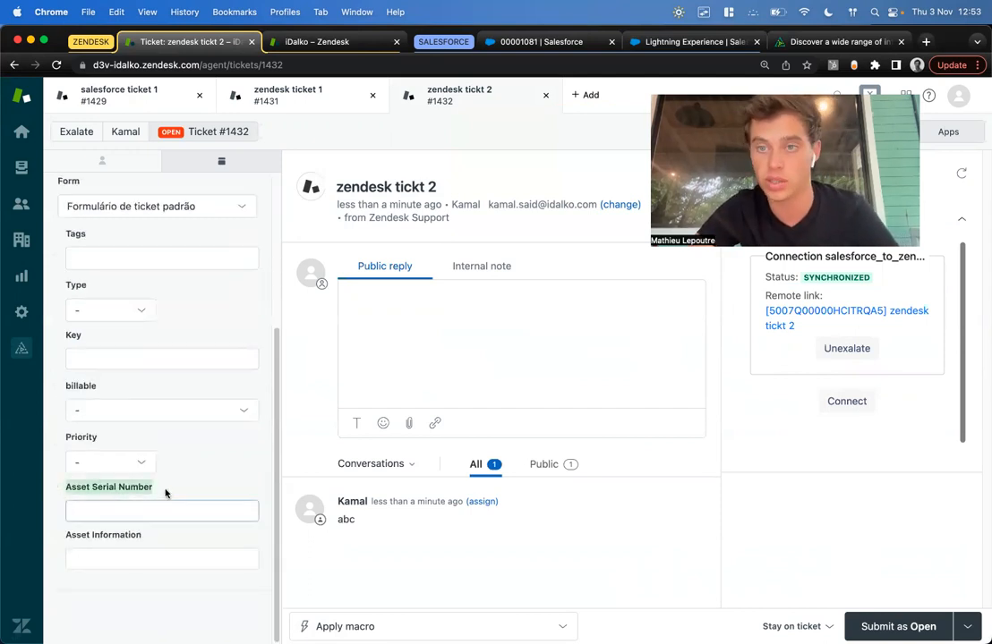
pyautogui.click(537, 41)
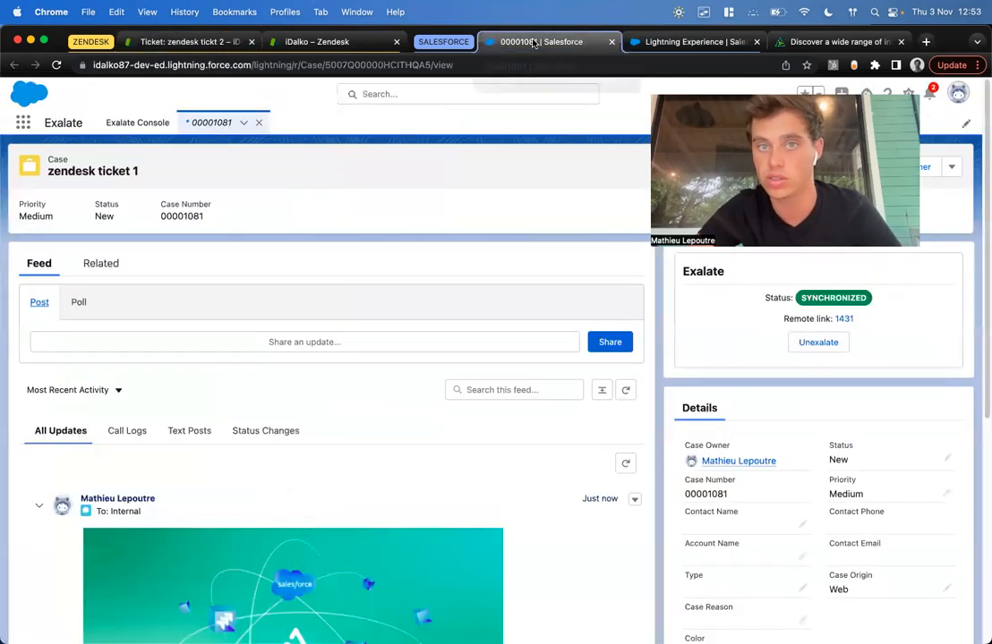
pyautogui.scroll(-3)
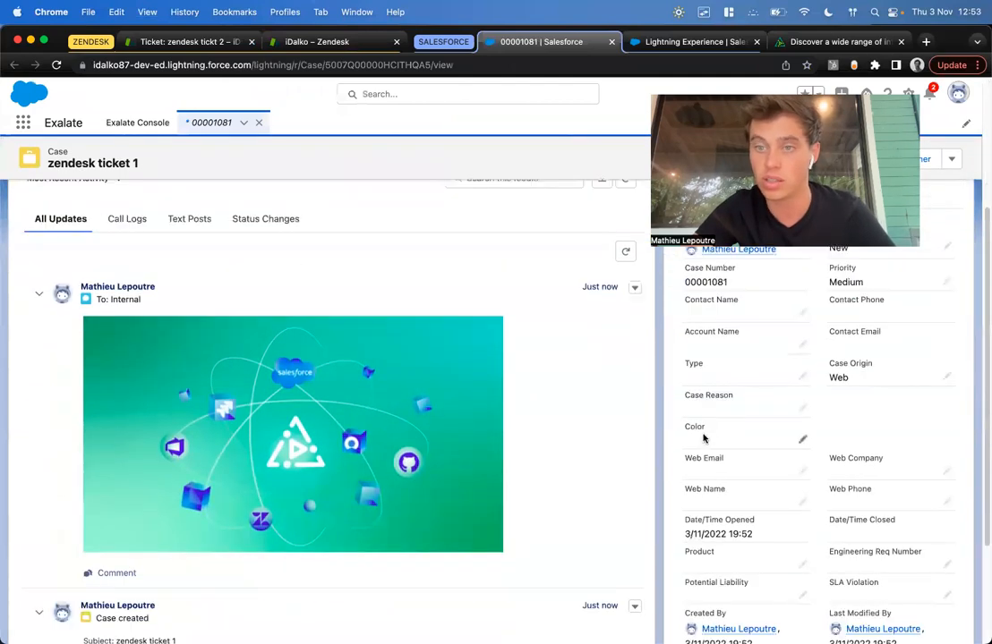
pyautogui.click(188, 41)
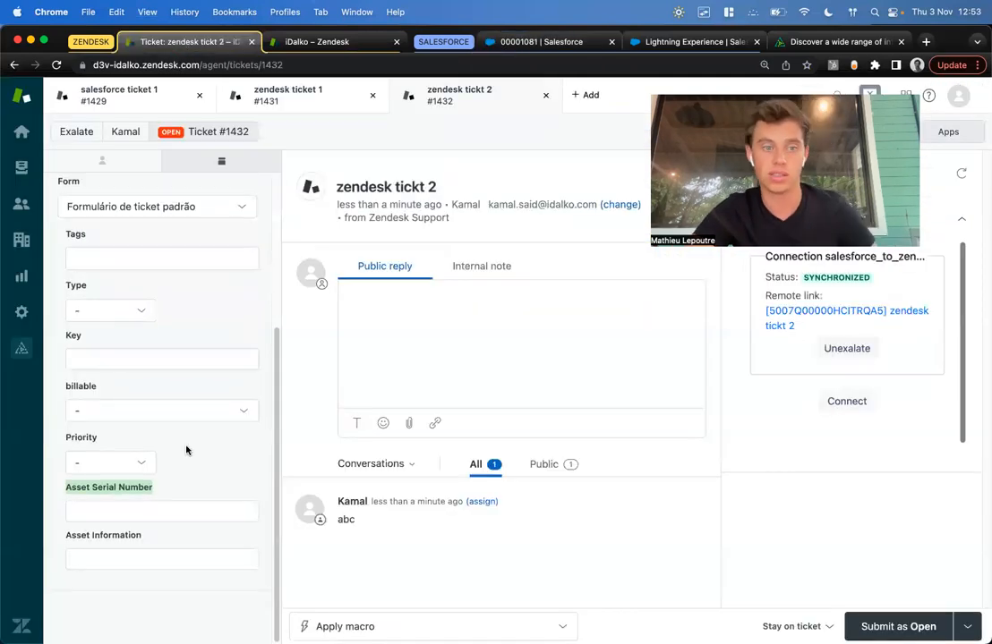
pyautogui.click(161, 512)
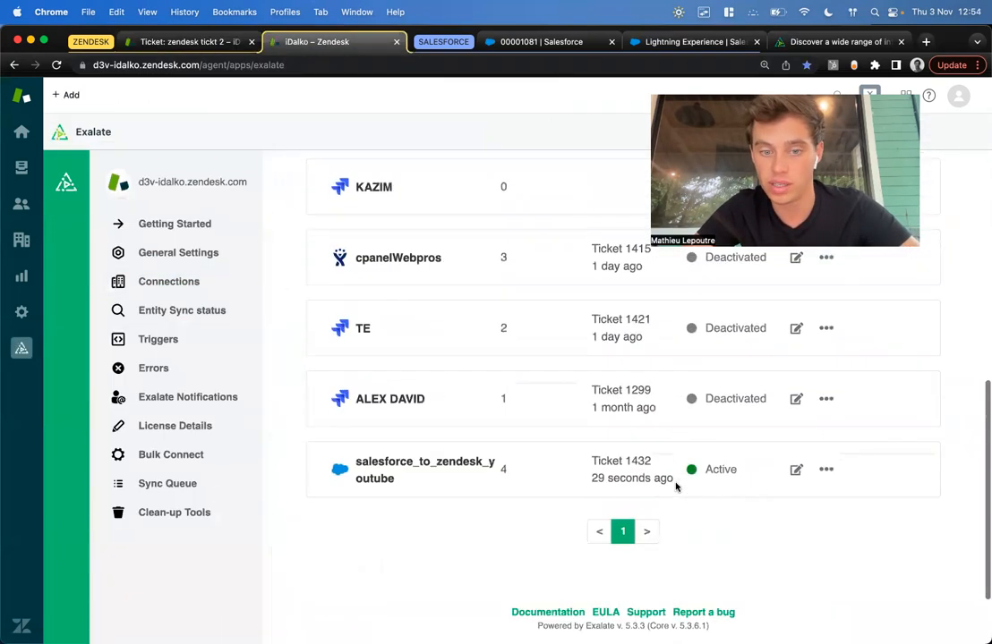
# - Edit the salesforce_to_zendesk_youtube connection to show its outgoing and incoming sync rules
pyautogui.scroll(-3)
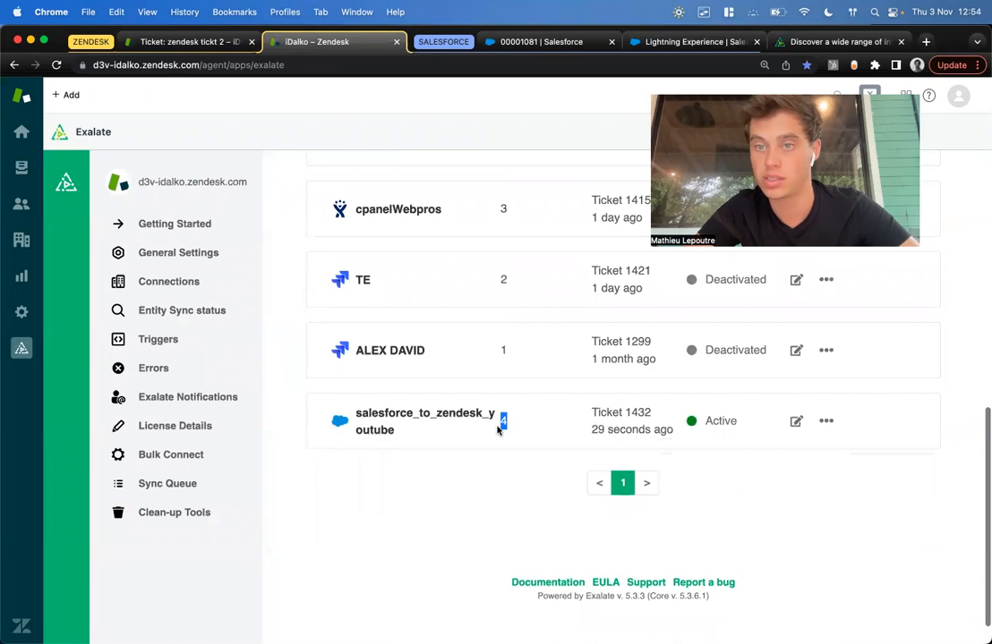
pyautogui.moveTo(827, 419)
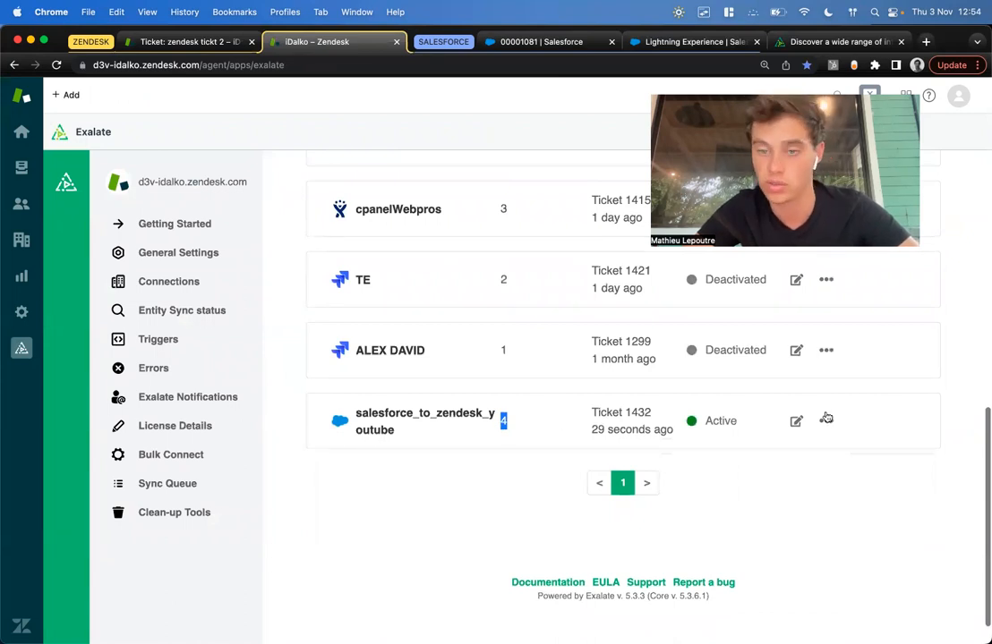
pyautogui.click(795, 420)
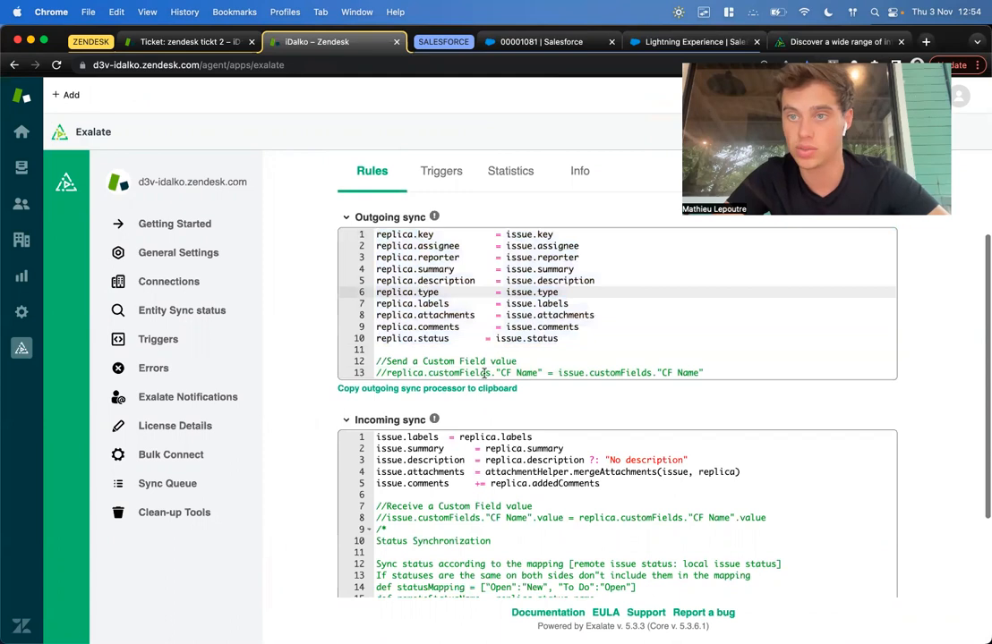
# - Add outgoing rule 'replica.customfield1 = issue."Asset Serial Number"' on line 12 and publish the rules
pyautogui.scroll(-3)
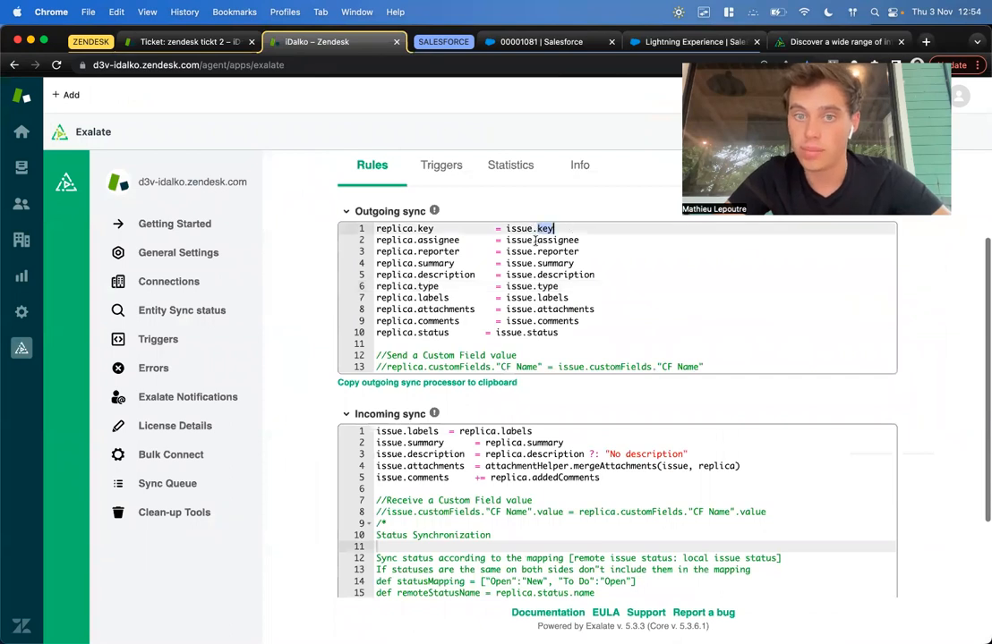
pyautogui.doubleClick(555, 240)
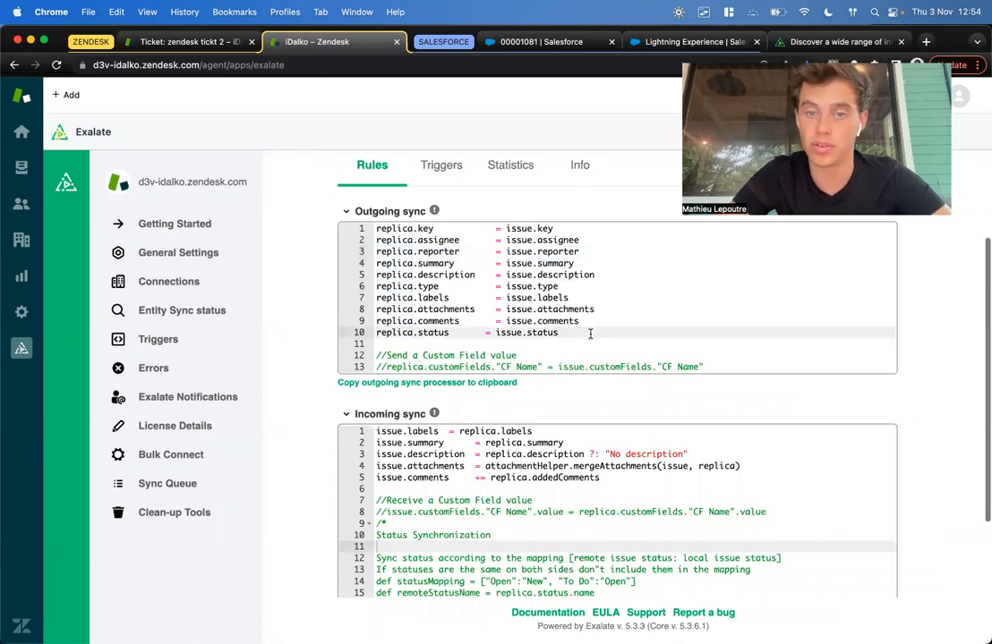
pyautogui.write('rep')
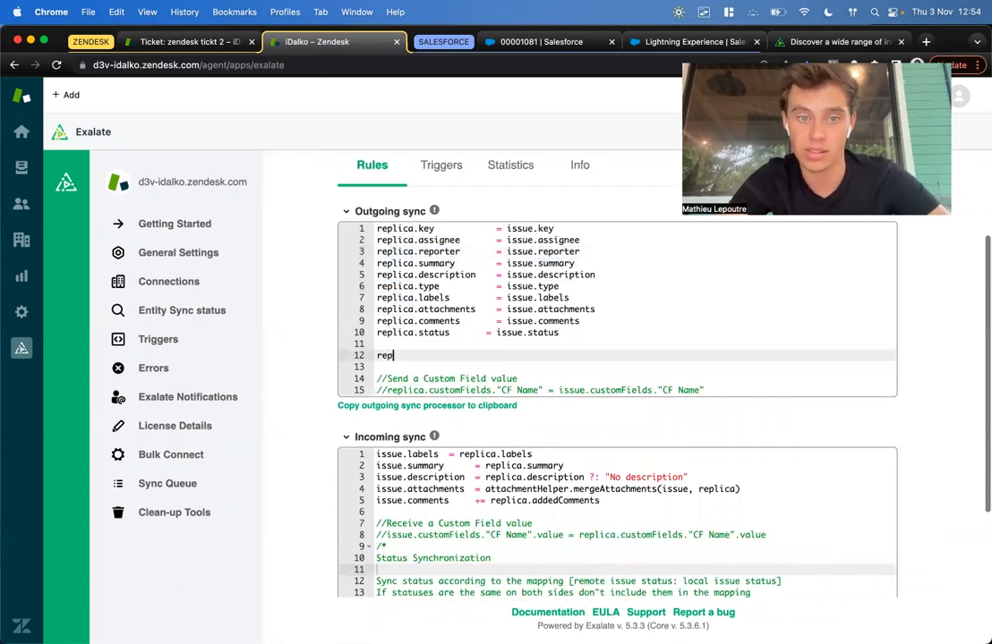
pyautogui.write('lica.cust')
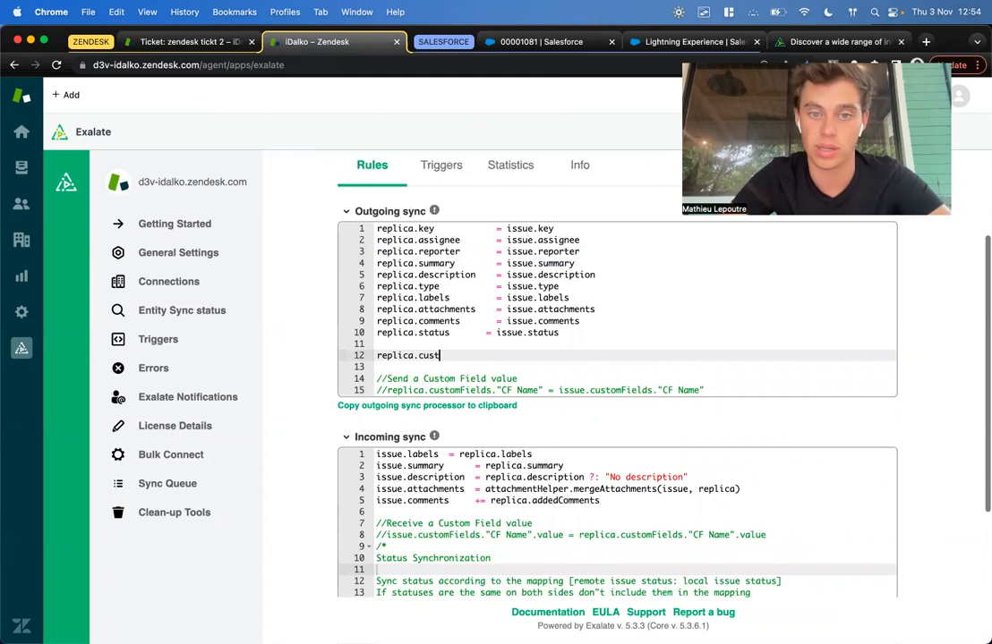
pyautogui.write('omfield1 =')
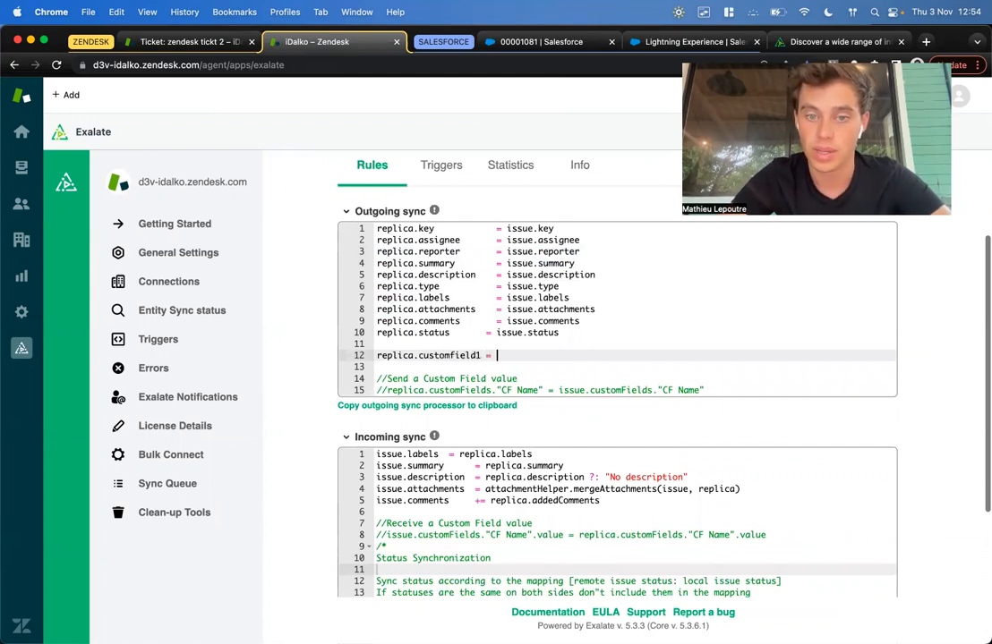
pyautogui.write('issue."Asset Serial Number')
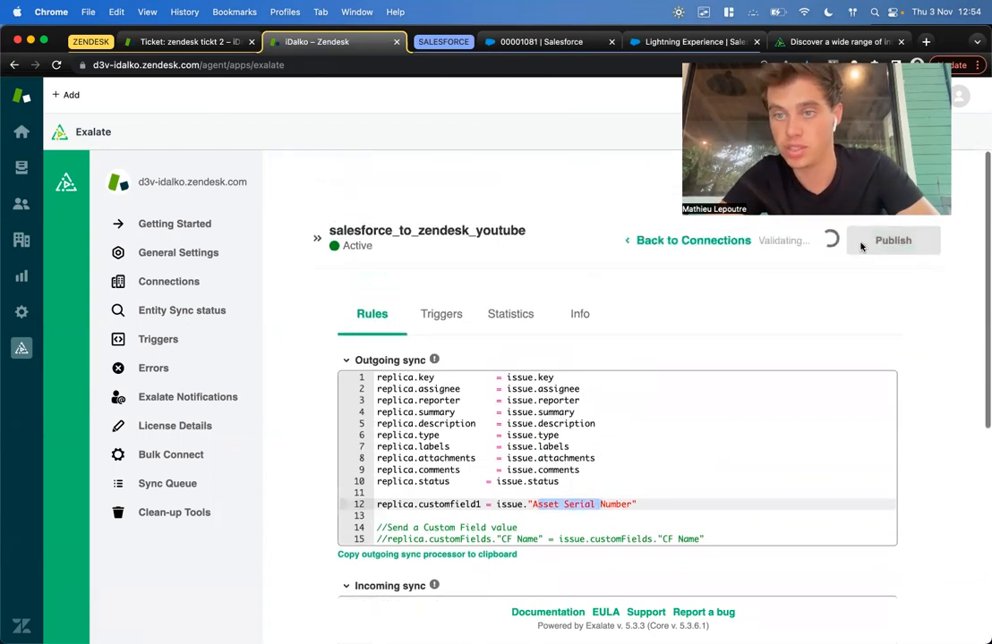
pyautogui.click(891, 240)
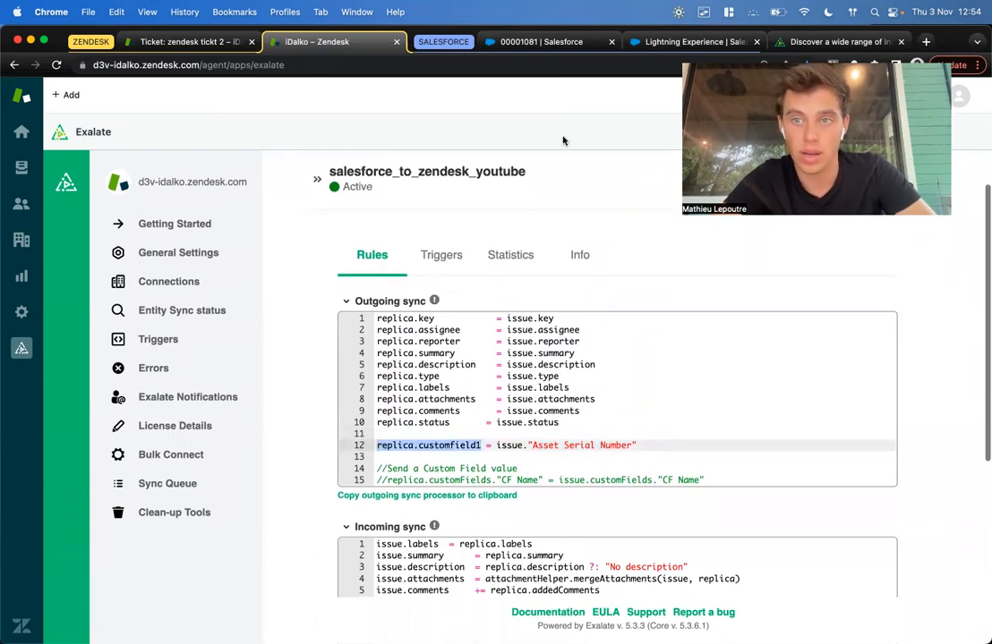
pyautogui.click(693, 42)
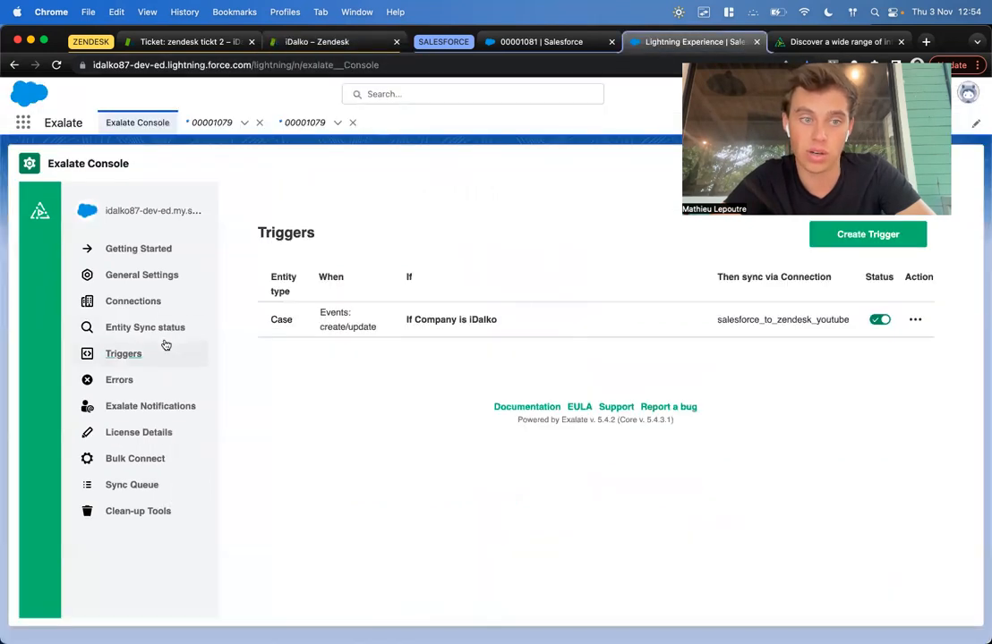
# - Edit the salesforce_to_zendesk_youtube incoming sync and begin the rule '= replica.customfield1'
pyautogui.click(132, 301)
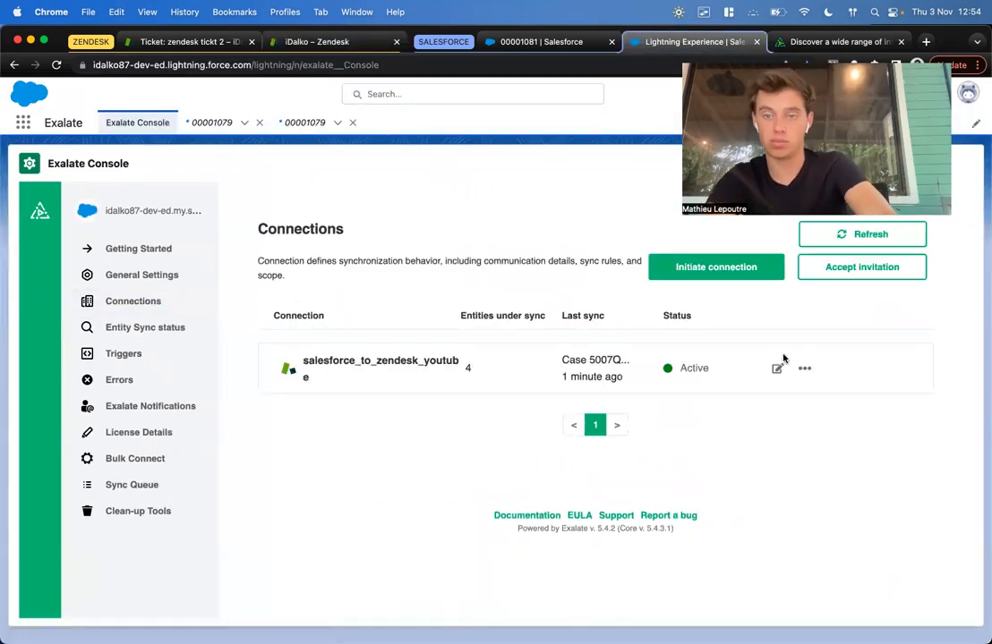
pyautogui.click(777, 369)
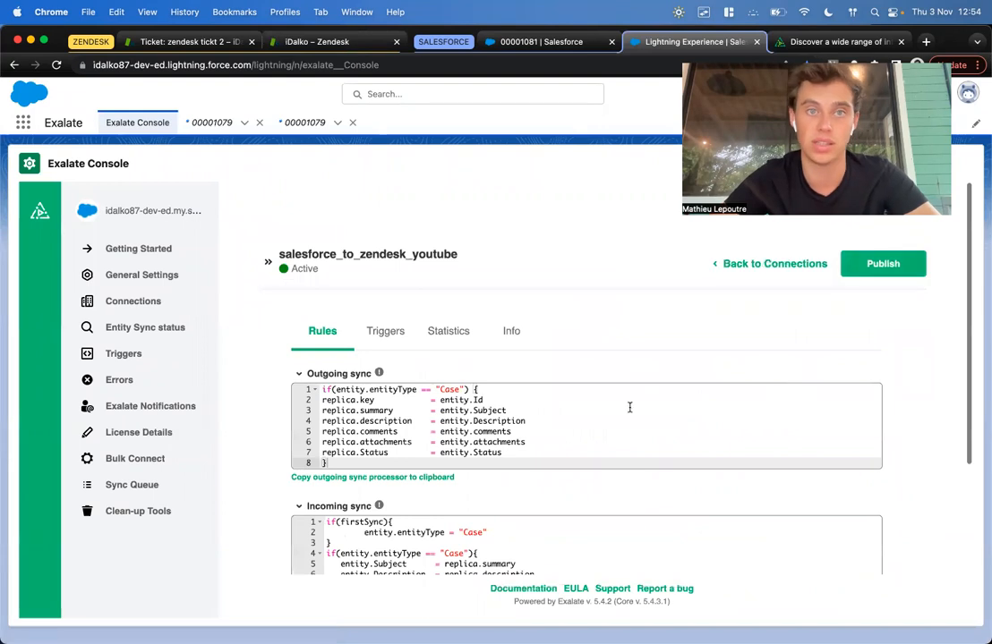
pyautogui.scroll(-3)
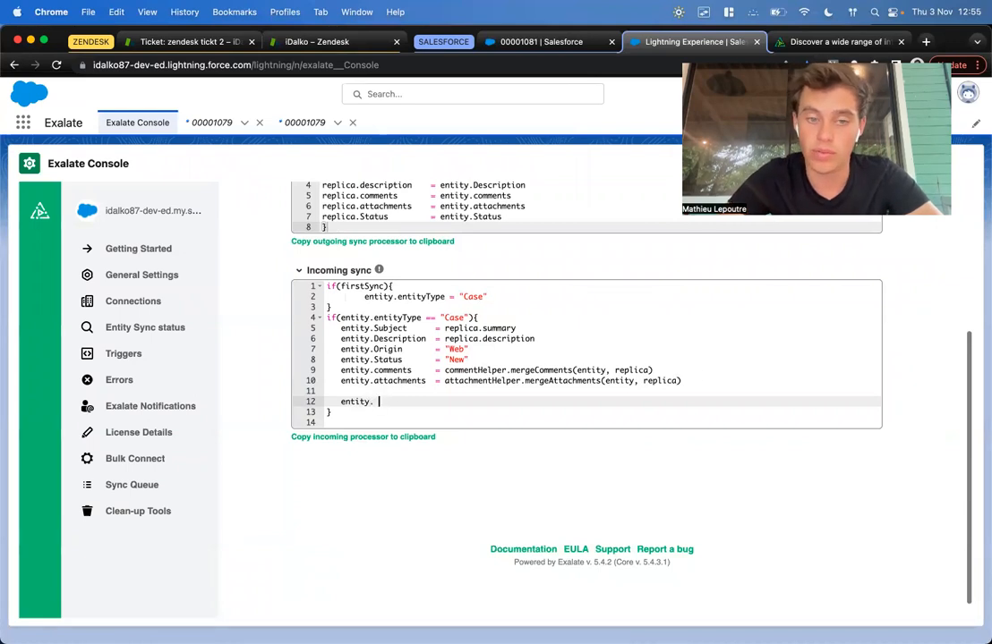
pyautogui.write('=replica.customfield1')
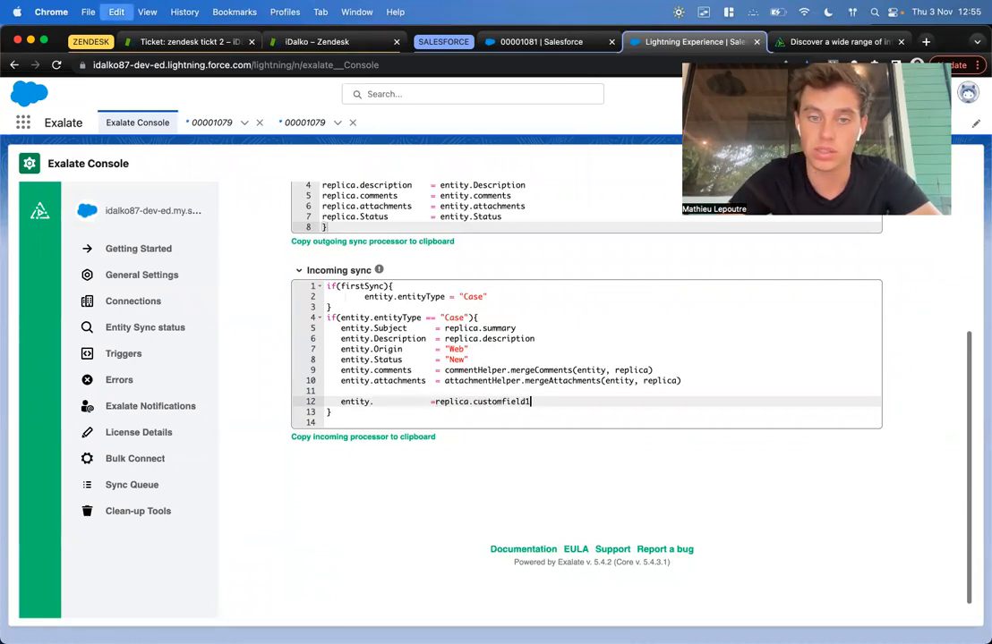
# - Complete the rule as 'entity.Color__c = replica.customfield1' after checking the case Color field, and publish
pyautogui.click(376, 401)
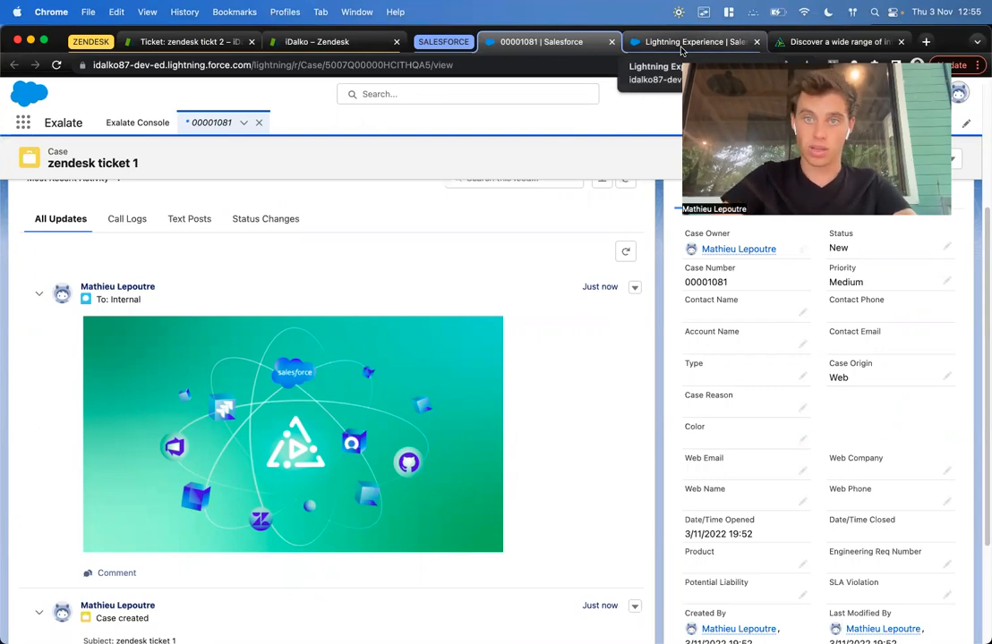
pyautogui.click(691, 41)
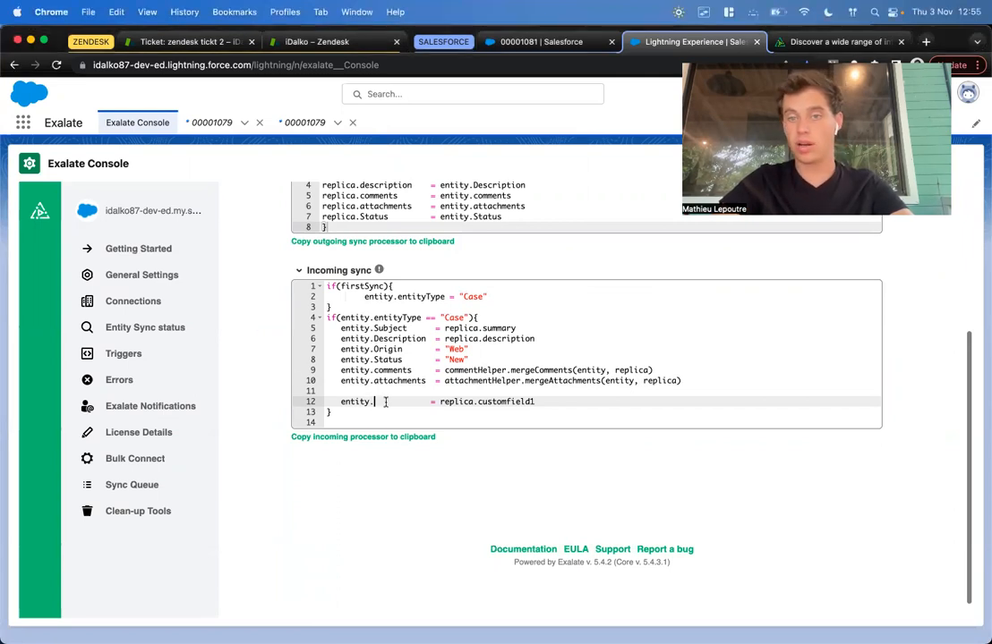
pyautogui.write('Color__c')
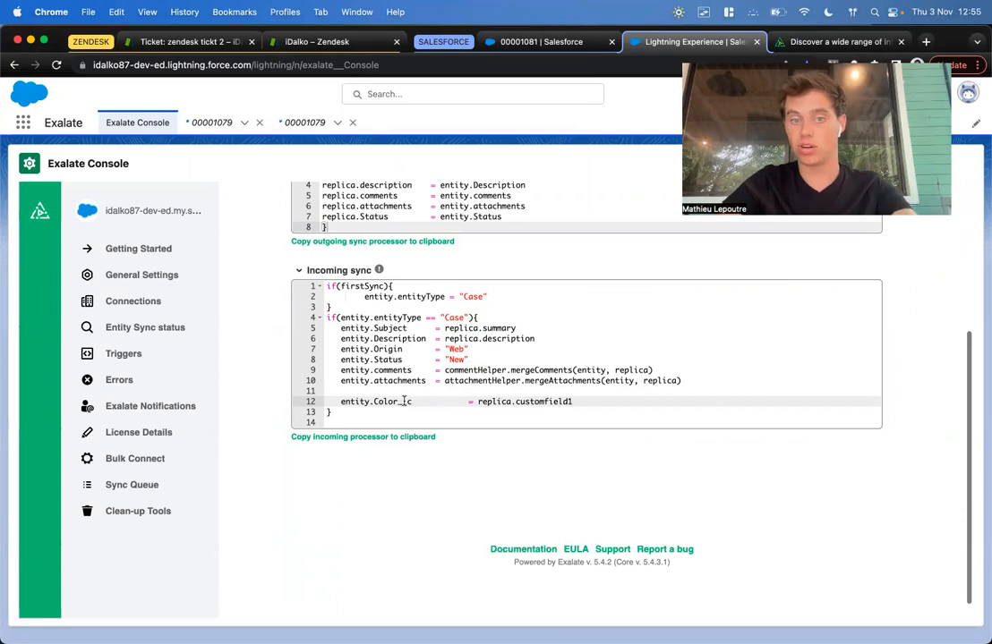
pyautogui.scroll(3)
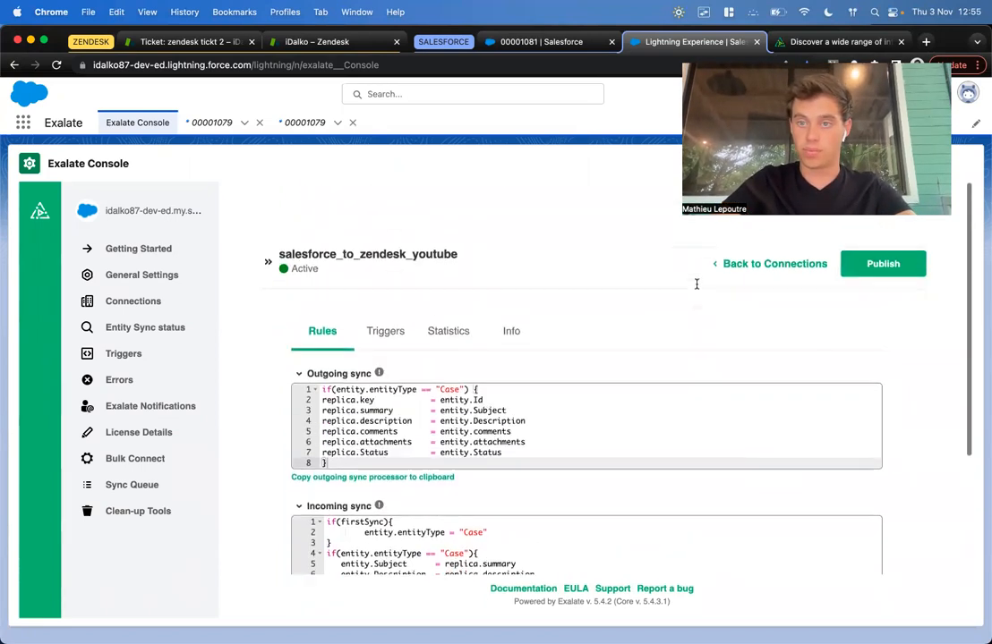
pyautogui.click(881, 263)
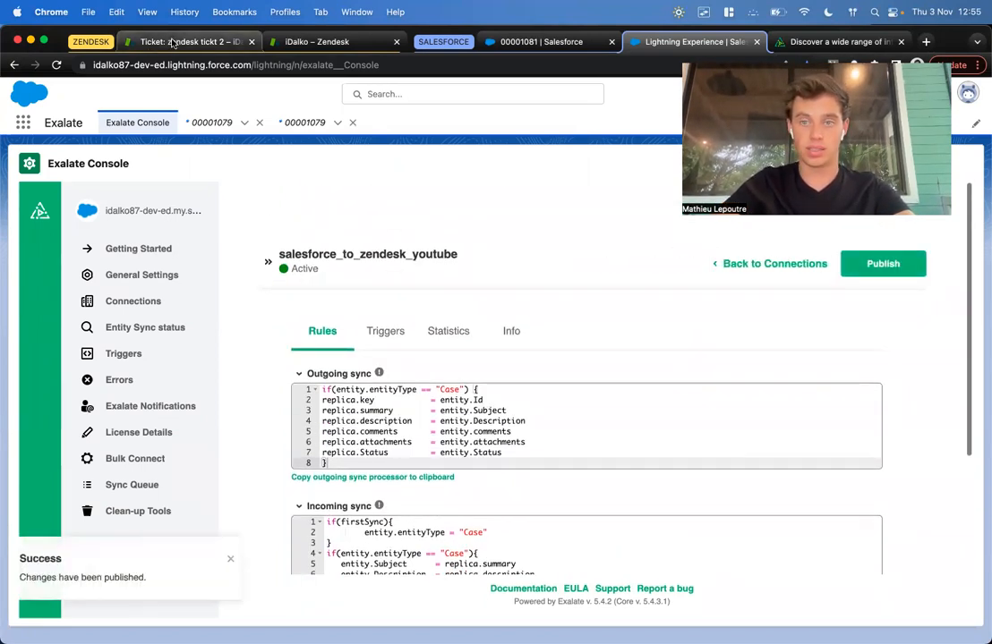
# - Set zendesk tickt 2's Asset Serial Number to 'blue color', add the reply 'update' and submit the ticket
pyautogui.click(188, 41)
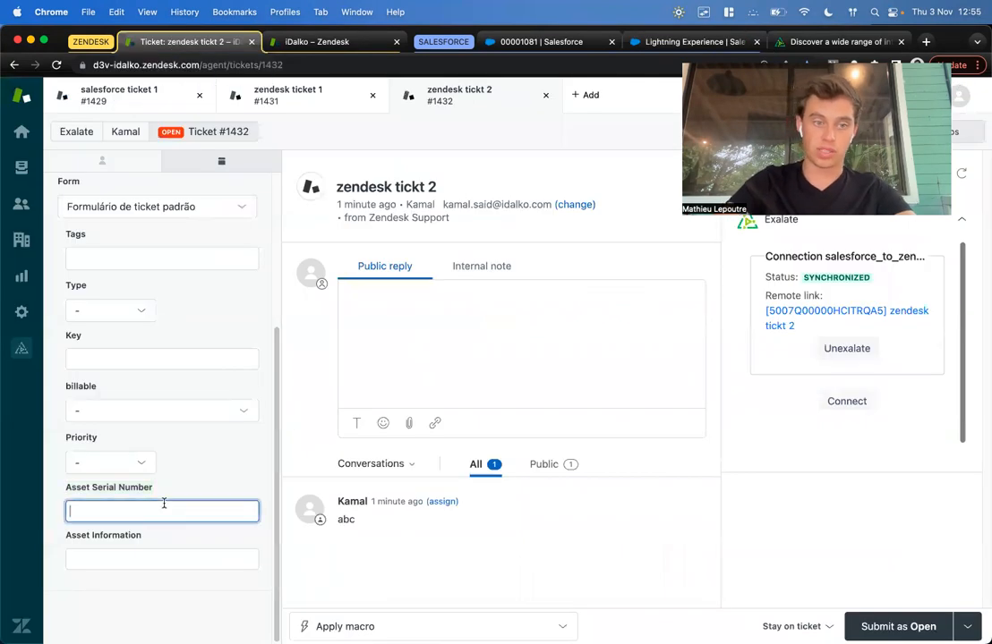
pyautogui.write('blue color')
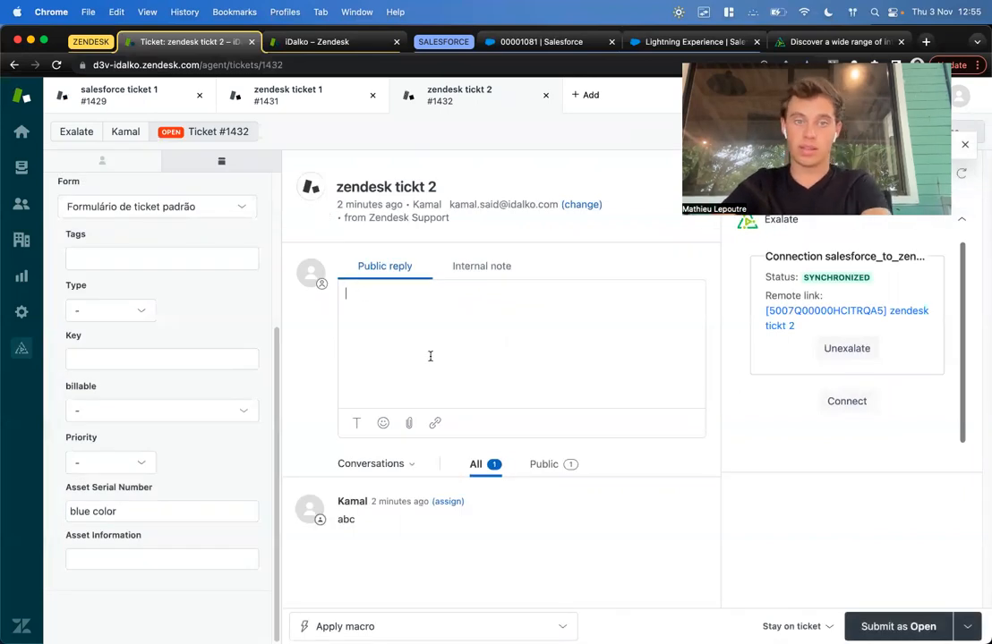
pyautogui.write('update')
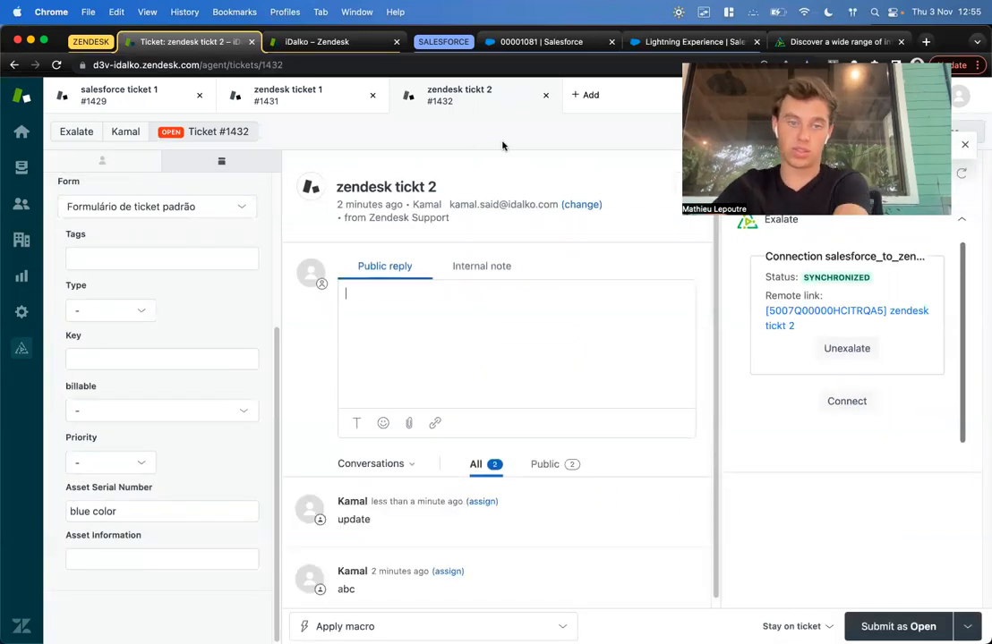
pyautogui.click(541, 41)
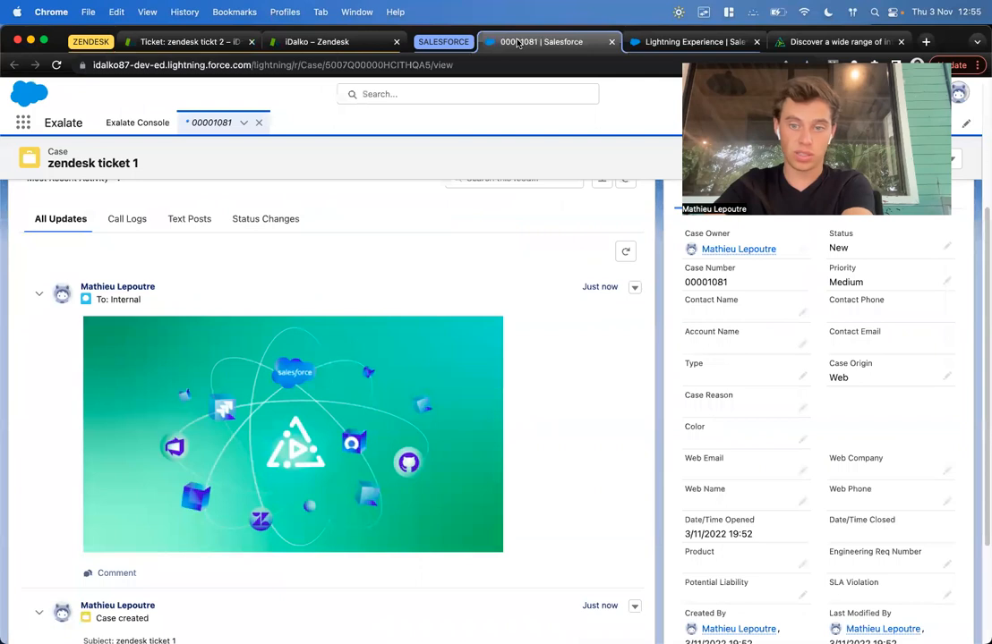
pyautogui.moveTo(7, 125)
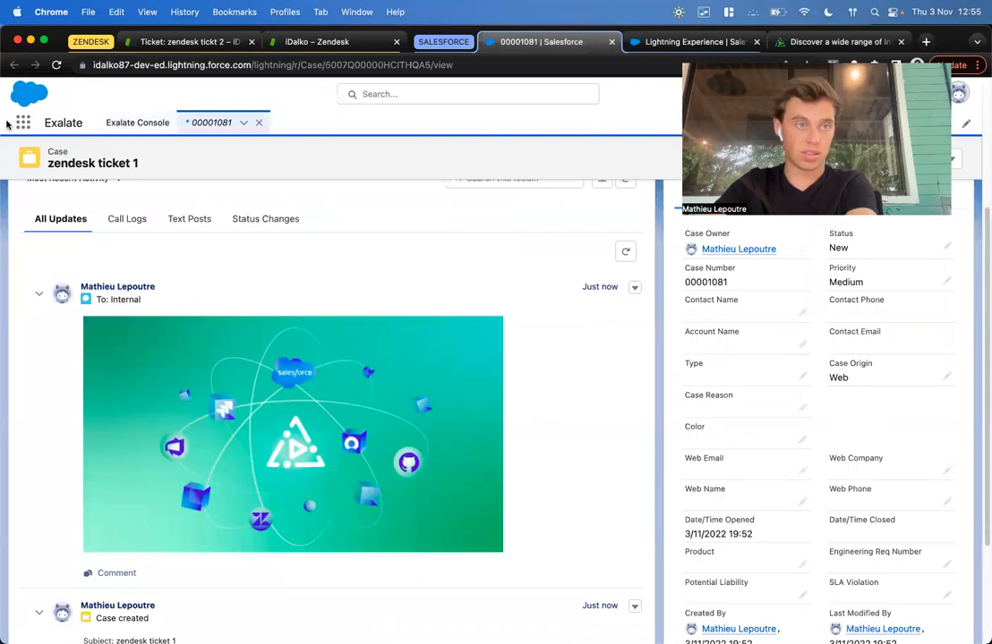
# - Find case 00001082 via App Launcher search 'ca' and check its Color field reads blue color
pyautogui.write('ca')
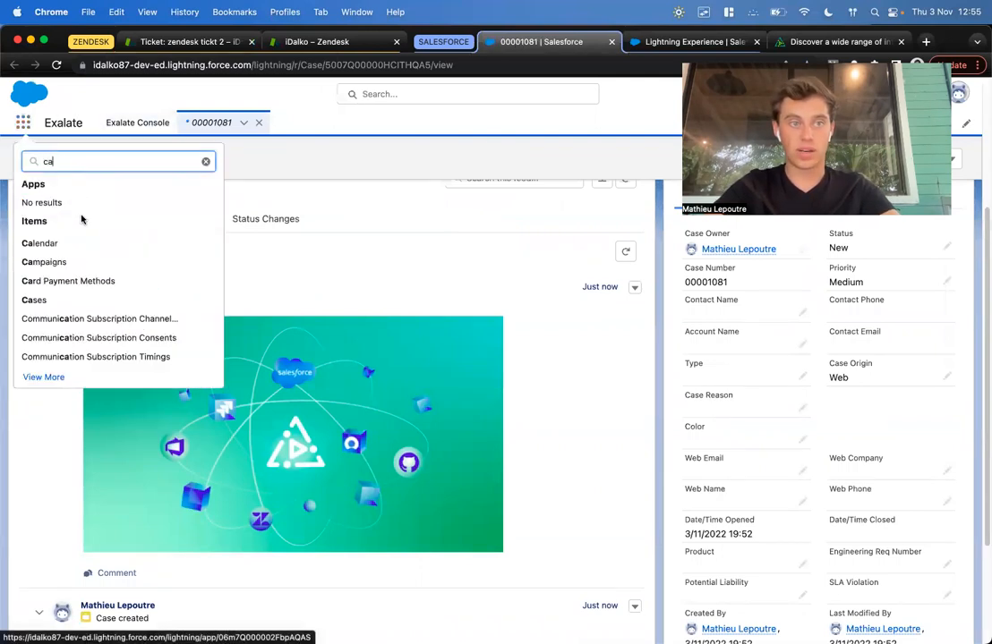
pyautogui.click(34, 301)
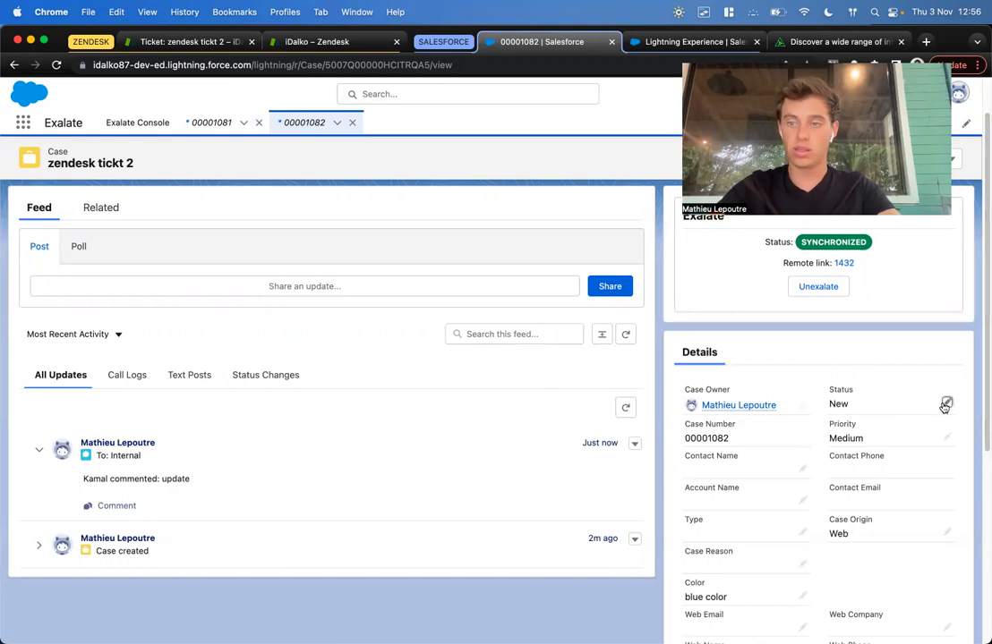
pyautogui.click(945, 404)
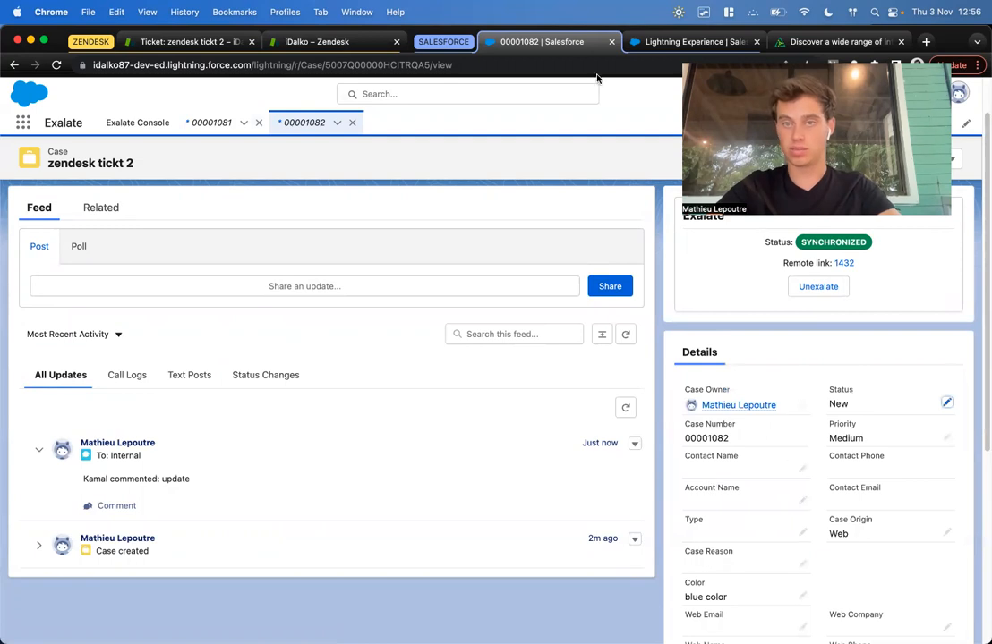
pyautogui.click(691, 42)
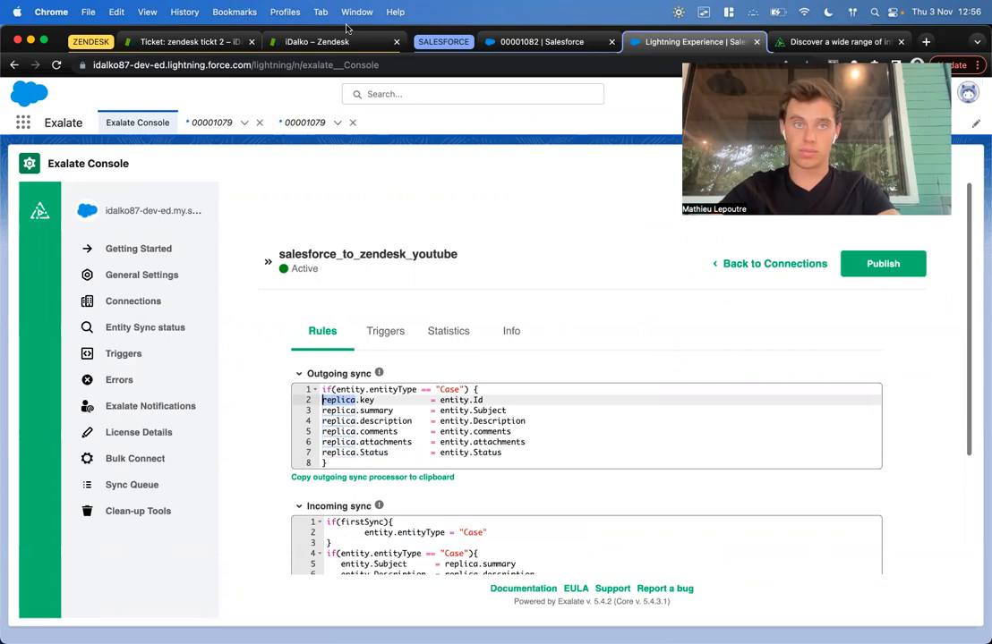
# - Review the Salesforce outgoing sync script to confirm it sends the case Status
pyautogui.click(318, 41)
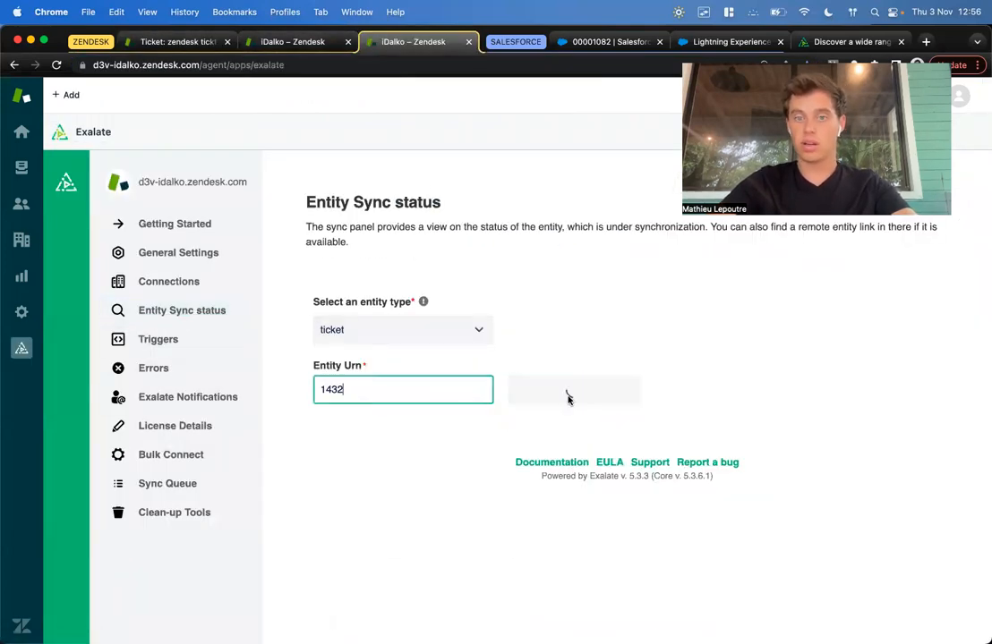
# - Show ticket 1432's remote replica, highlighting its Status value New and key field, then go back to the rules
pyautogui.click(573, 391)
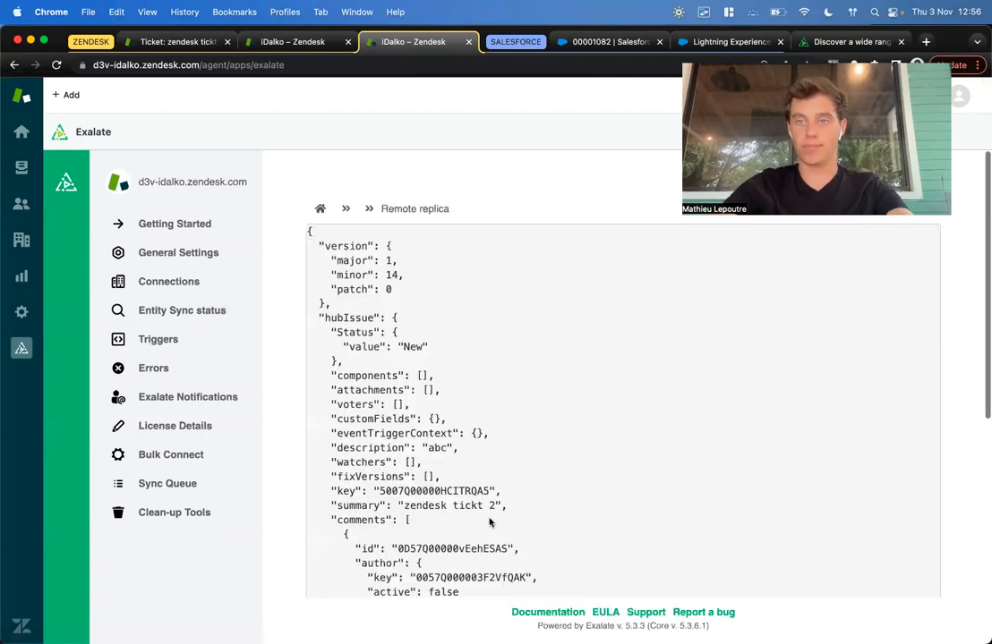
pyautogui.moveTo(406, 324)
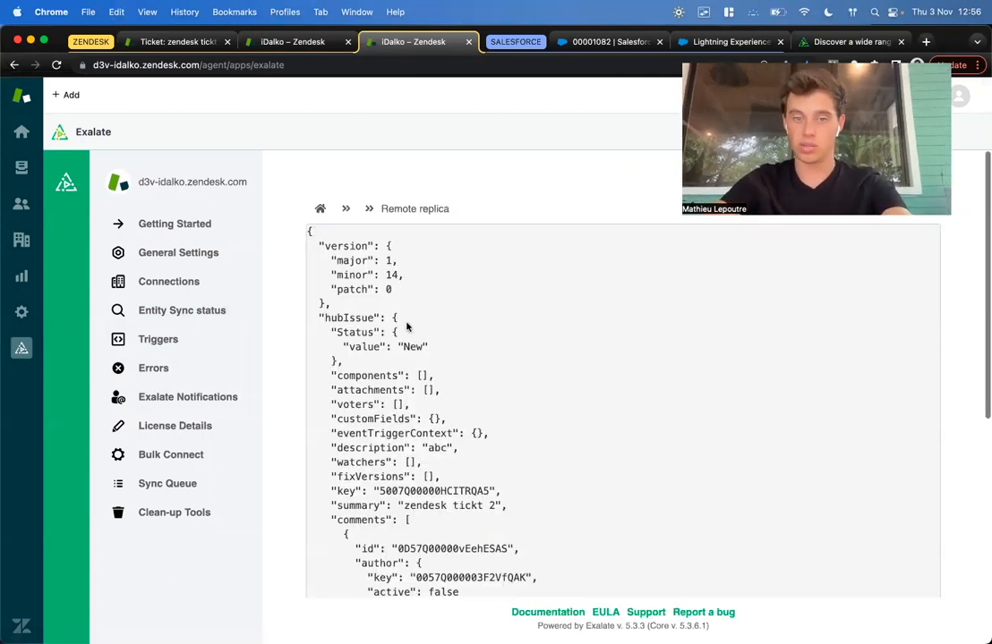
pyautogui.doubleClick(365, 348)
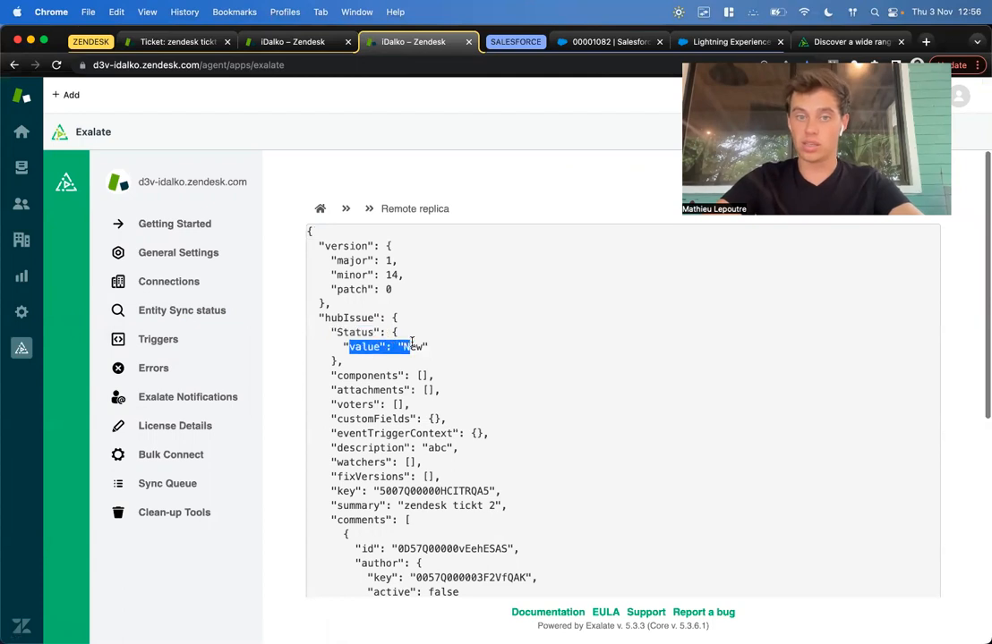
pyautogui.scroll(-3)
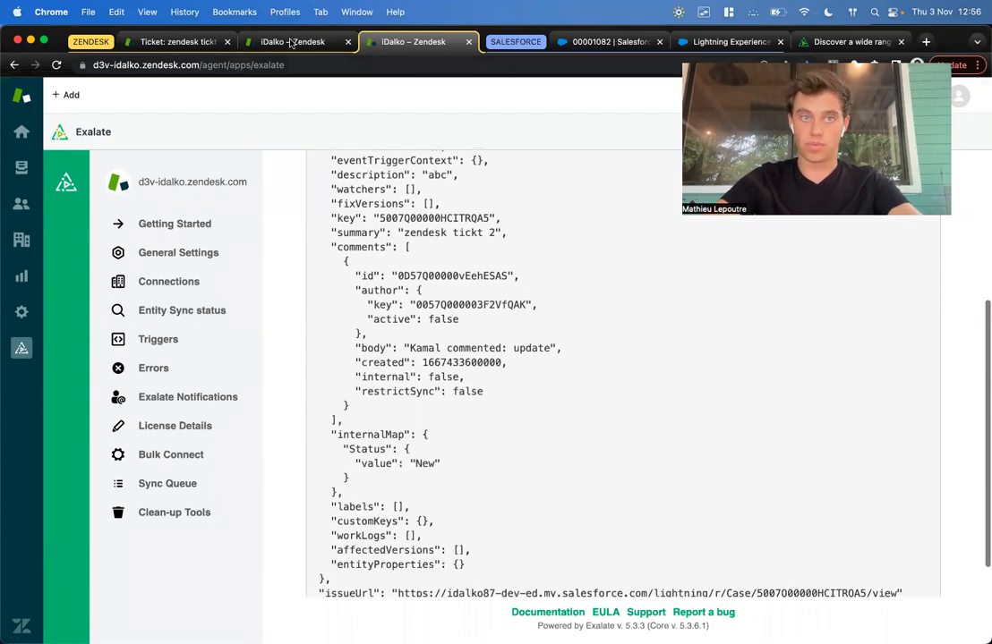
pyautogui.doubleClick(419, 219)
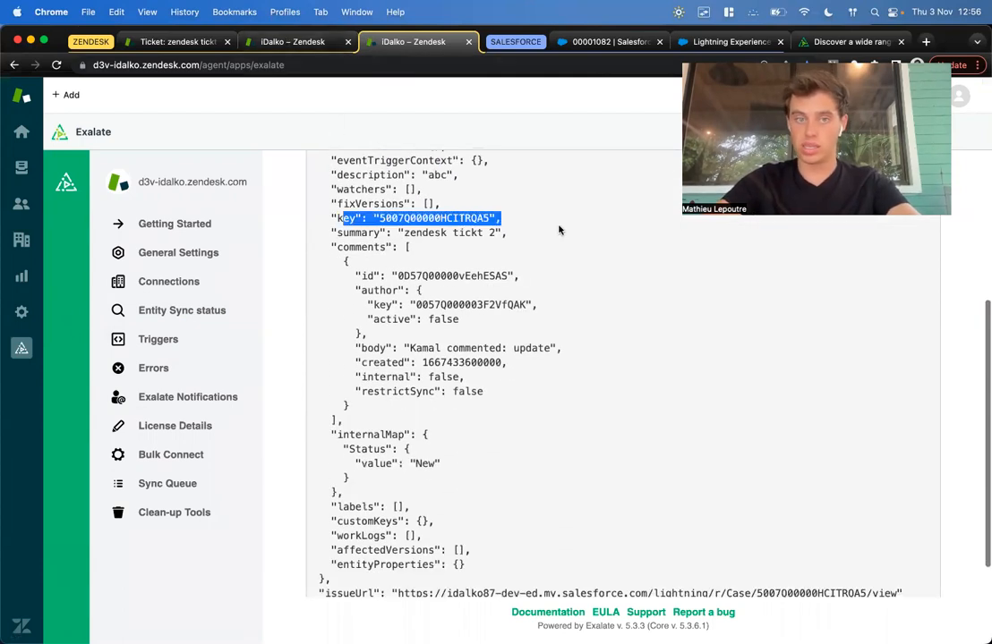
pyautogui.click(293, 41)
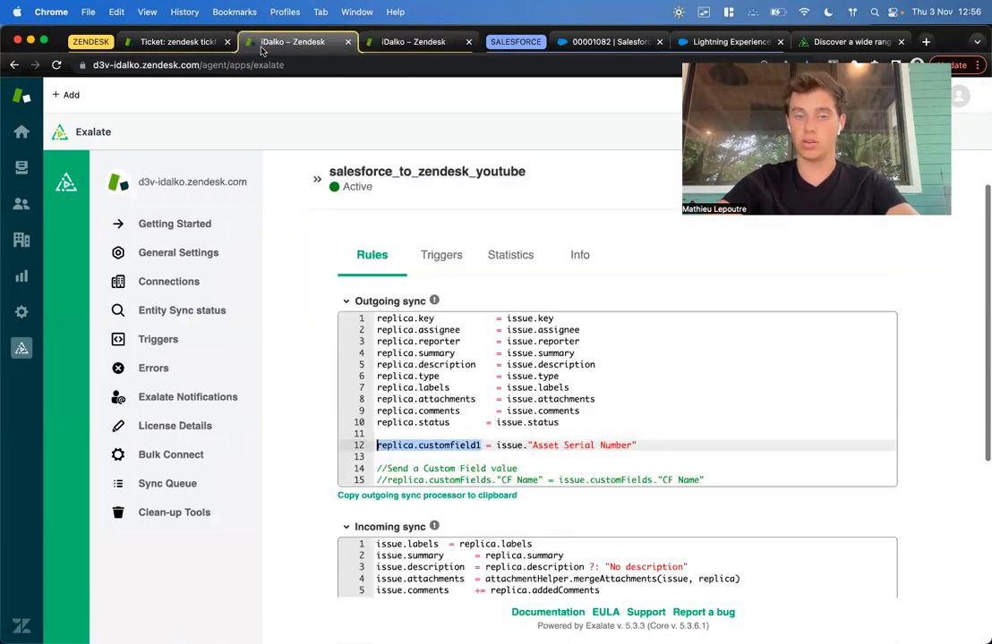
# - Edit the incoming statusMapping to ["Working":"pending"], checking Zendesk's Submit as options for the name
pyautogui.scroll(-3)
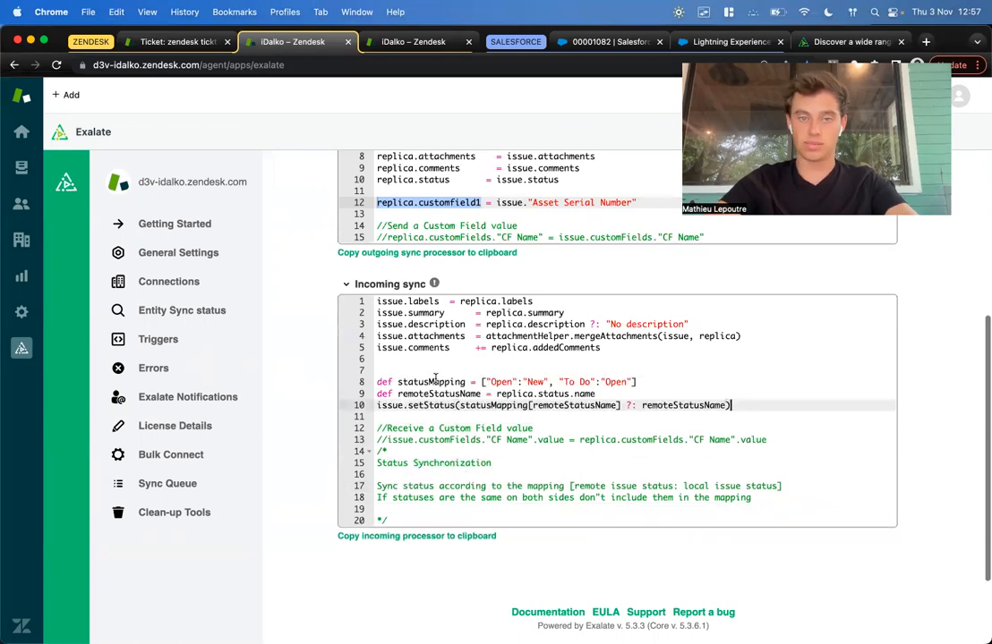
pyautogui.write('Working')
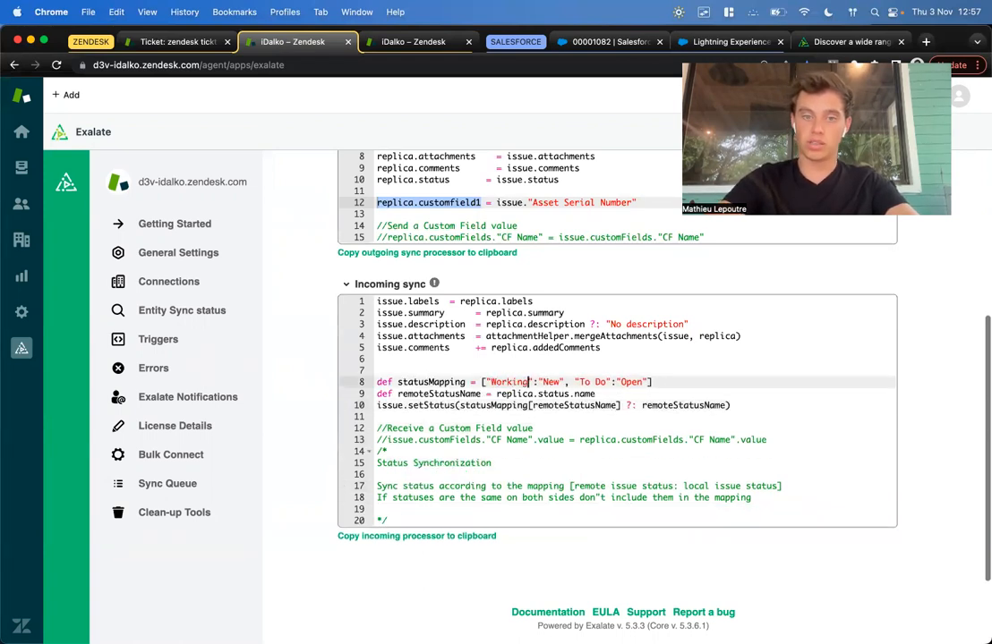
pyautogui.write('in')
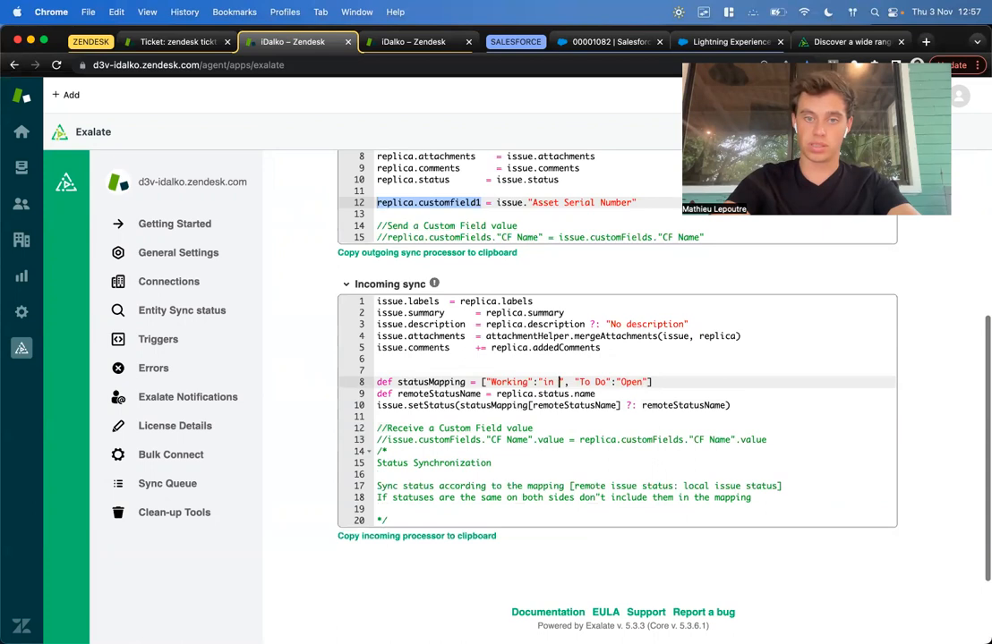
pyautogui.click(176, 41)
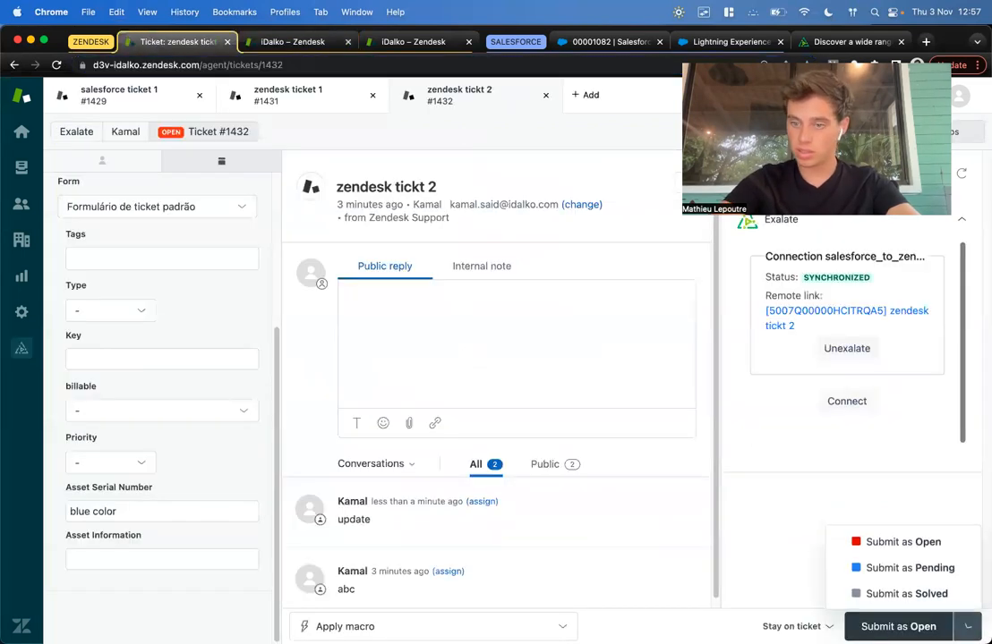
pyautogui.click(293, 41)
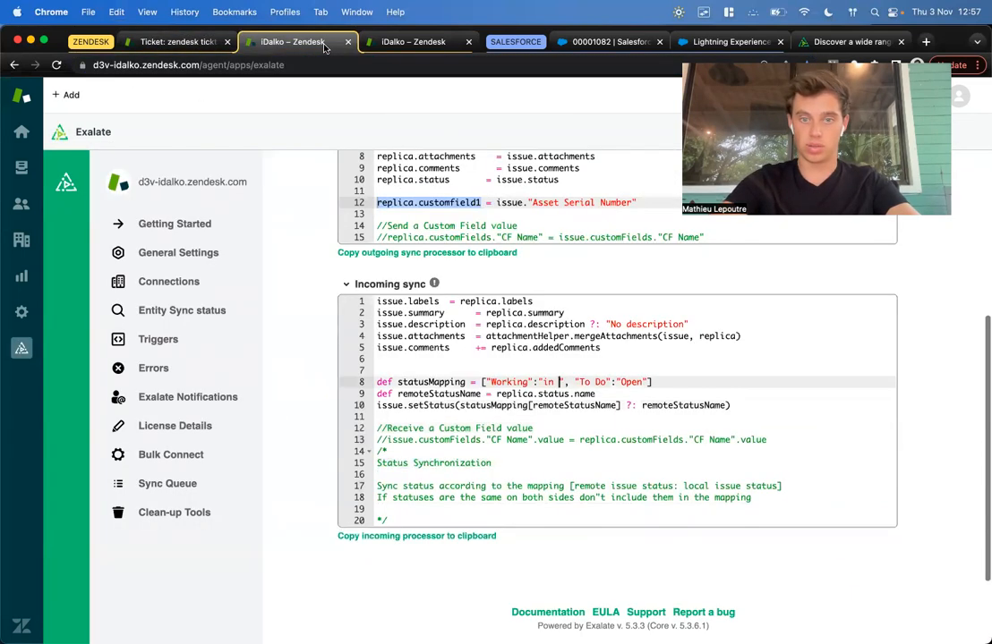
pyautogui.write('pending')
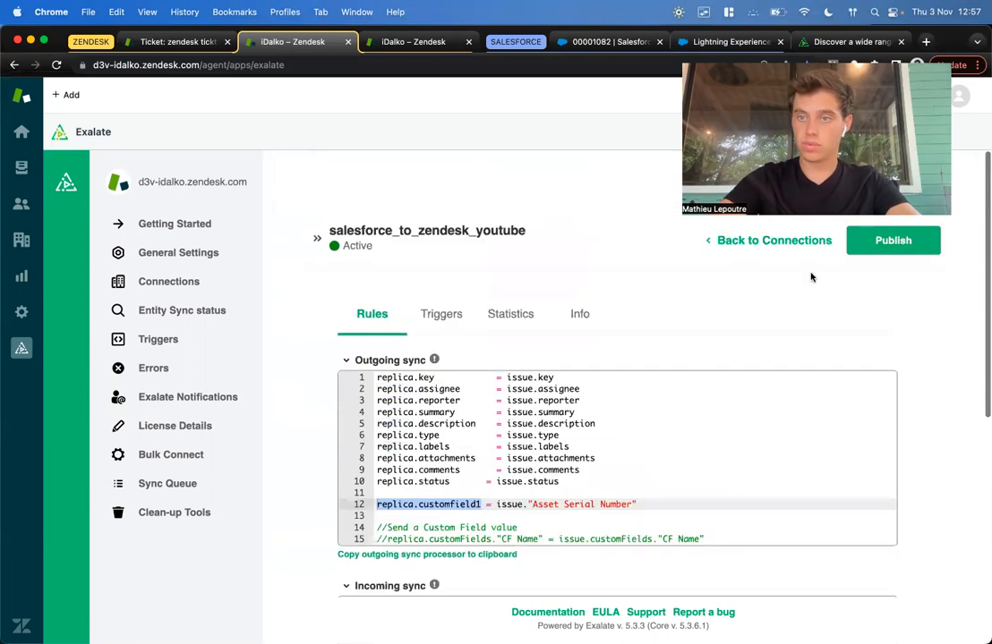
# - Publish the rules, then change case 00001082's Status to Working and save it
pyautogui.click(892, 240)
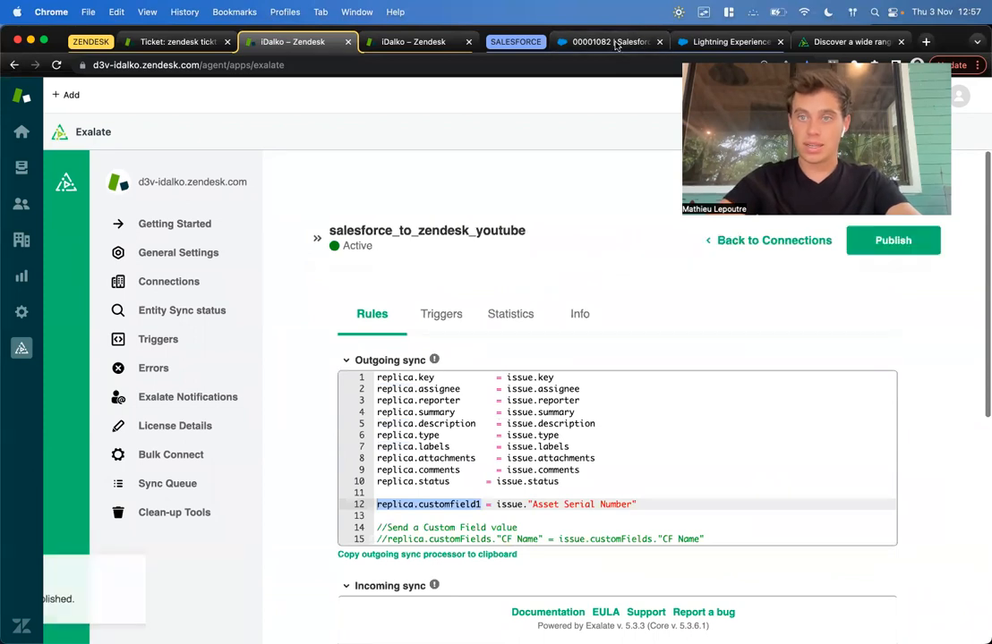
pyautogui.click(608, 41)
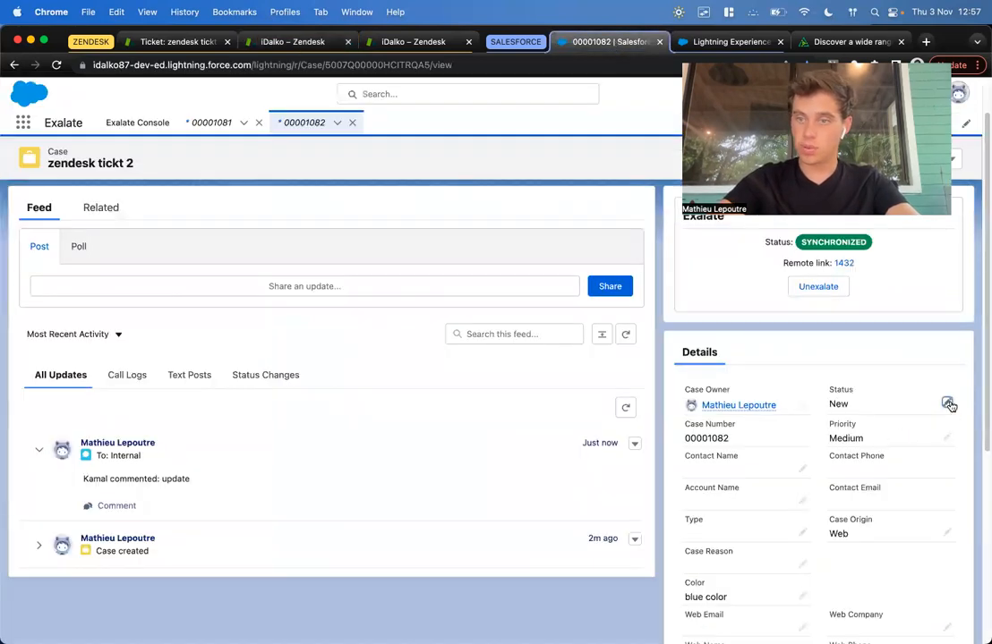
pyautogui.click(949, 404)
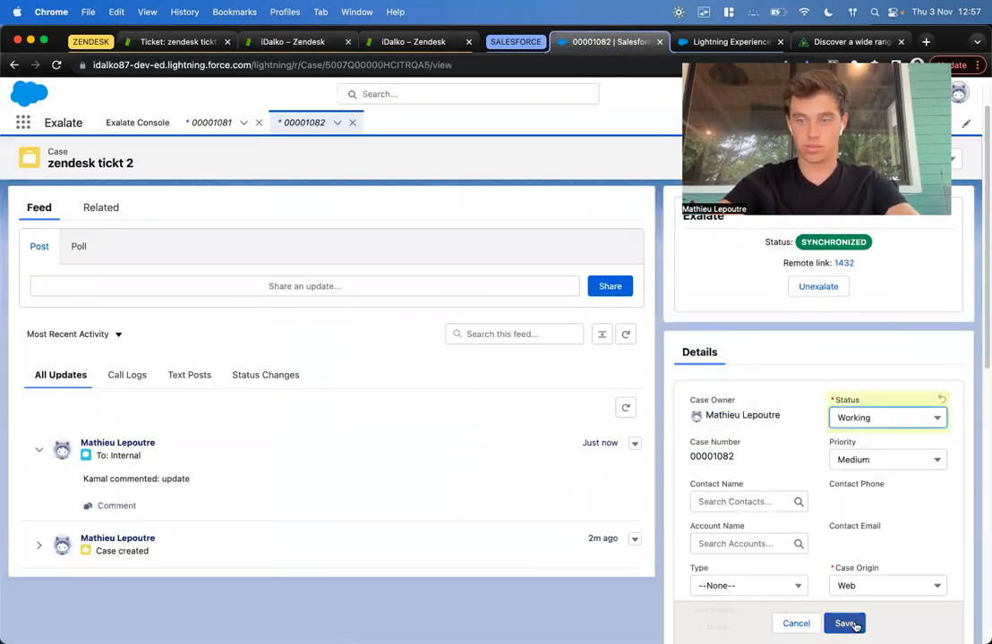
pyautogui.click(845, 623)
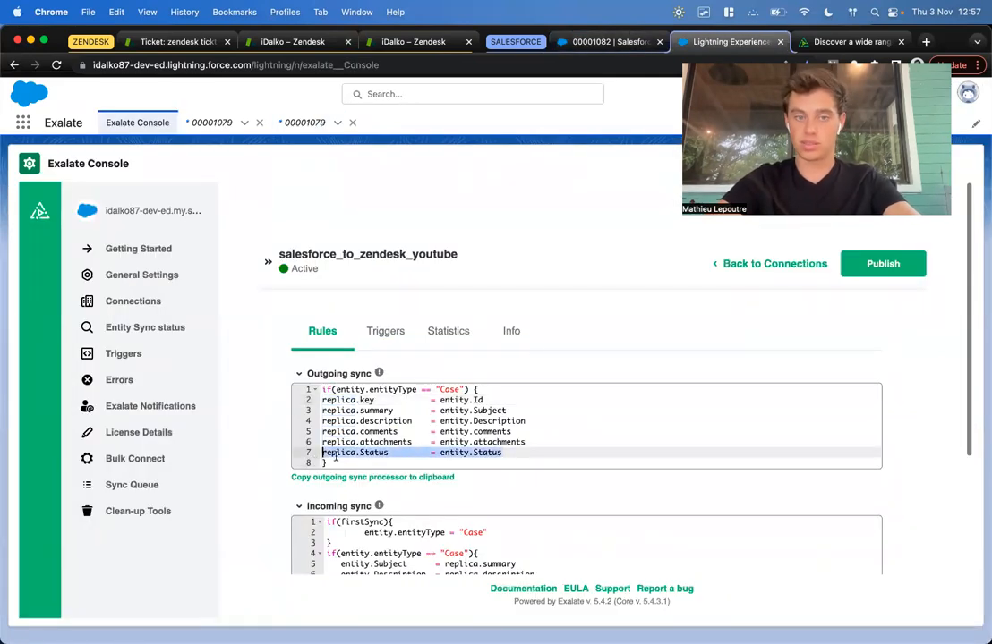
# - Review the Zendesk incoming rules mapping Working to pending, then go to ticket #1432
pyautogui.click(293, 41)
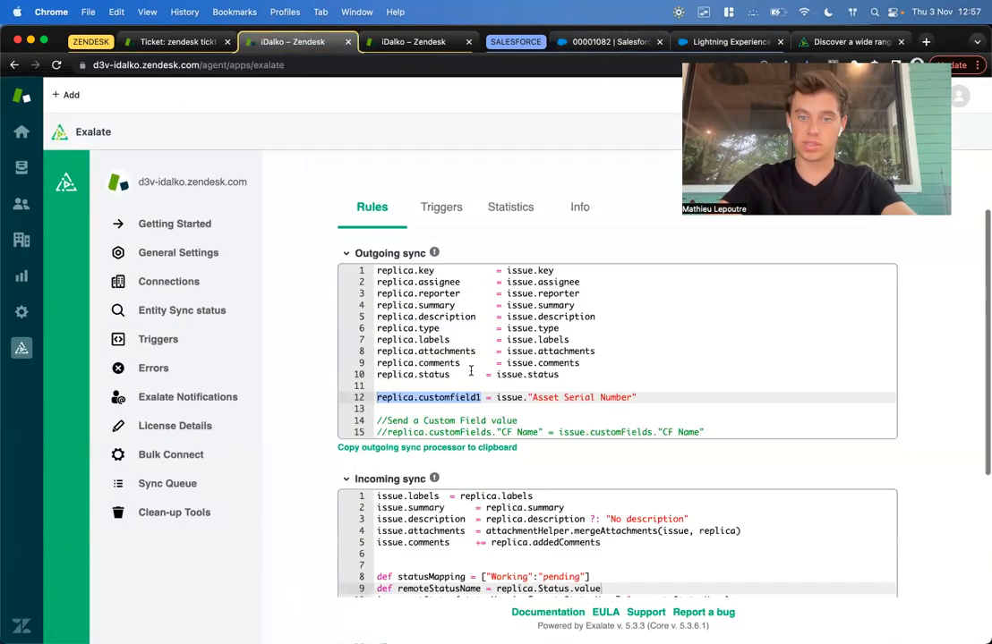
pyautogui.scroll(-3)
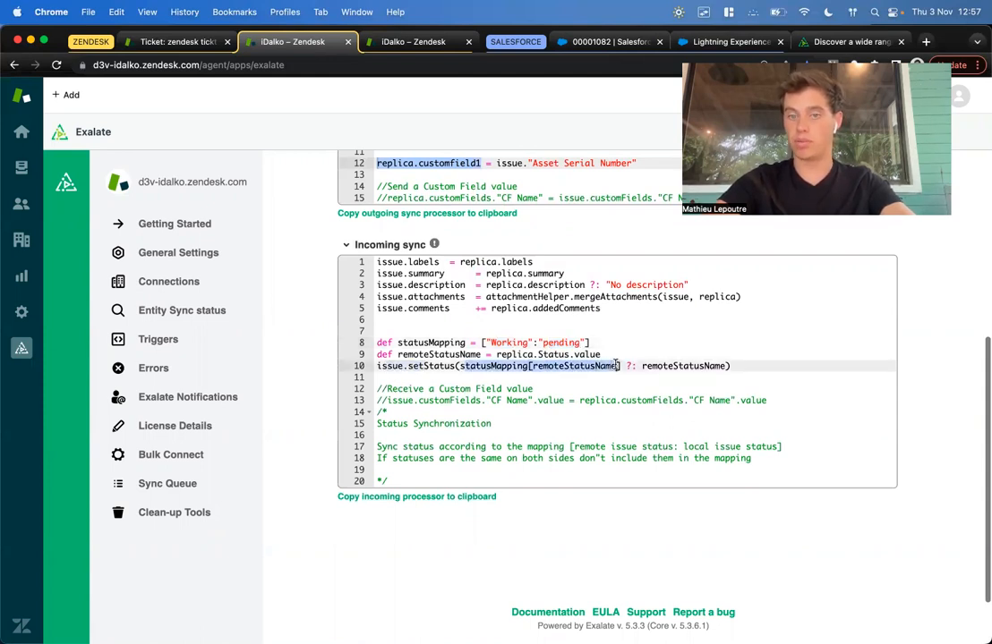
pyautogui.click(176, 41)
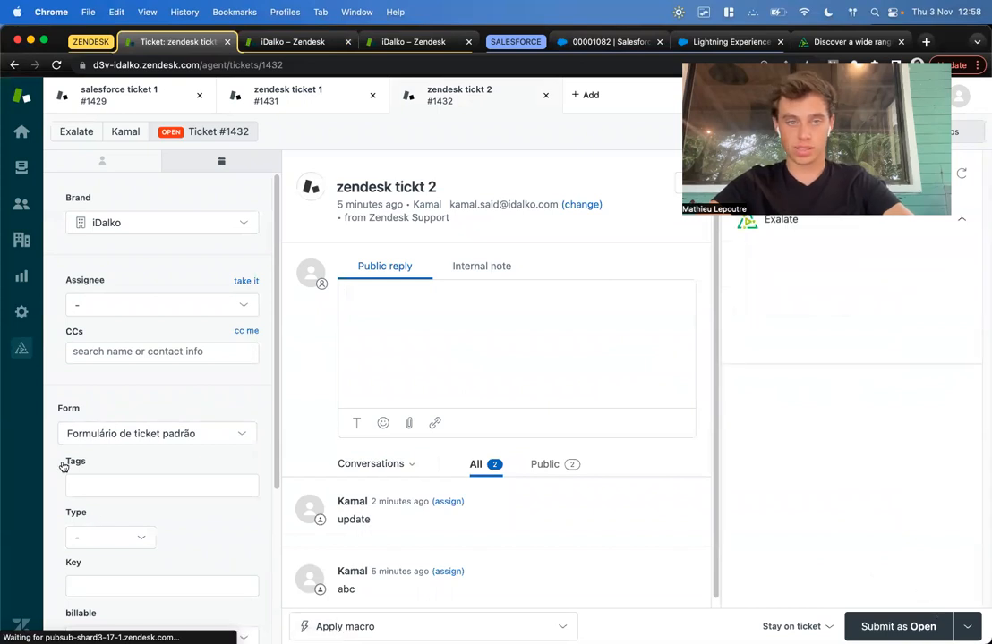
# - Verify ticket #1432's status badge and Submit button now read Pending
pyautogui.scroll(-3)
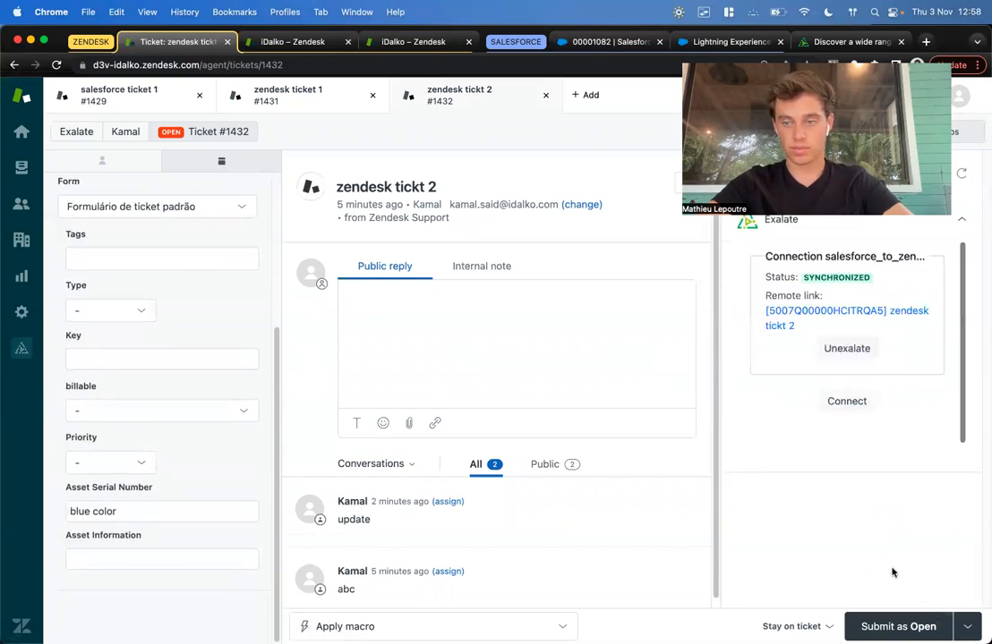
pyautogui.scroll(-3)
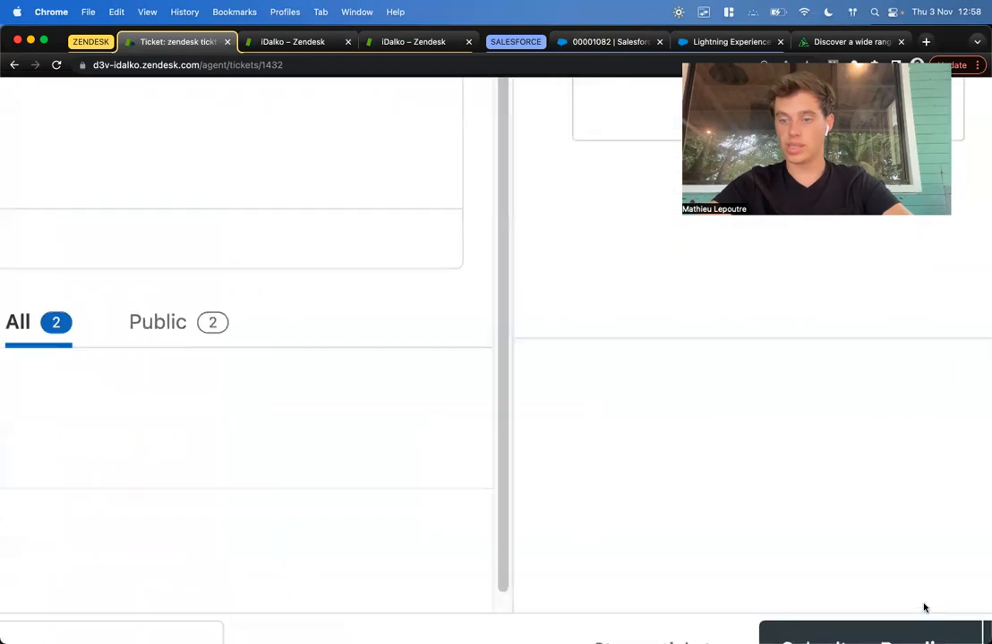
pyautogui.scroll(3)
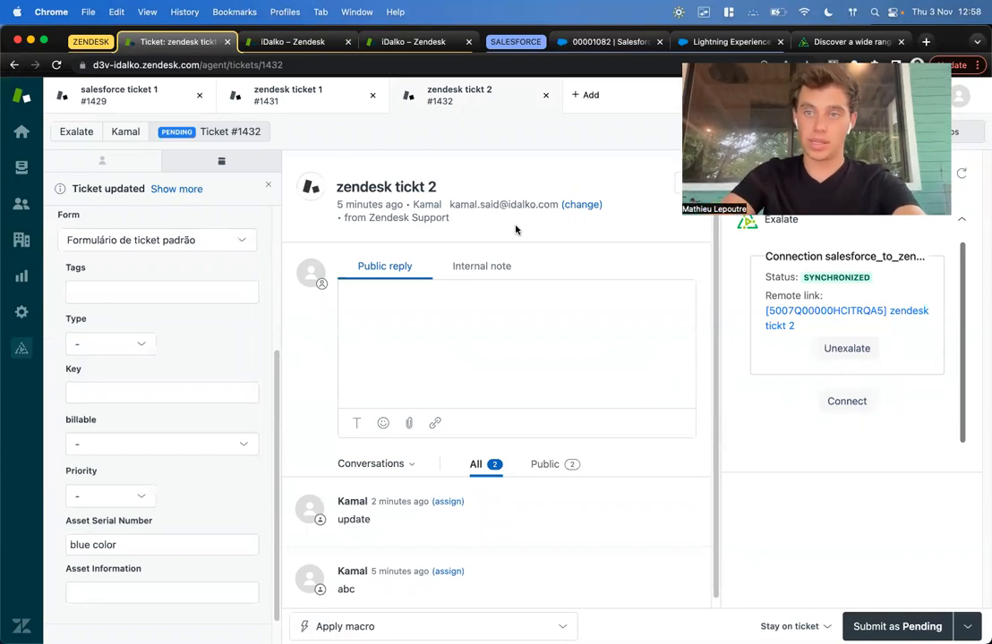
pyautogui.moveTo(422, 162)
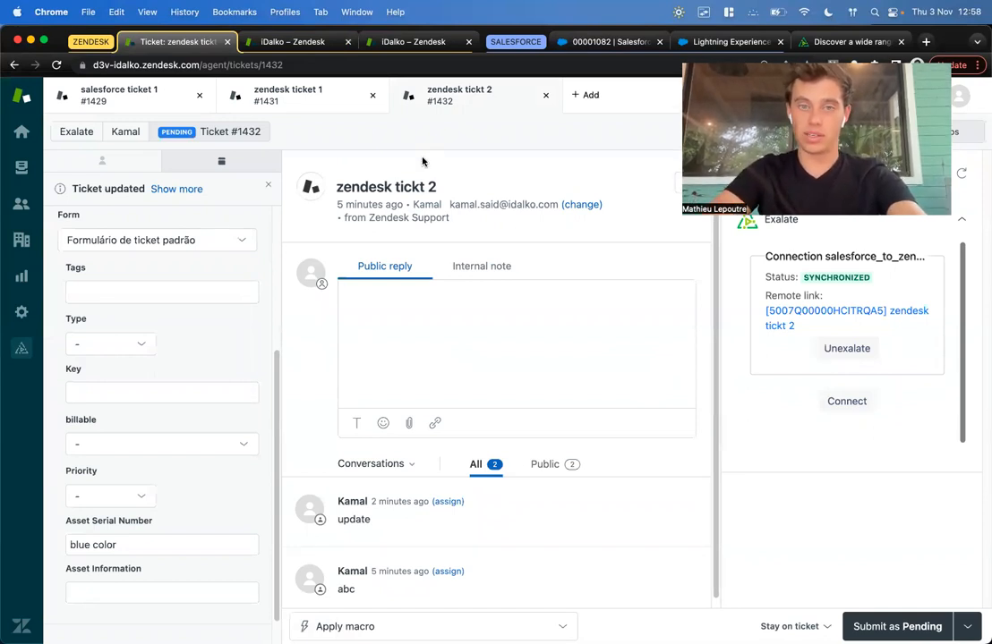
pyautogui.click(544, 95)
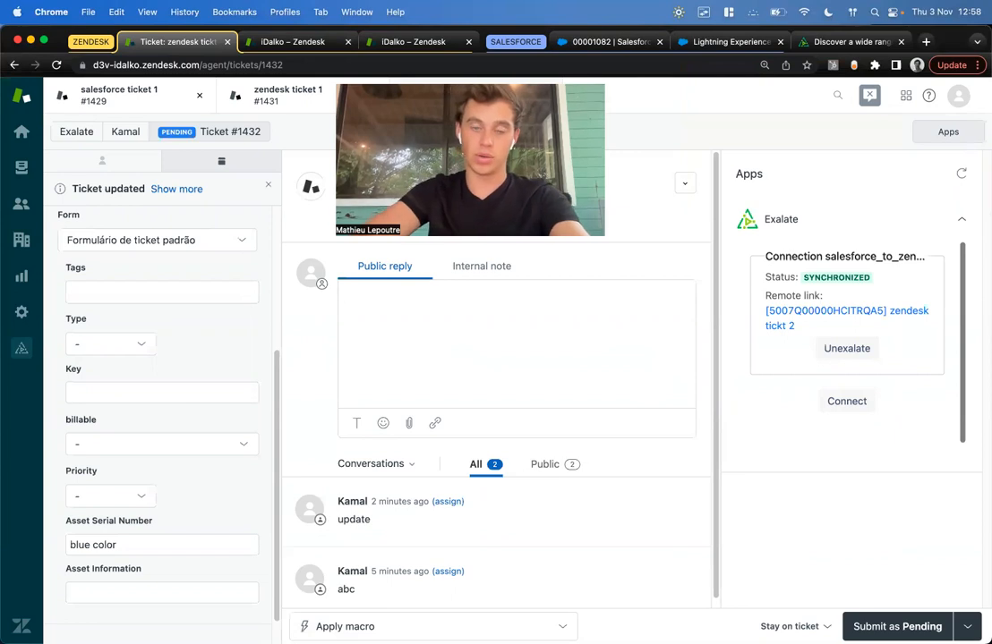